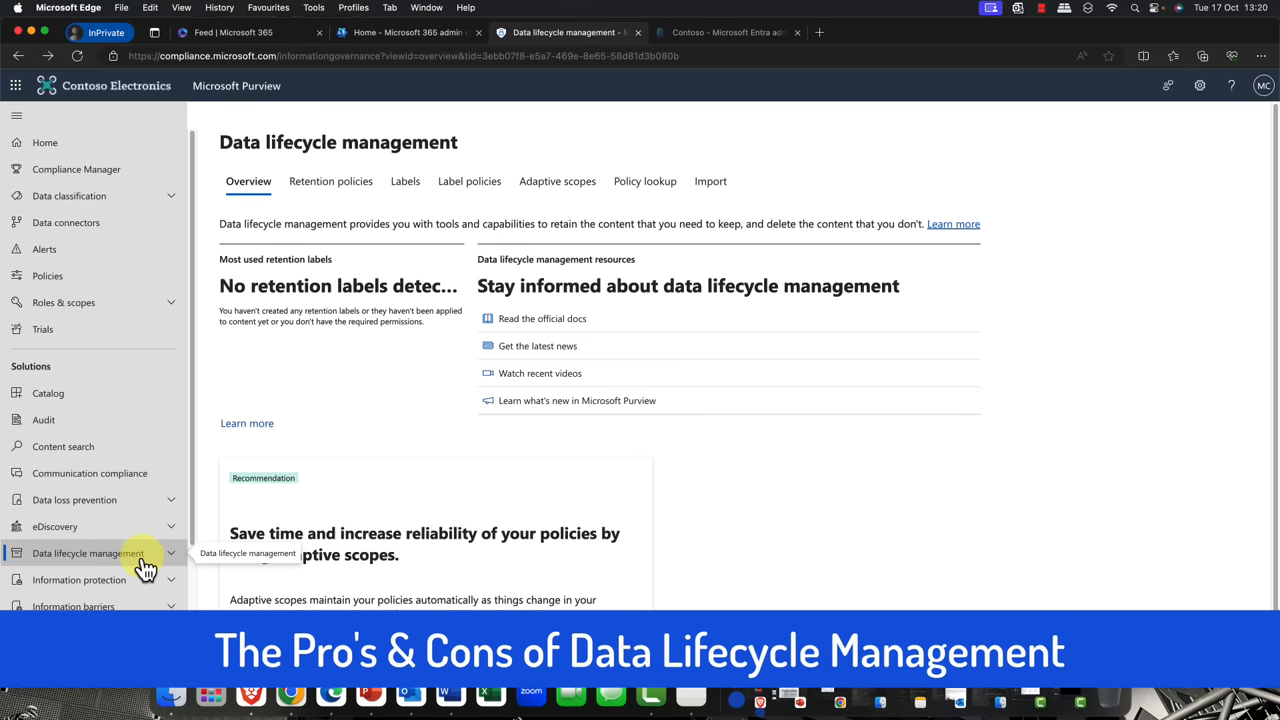
mouse_move(156, 564)
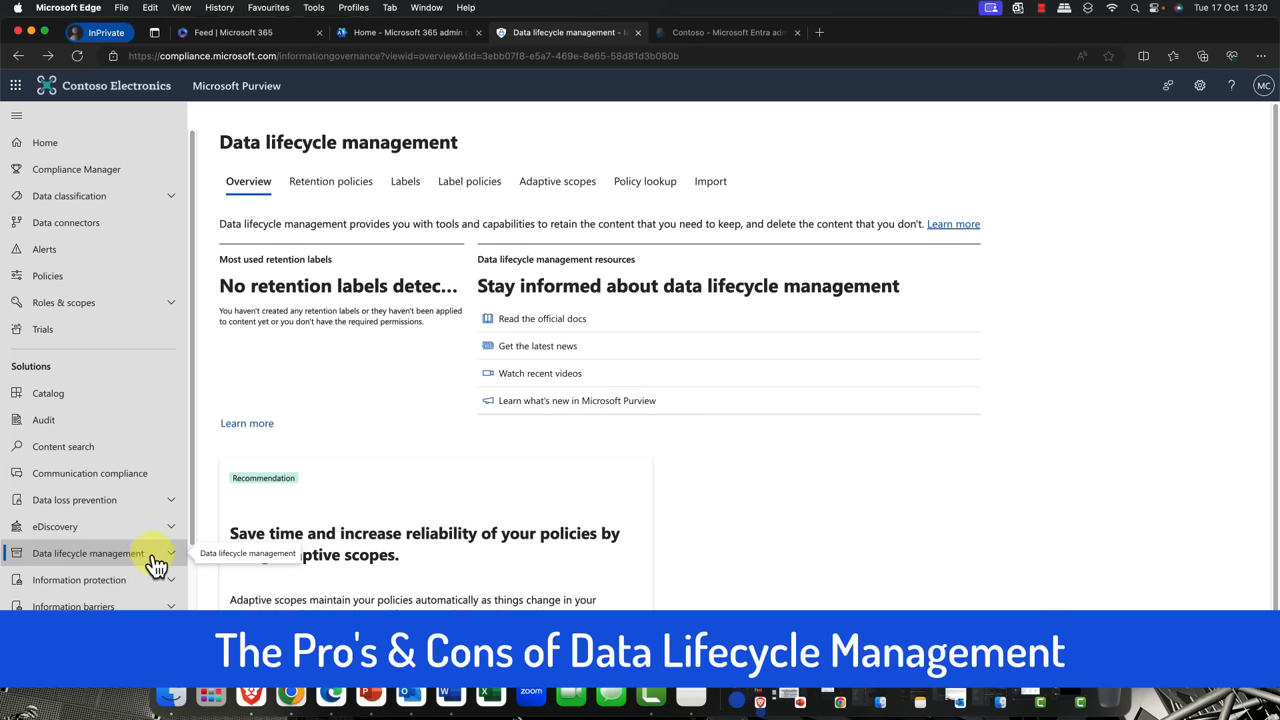
- Start a new retention policy under Data lifecycle management and name it 'Oslo Policy'
click(330, 180)
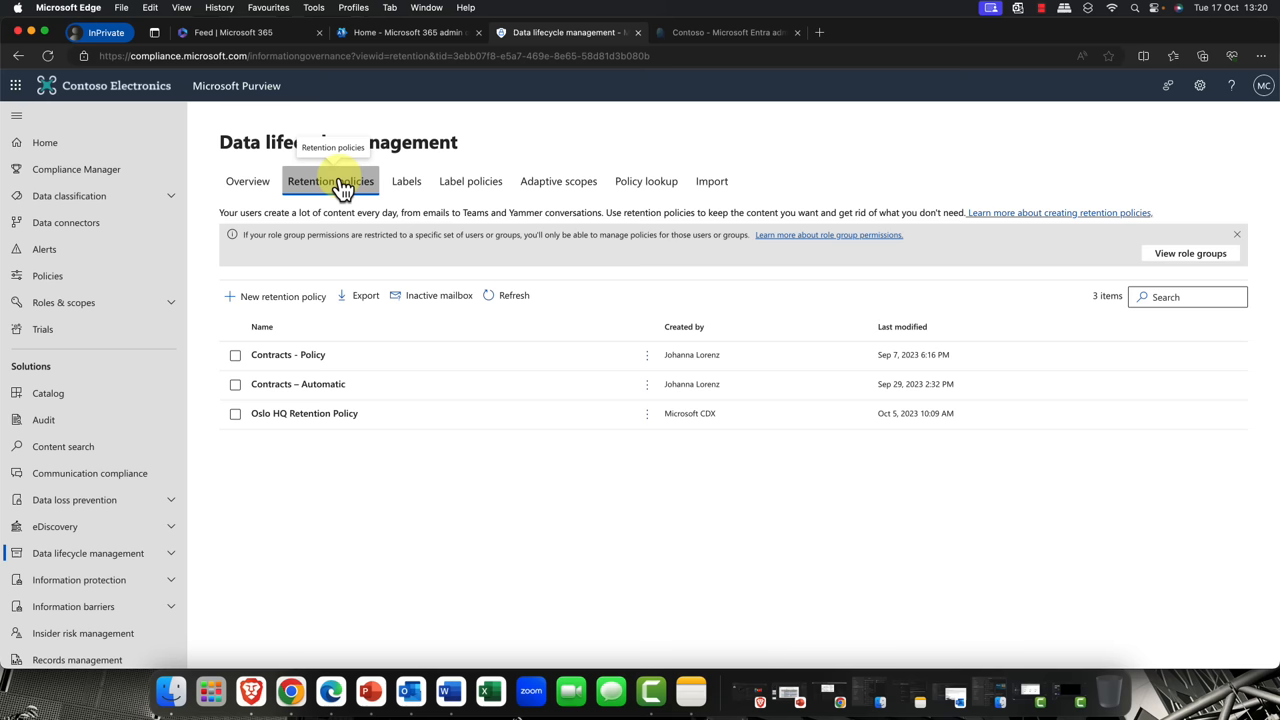
click(284, 296)
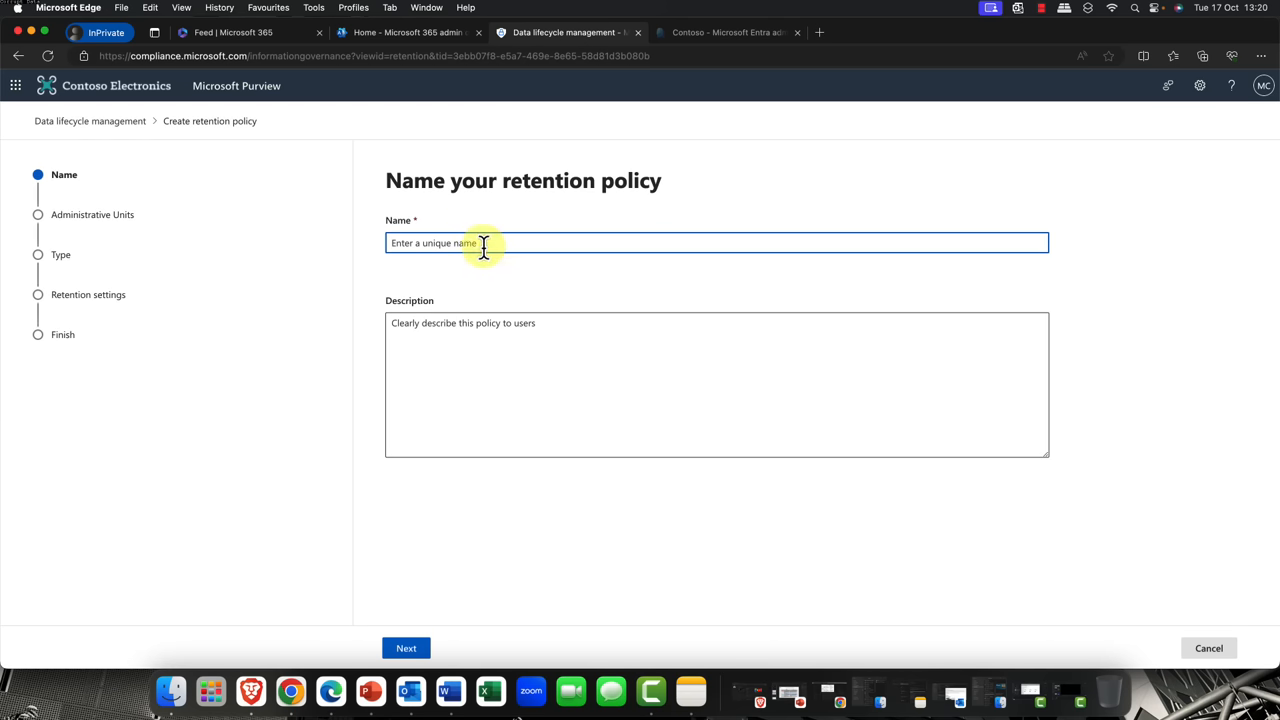
text(Oslo Polic)
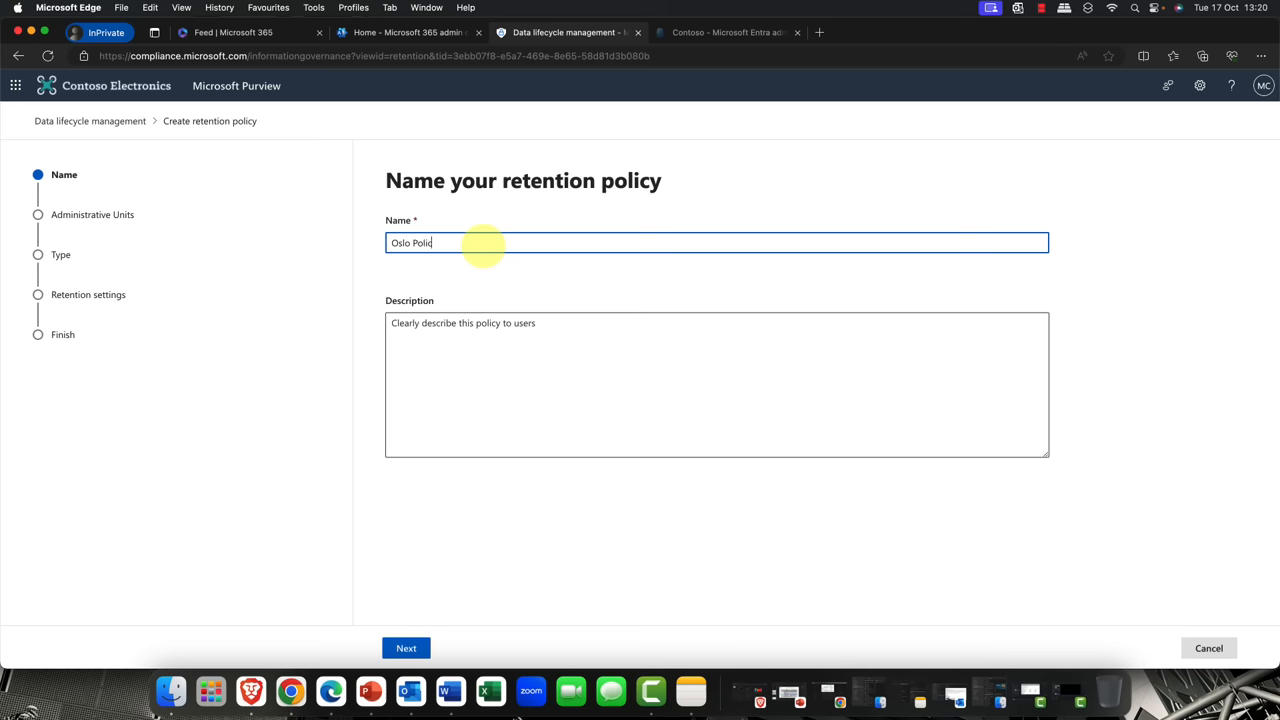
text(y)
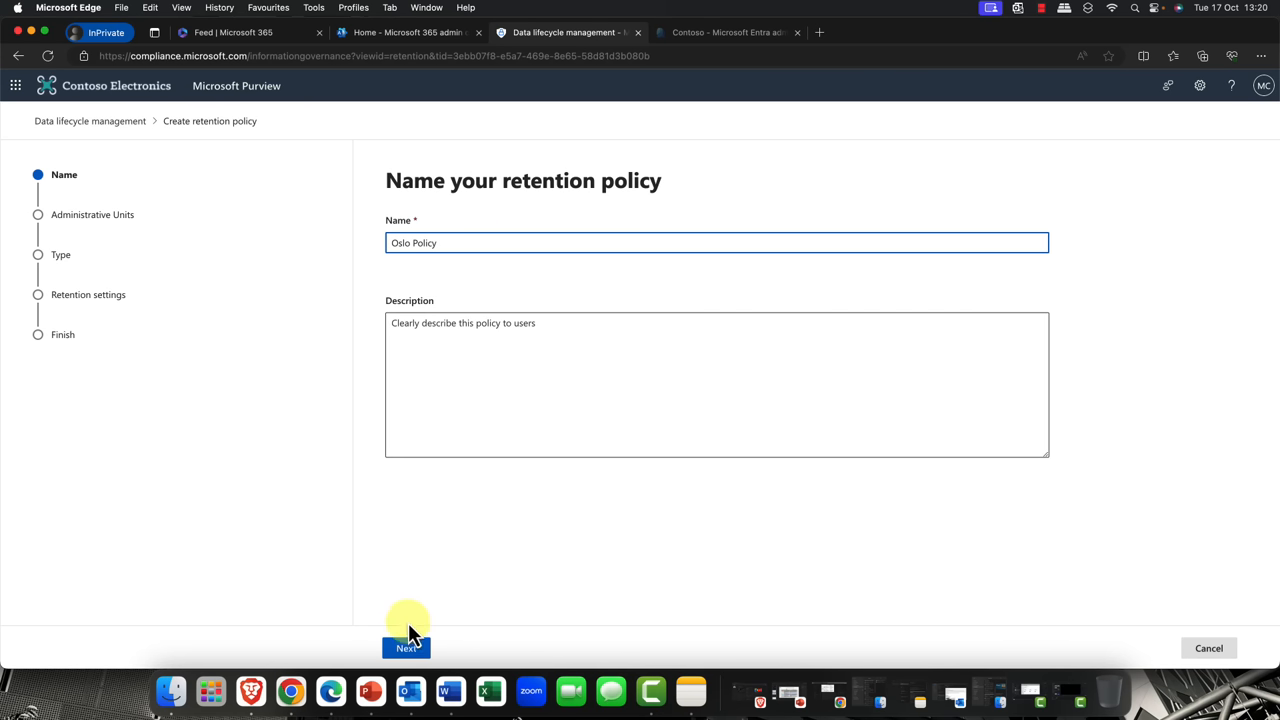
- Keep the full-directory admin scope, choose the Static policy type, and continue to locations
click(406, 648)
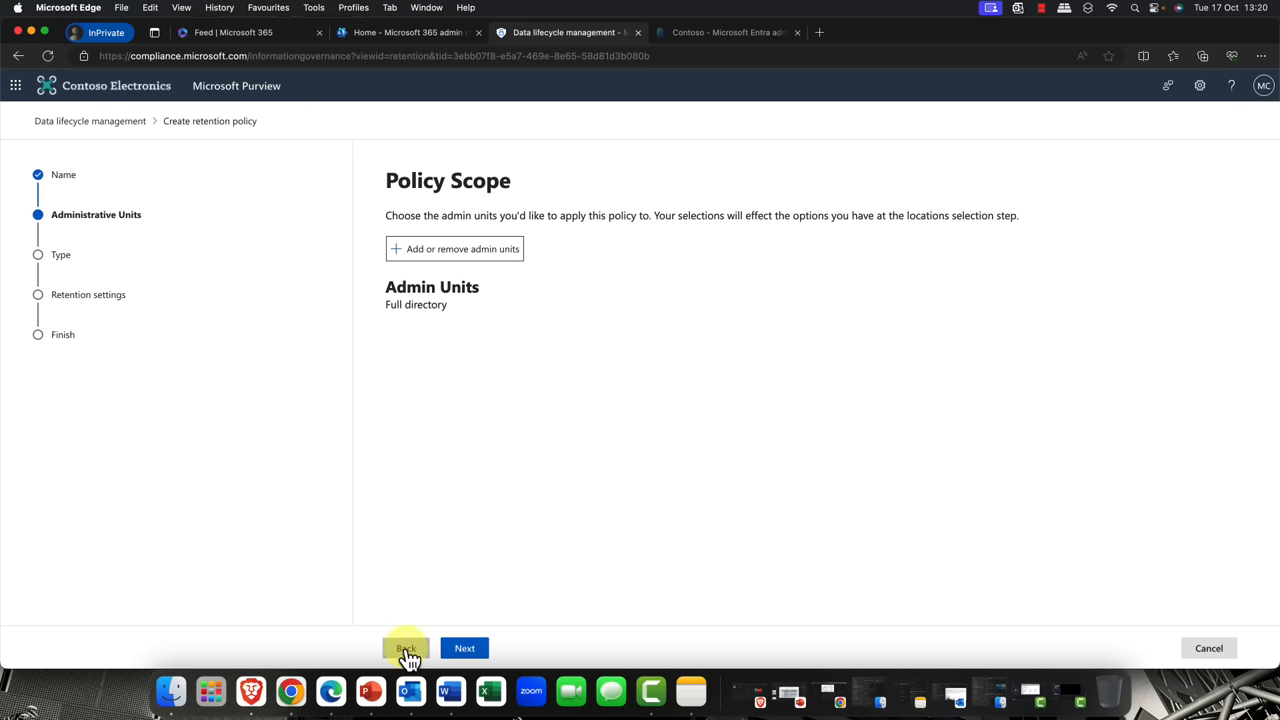
mouse_move(456, 248)
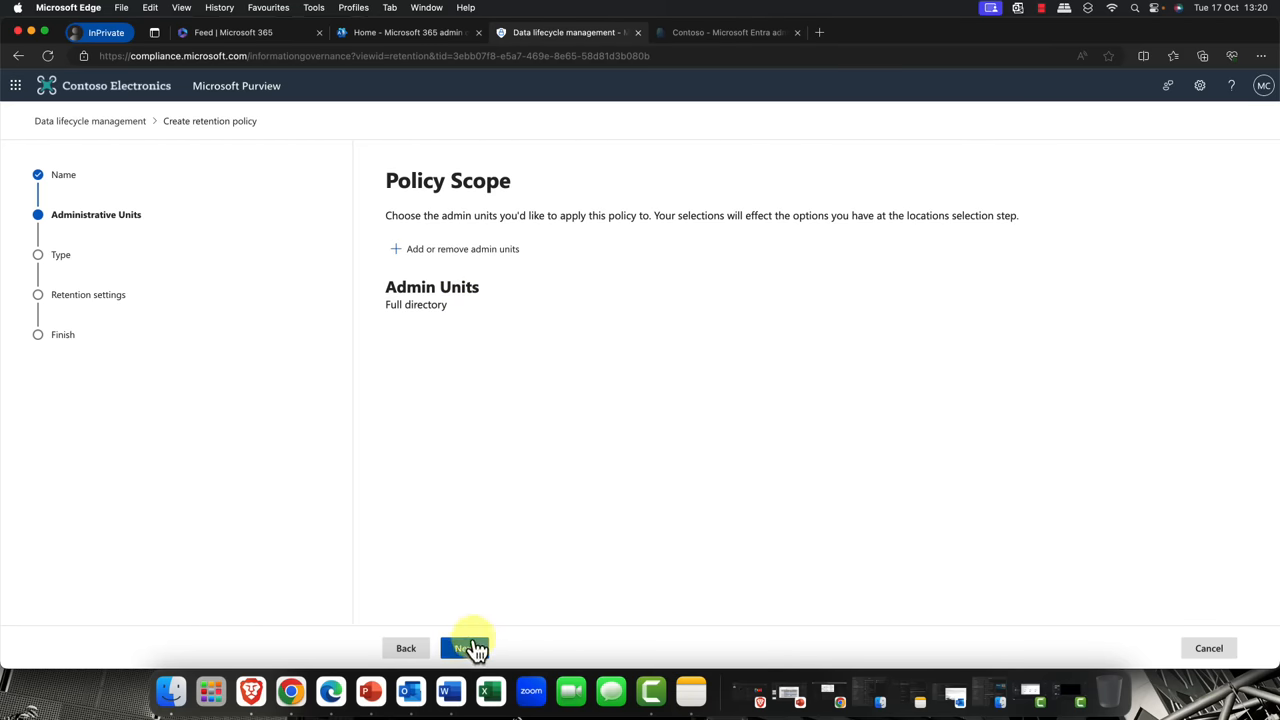
click(464, 648)
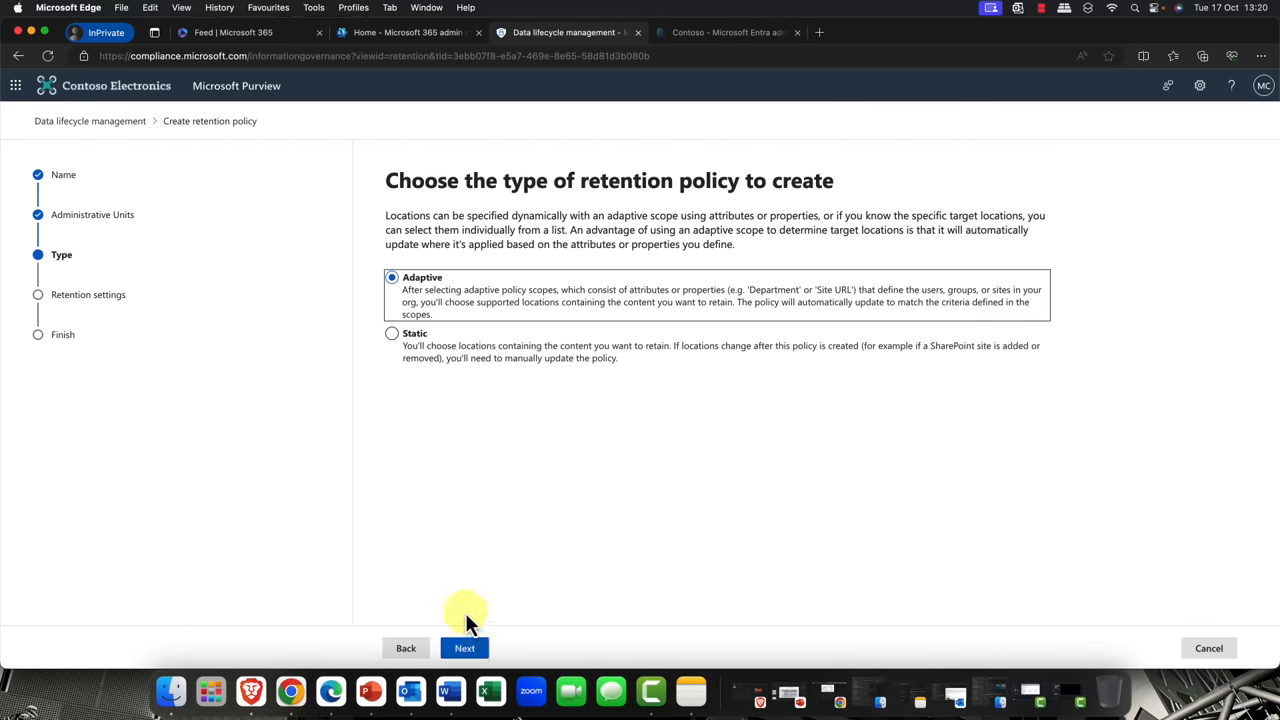
mouse_move(460, 304)
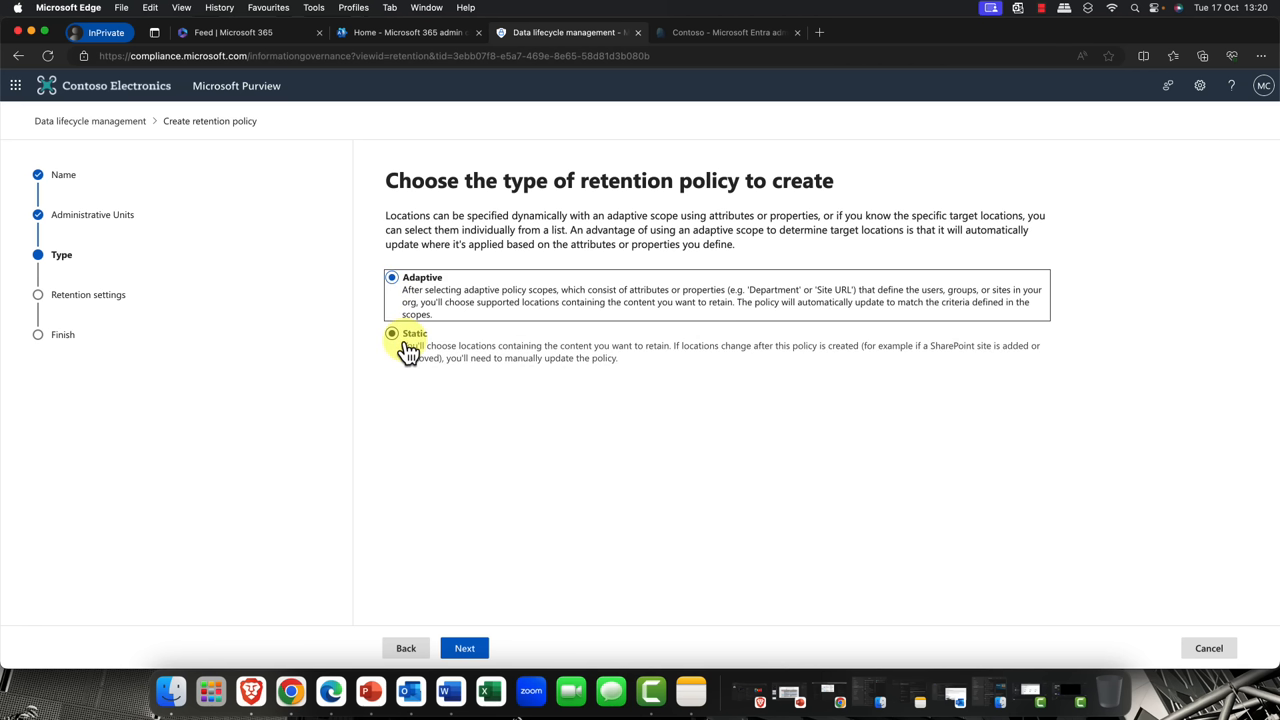
click(392, 332)
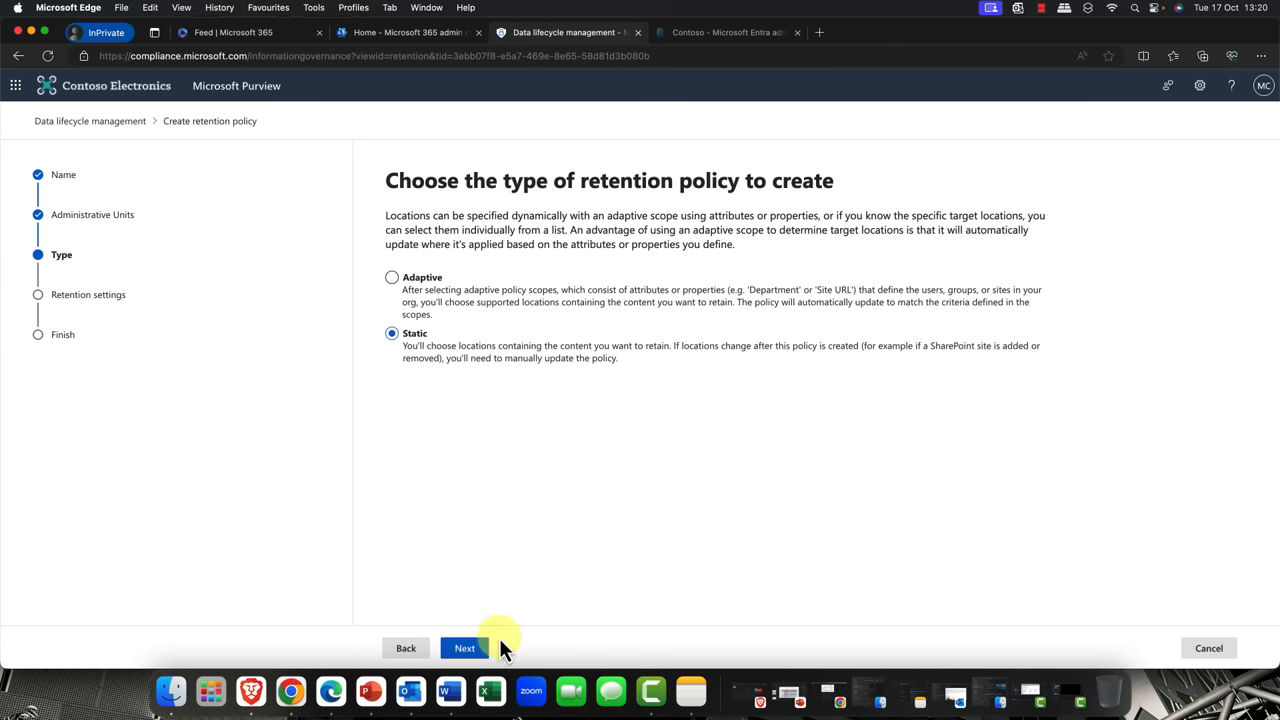
mouse_move(464, 648)
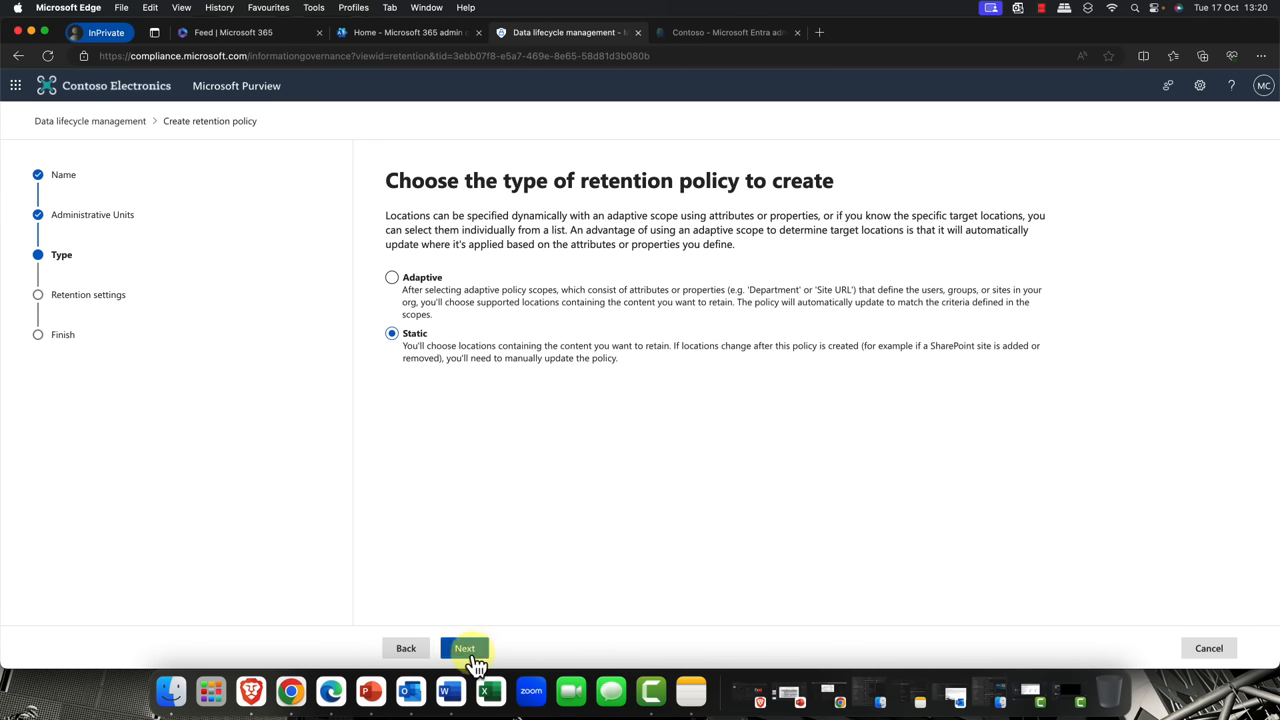
click(464, 648)
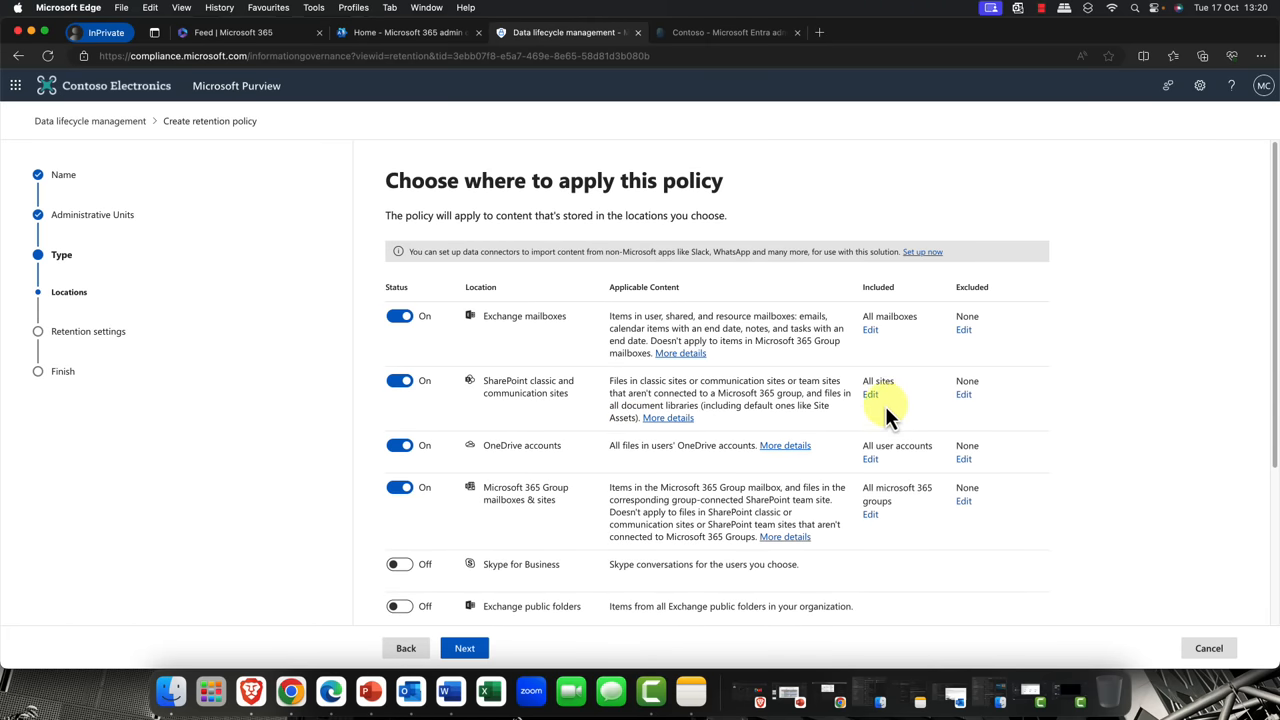
mouse_move(870, 328)
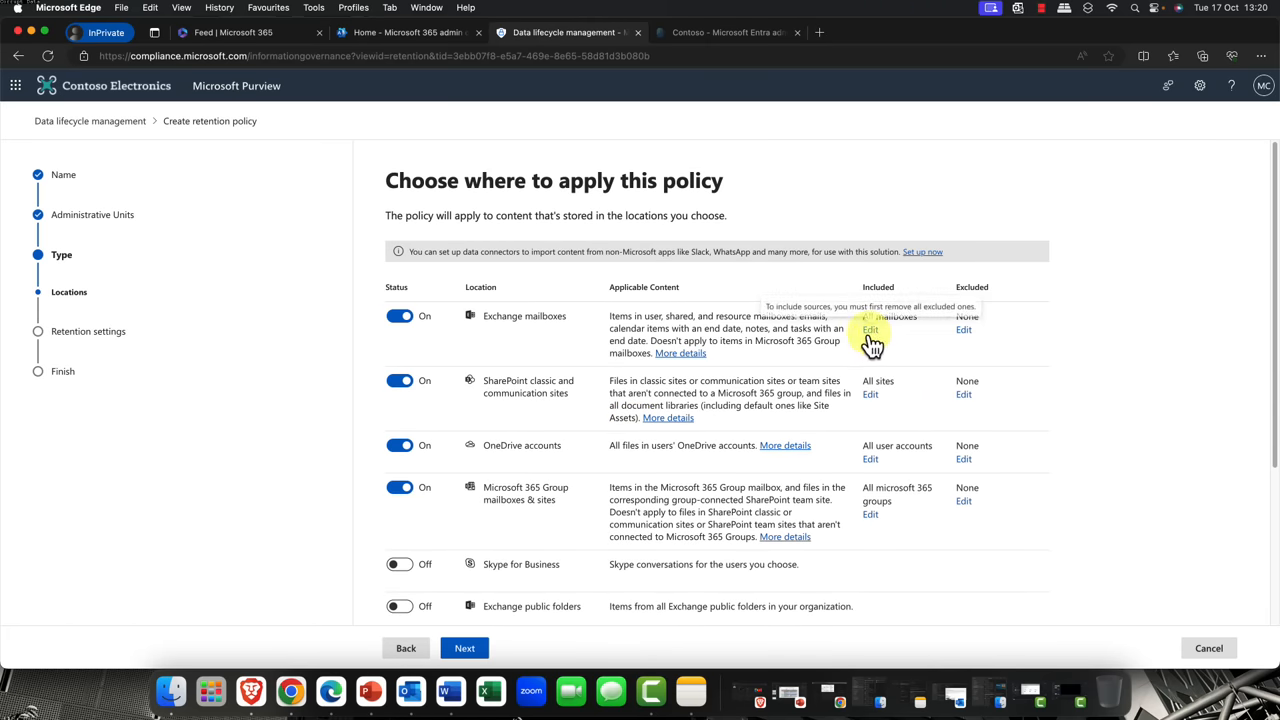
mouse_move(532, 490)
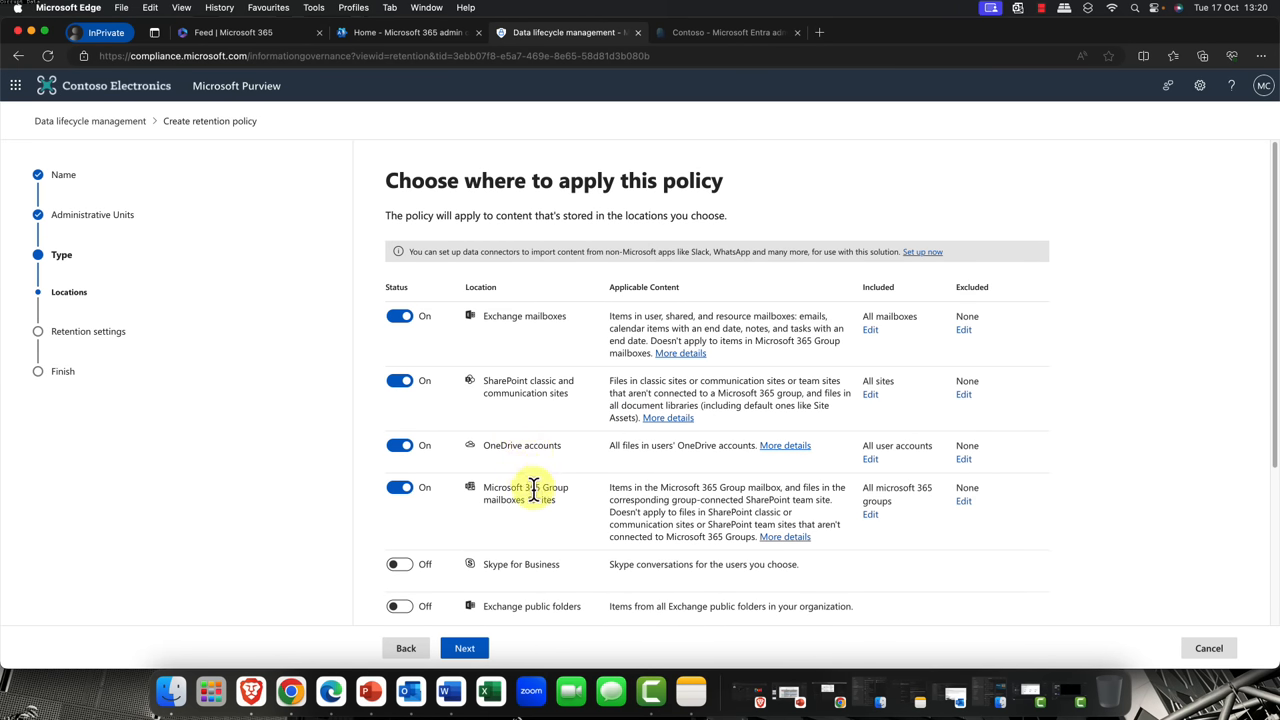
- Review the locations list, leaving Exchange, SharePoint, OneDrive and Microsoft 365 Groups enabled
scroll(down, 3)
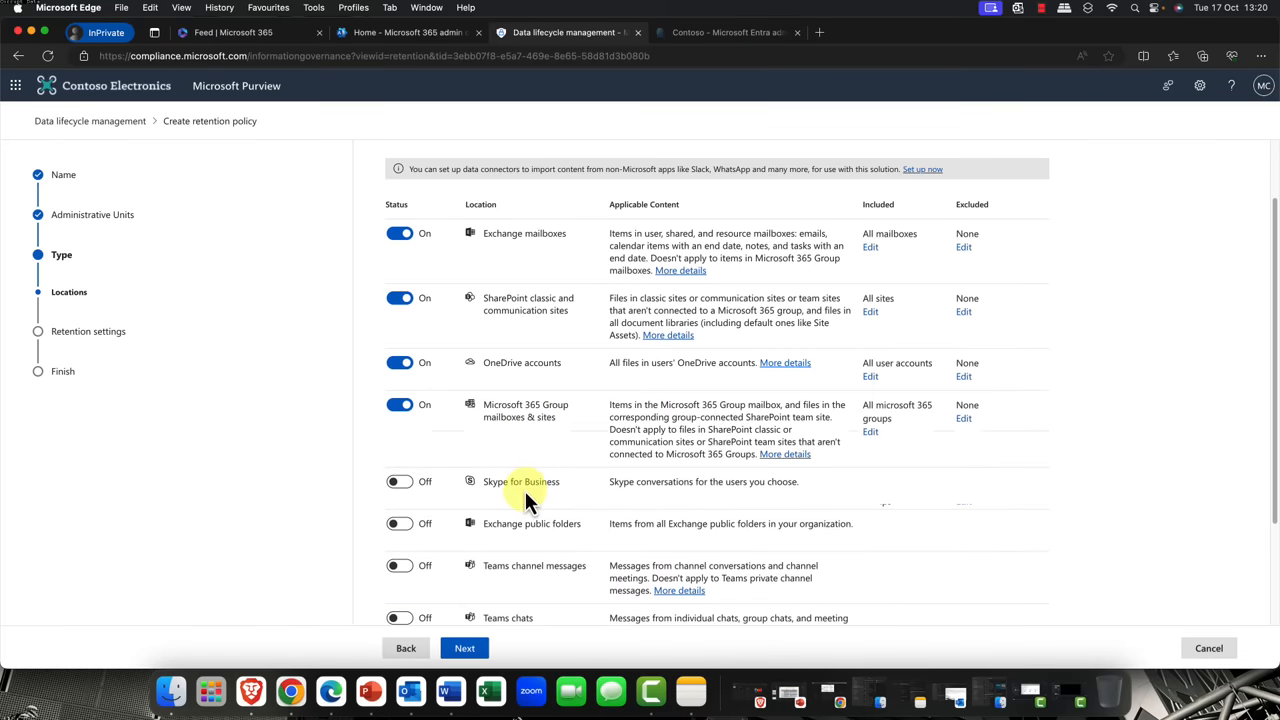
mouse_move(508, 444)
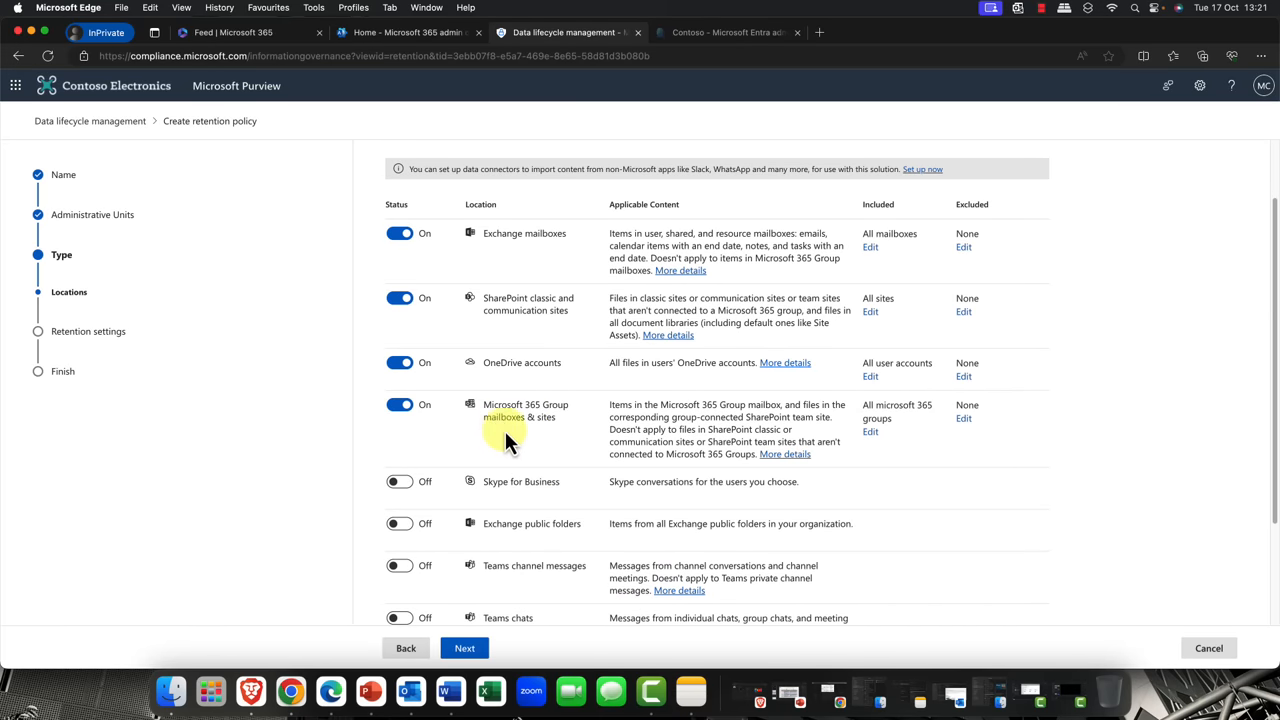
scroll(down, 3)
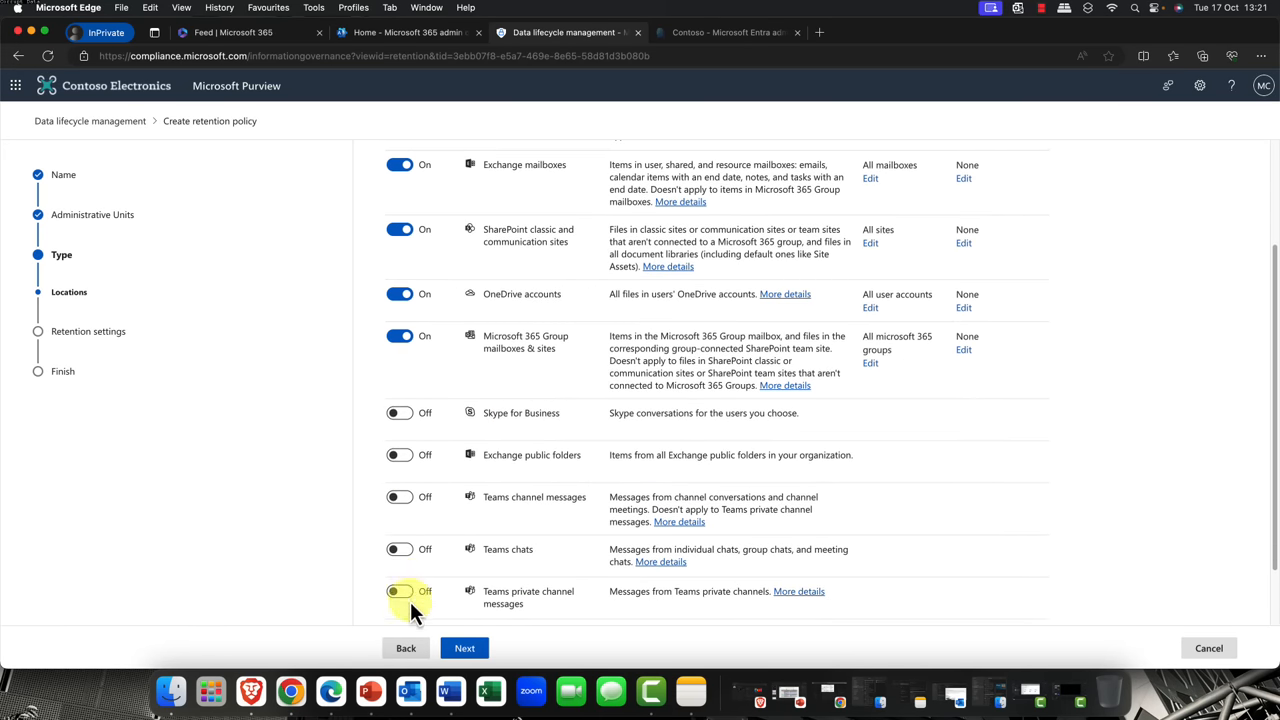
mouse_move(540, 610)
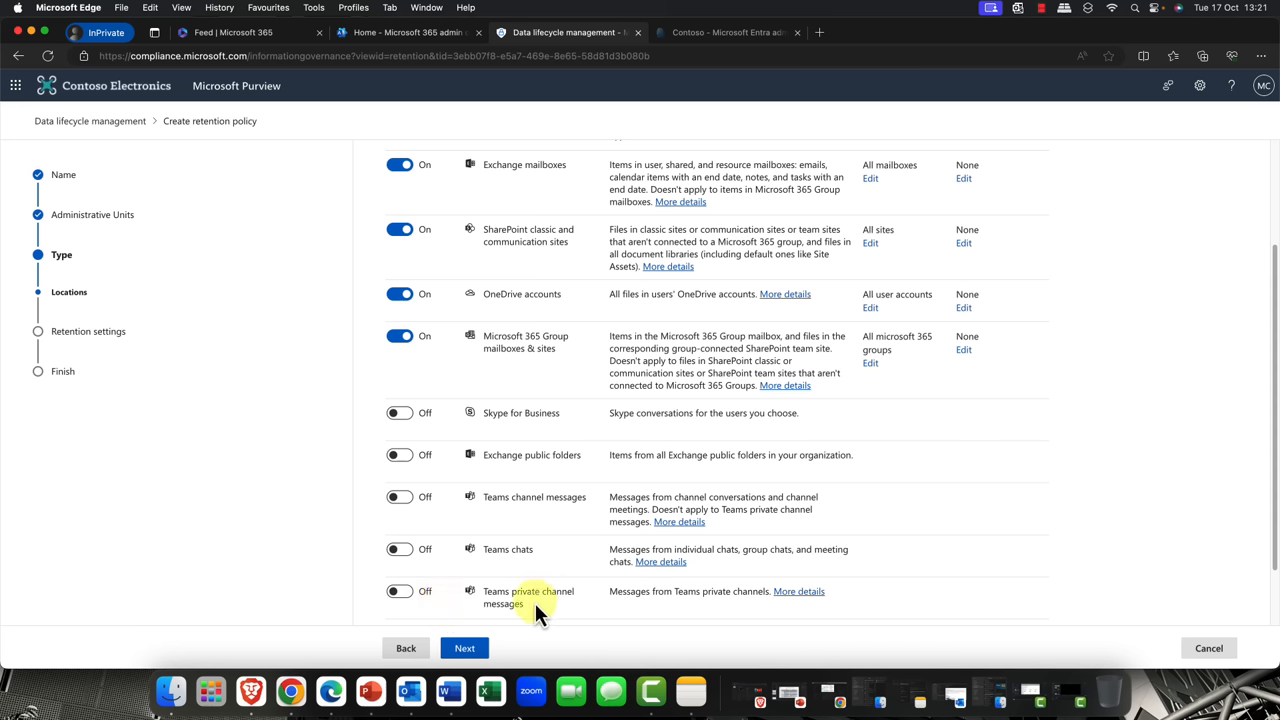
mouse_move(588, 520)
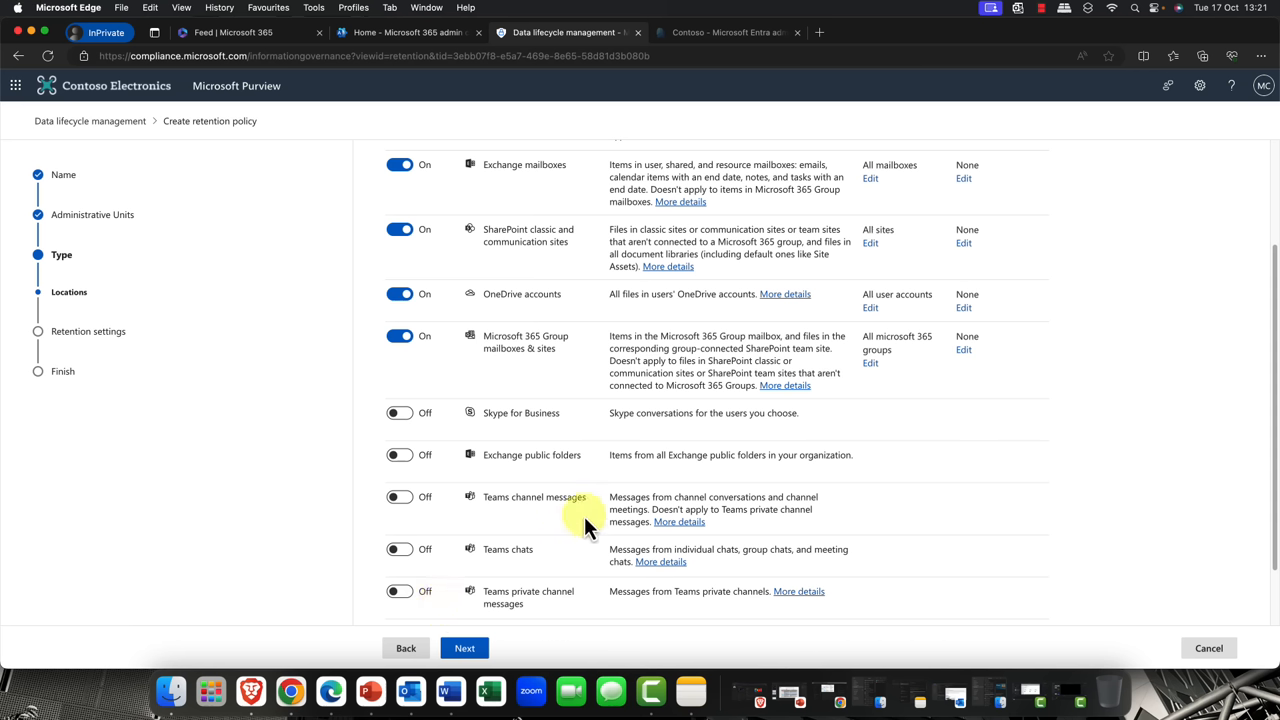
mouse_move(528, 480)
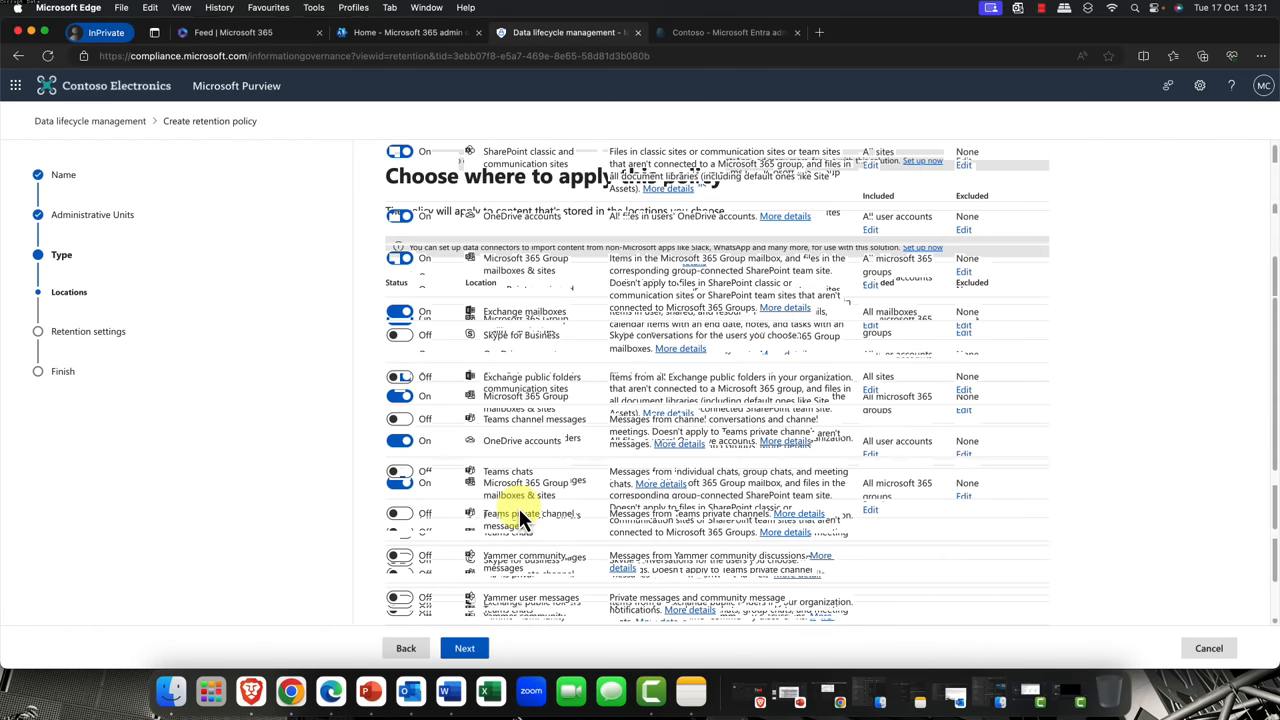
scroll(up, 3)
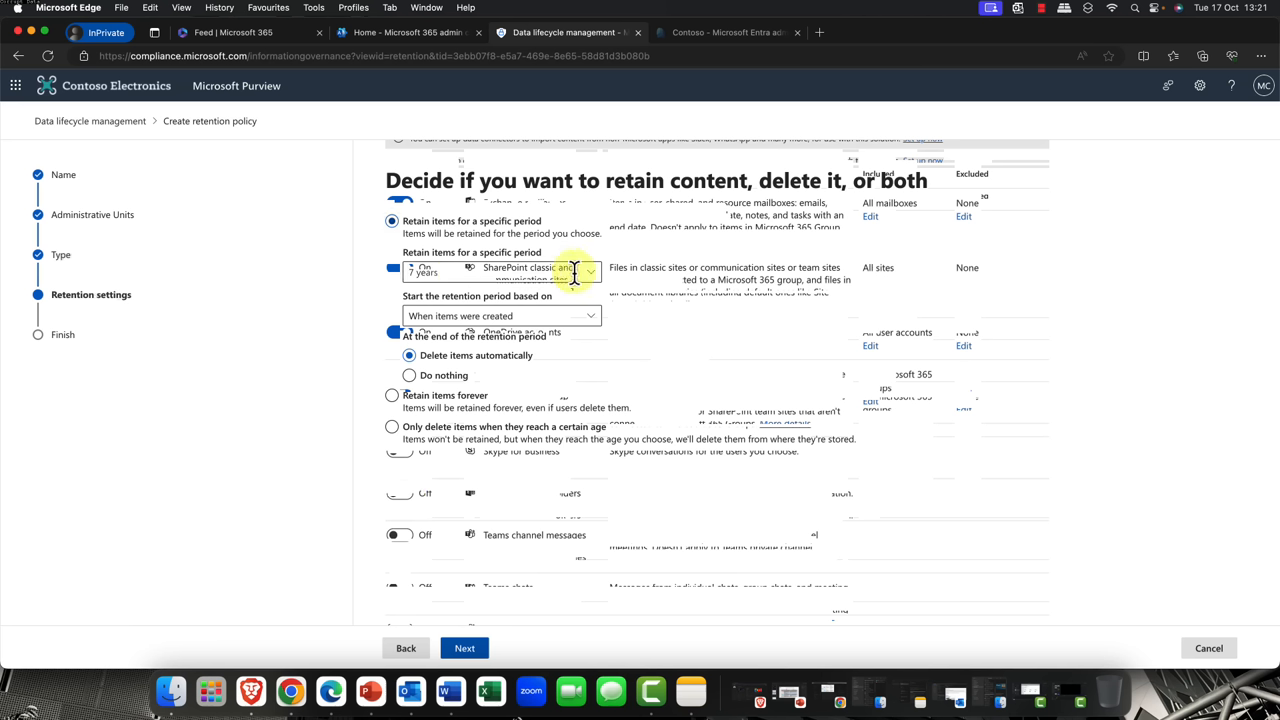
- Retain items 10 years from creation date, then delete them, and continue to review
click(590, 272)
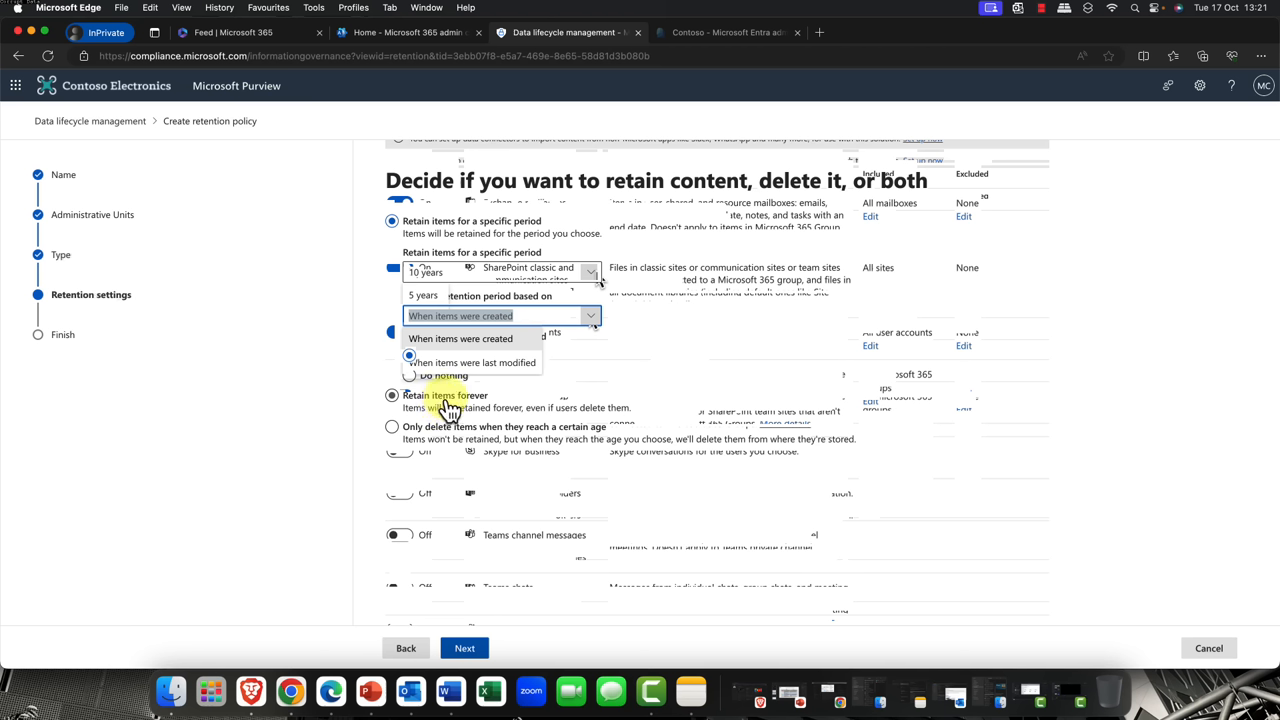
mouse_move(440, 390)
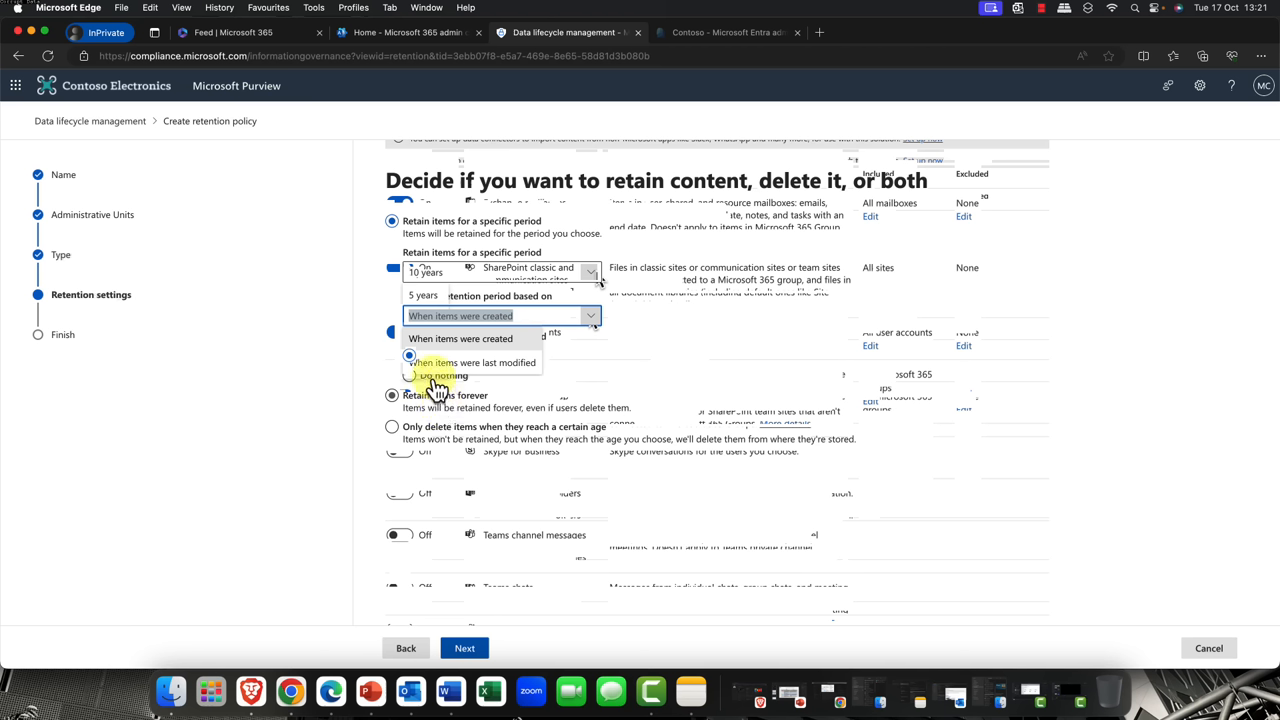
mouse_move(420, 390)
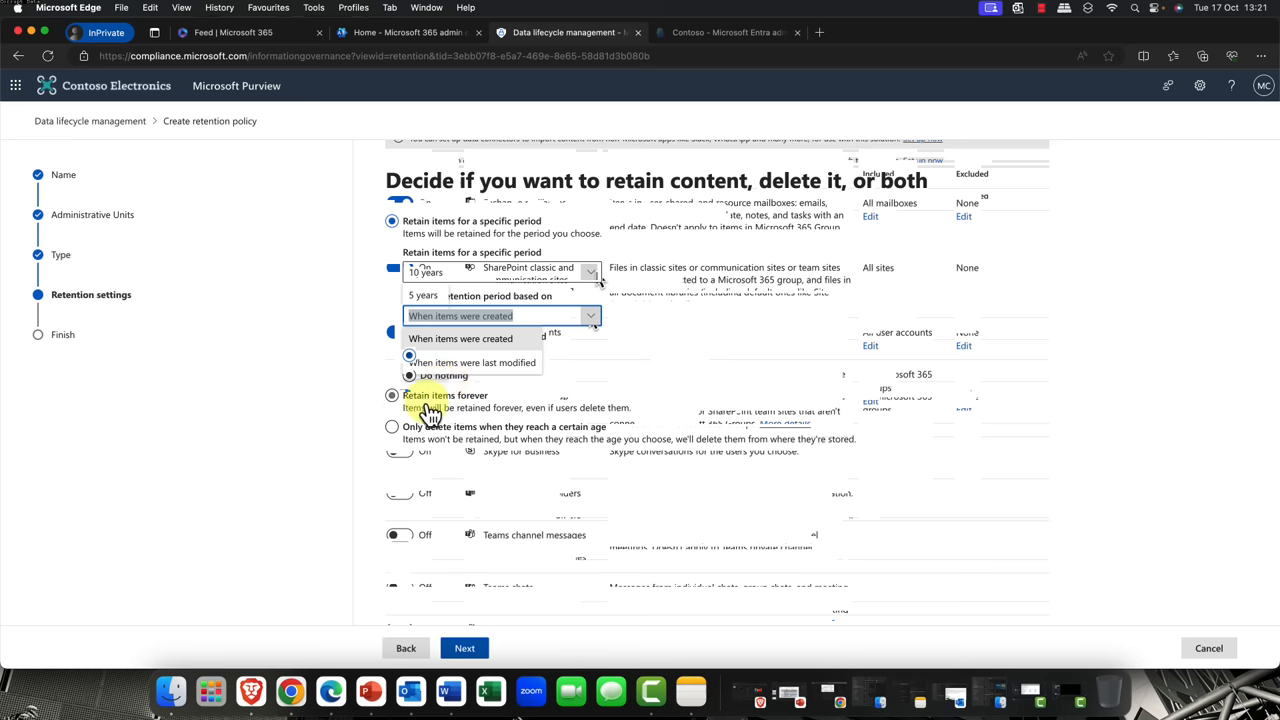
click(392, 426)
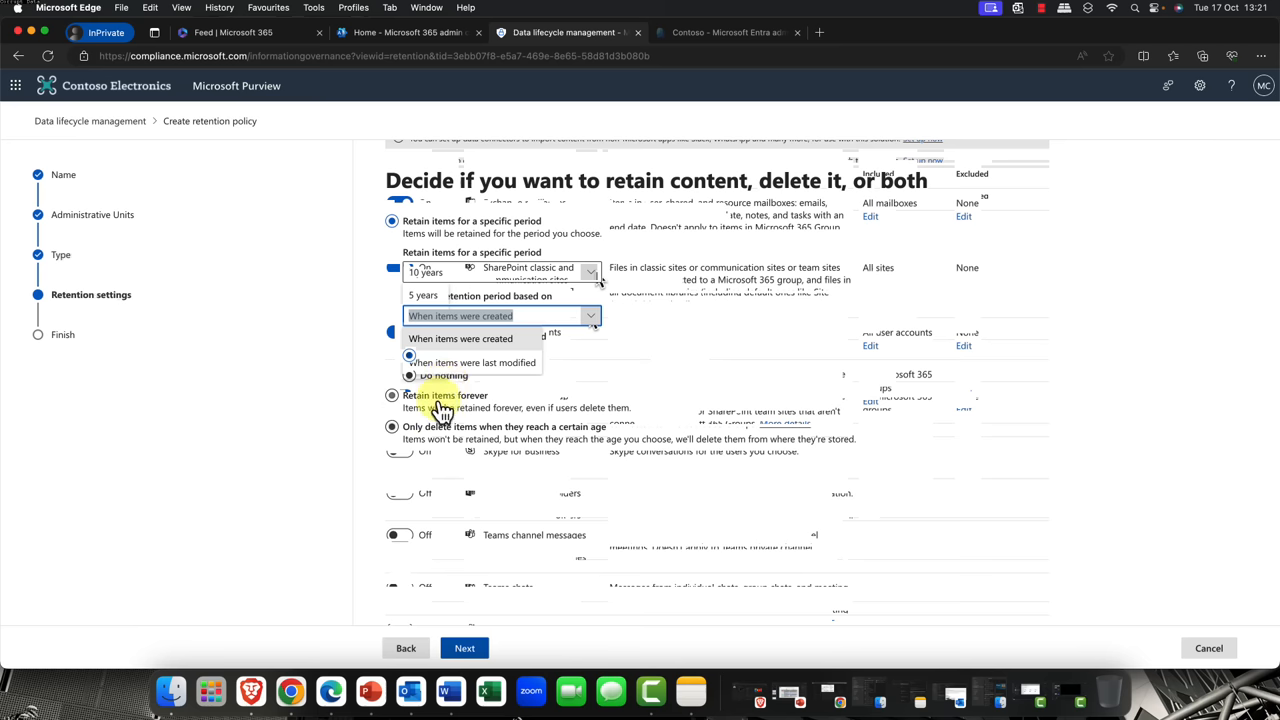
mouse_move(540, 450)
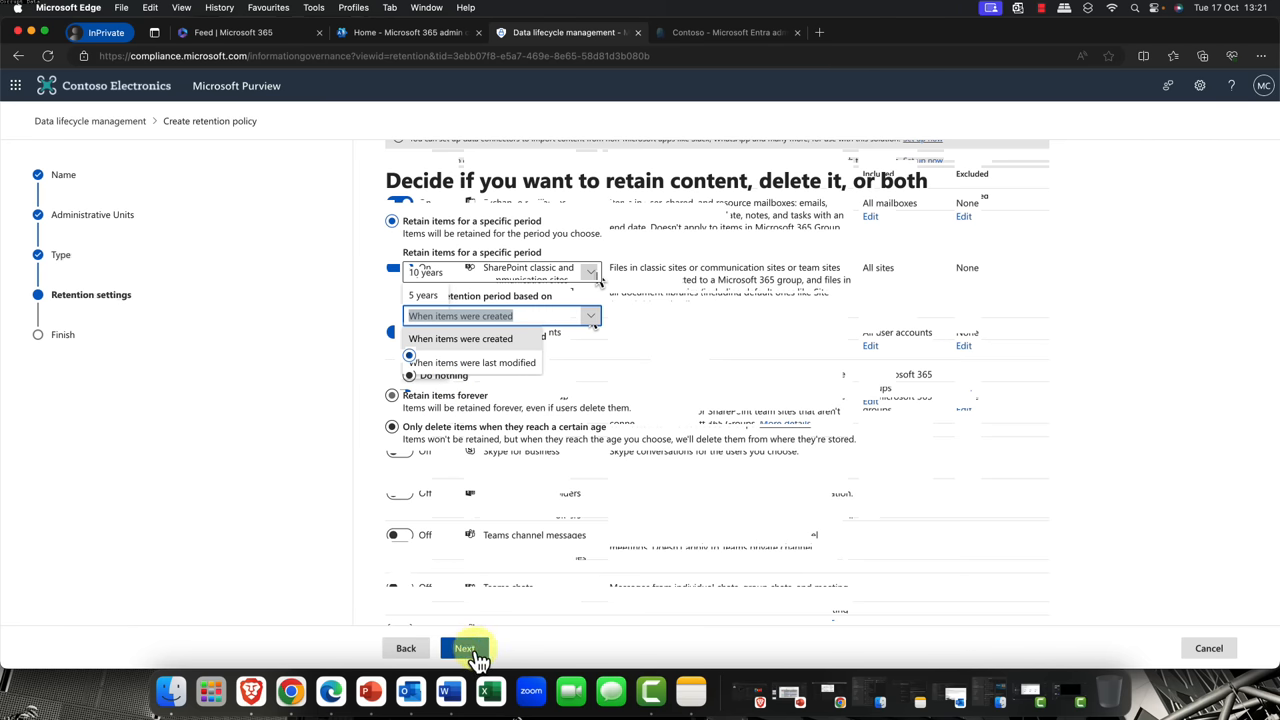
click(464, 648)
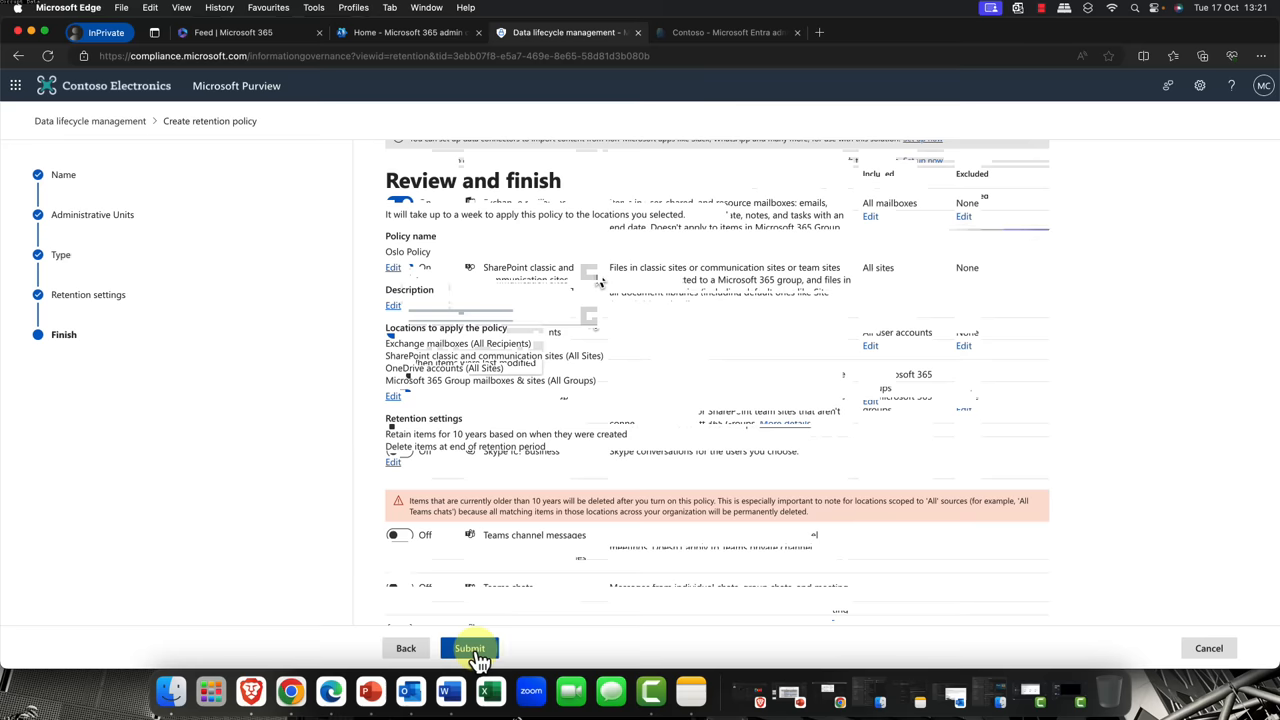
- Submit the Oslo Policy retention policy from the Review and finish page
click(468, 648)
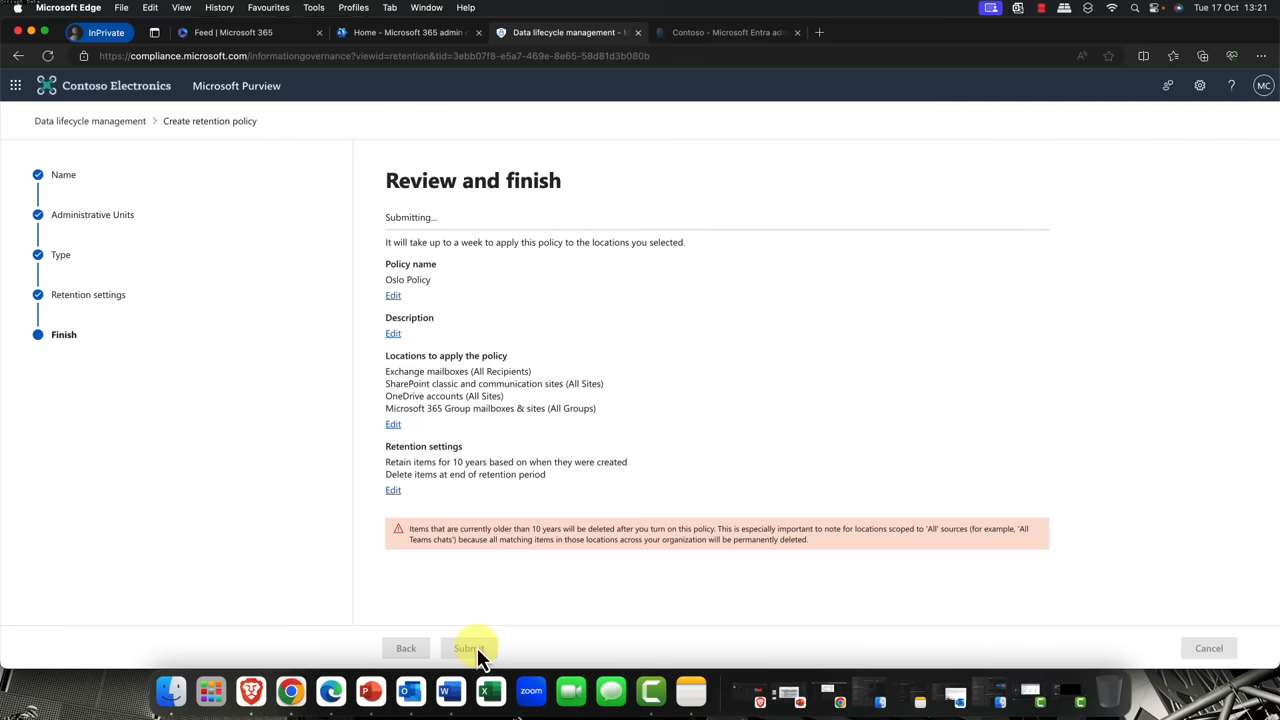
click(464, 648)
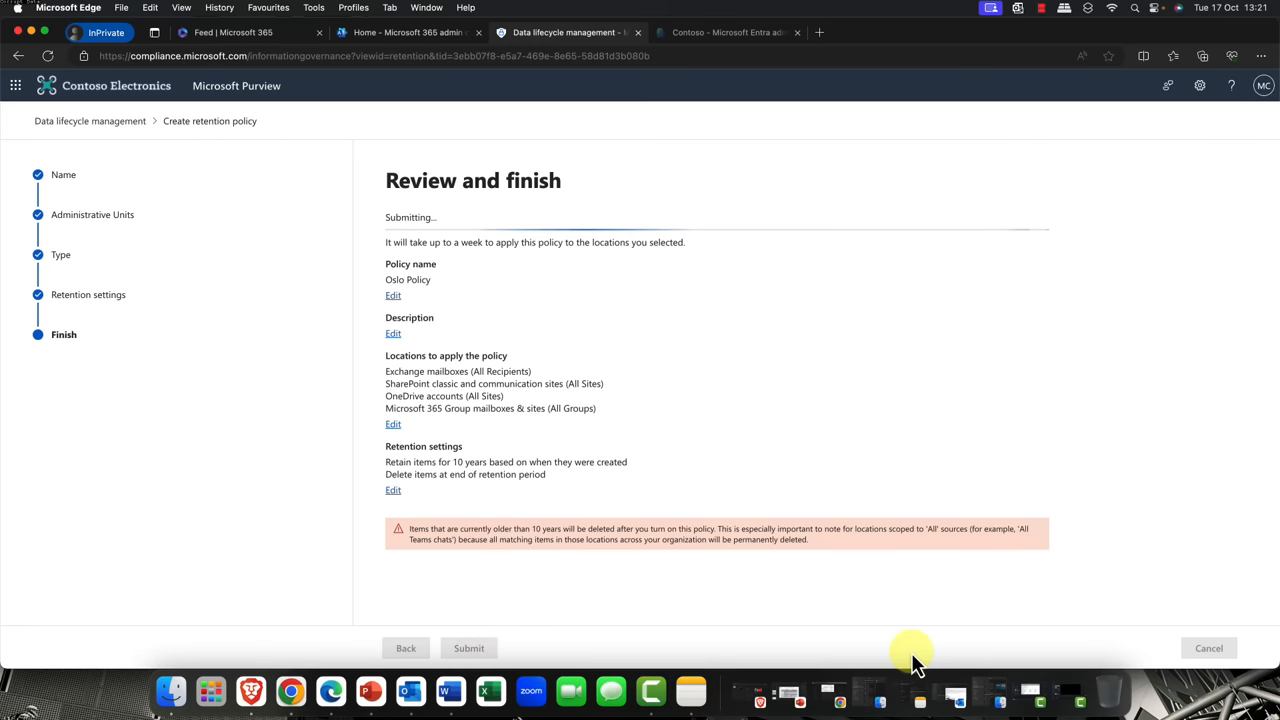
click(468, 648)
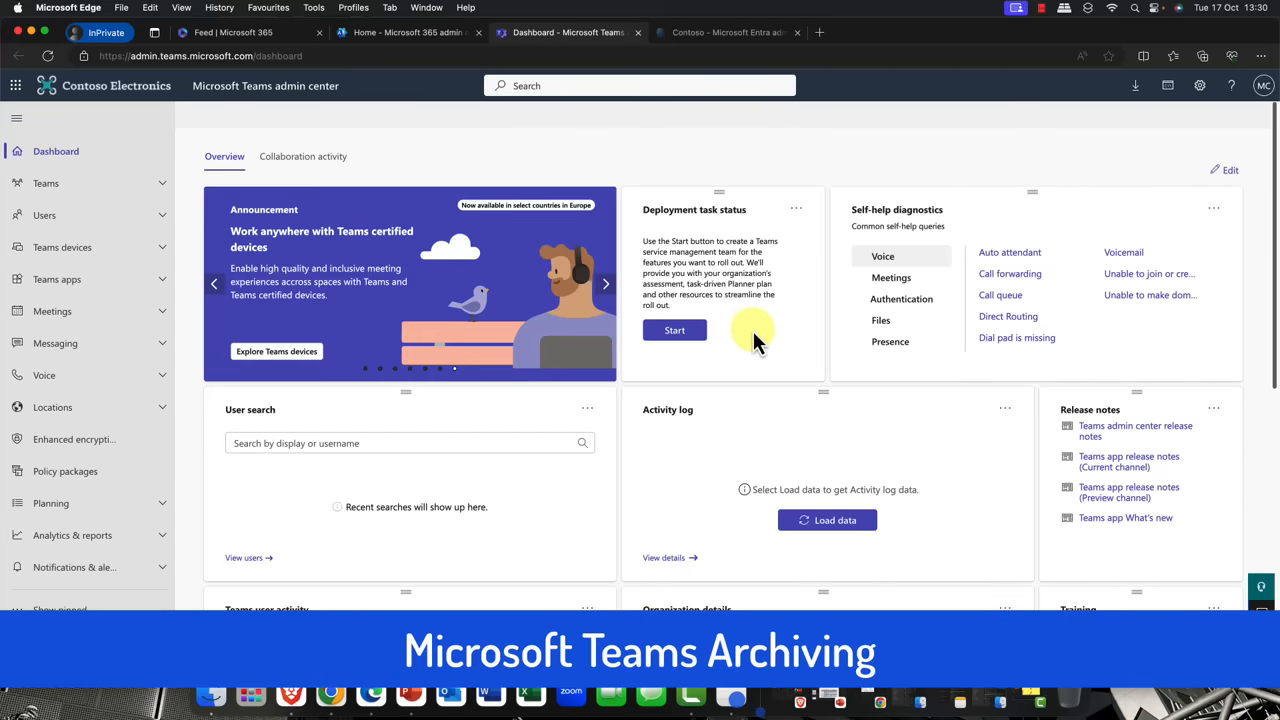
mouse_move(584, 310)
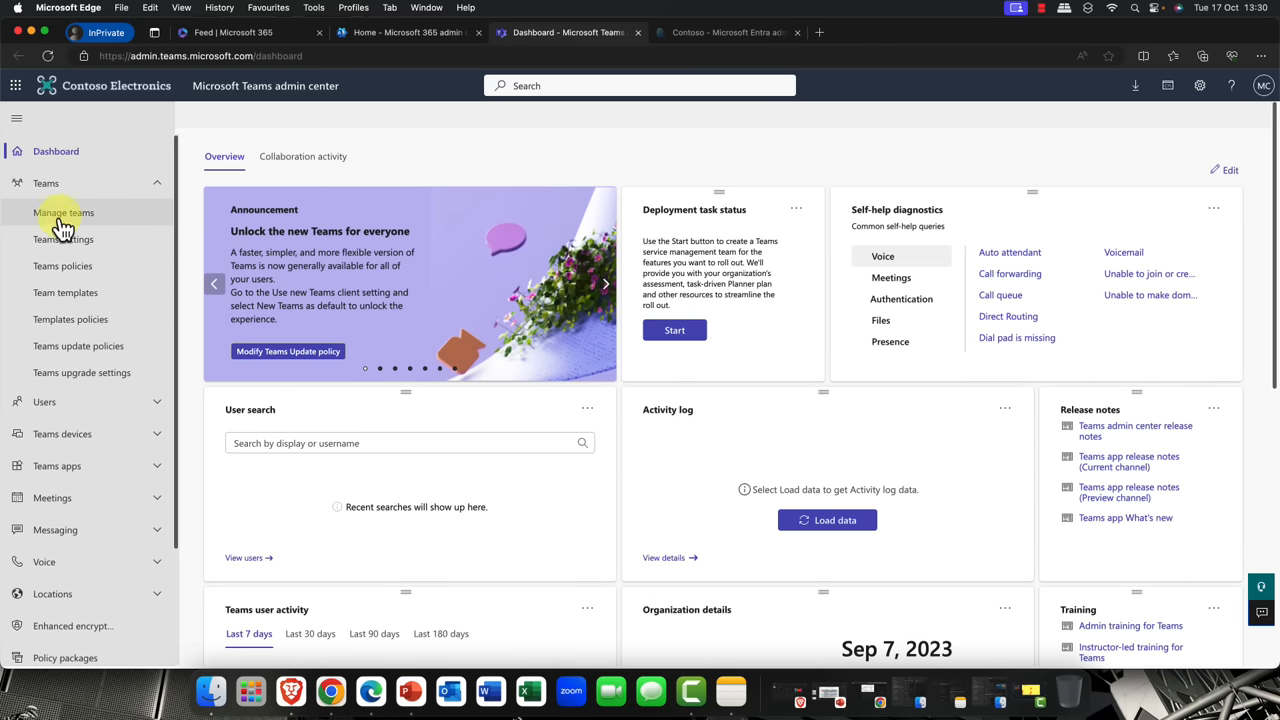
- Go to Manage teams and select the Oslo HQ team among the 11 listed
click(64, 212)
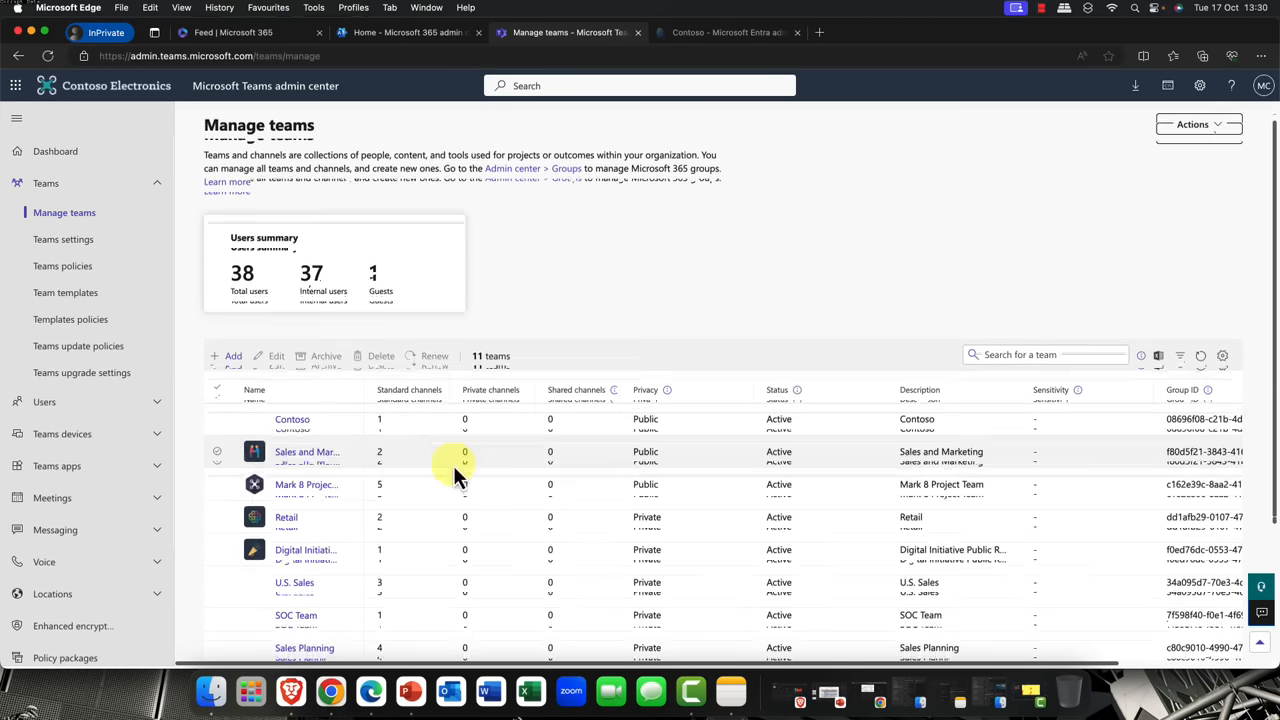
scroll(down, 3)
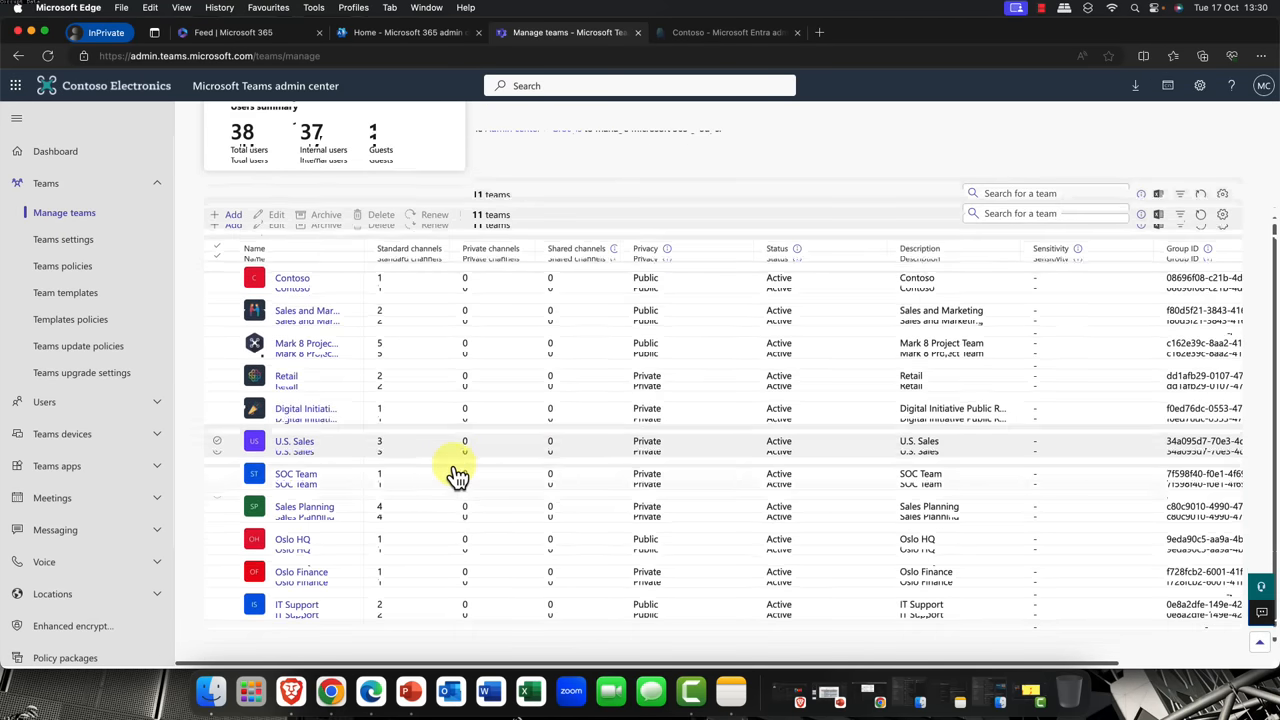
scroll(up, 3)
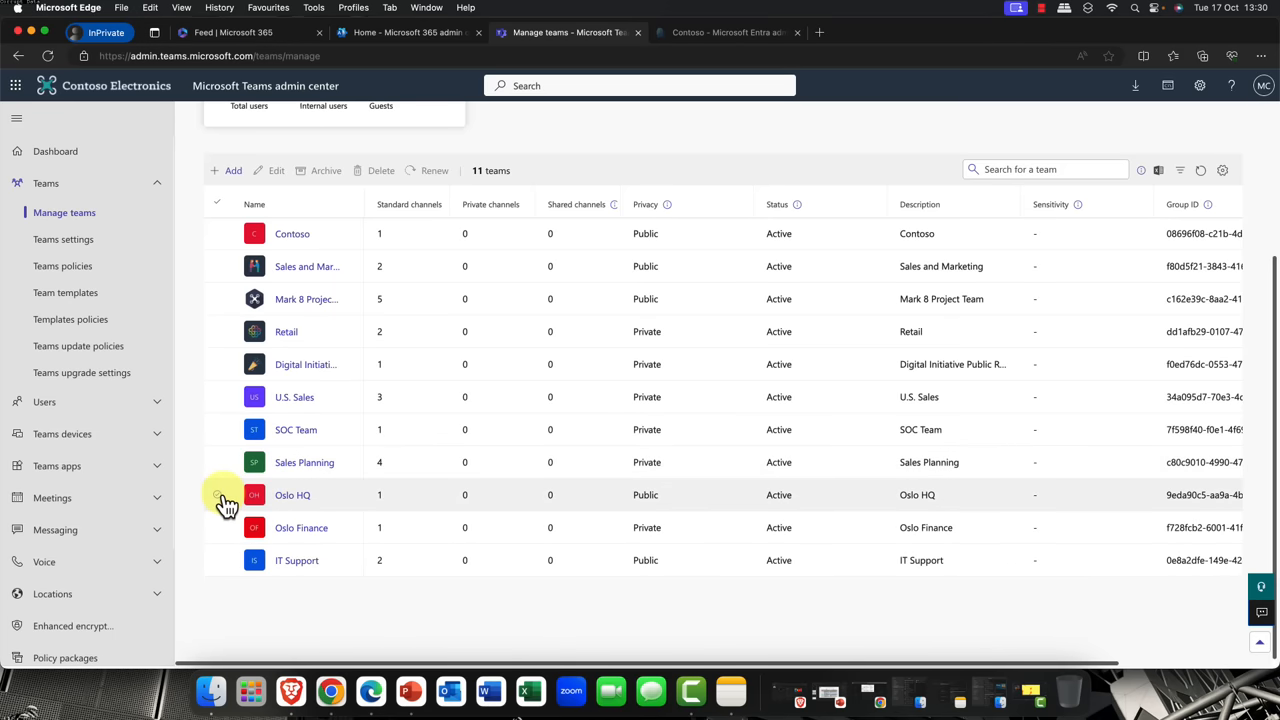
click(216, 494)
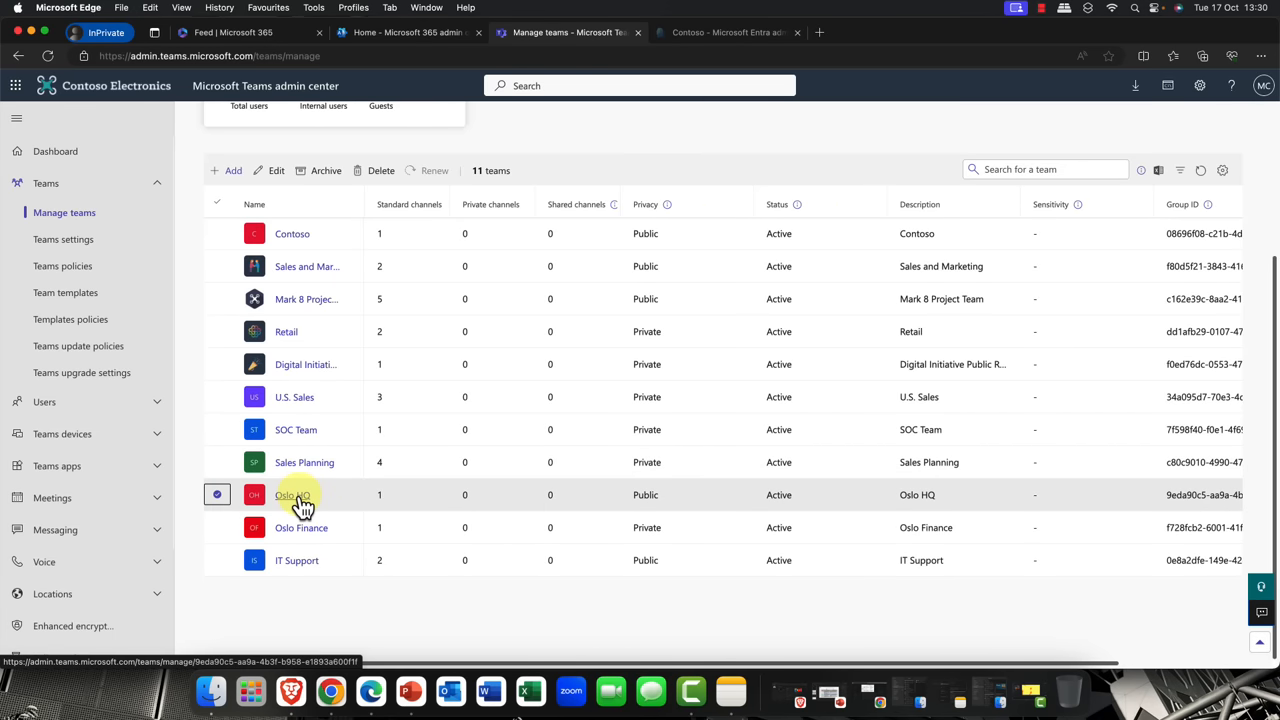
mouse_move(312, 300)
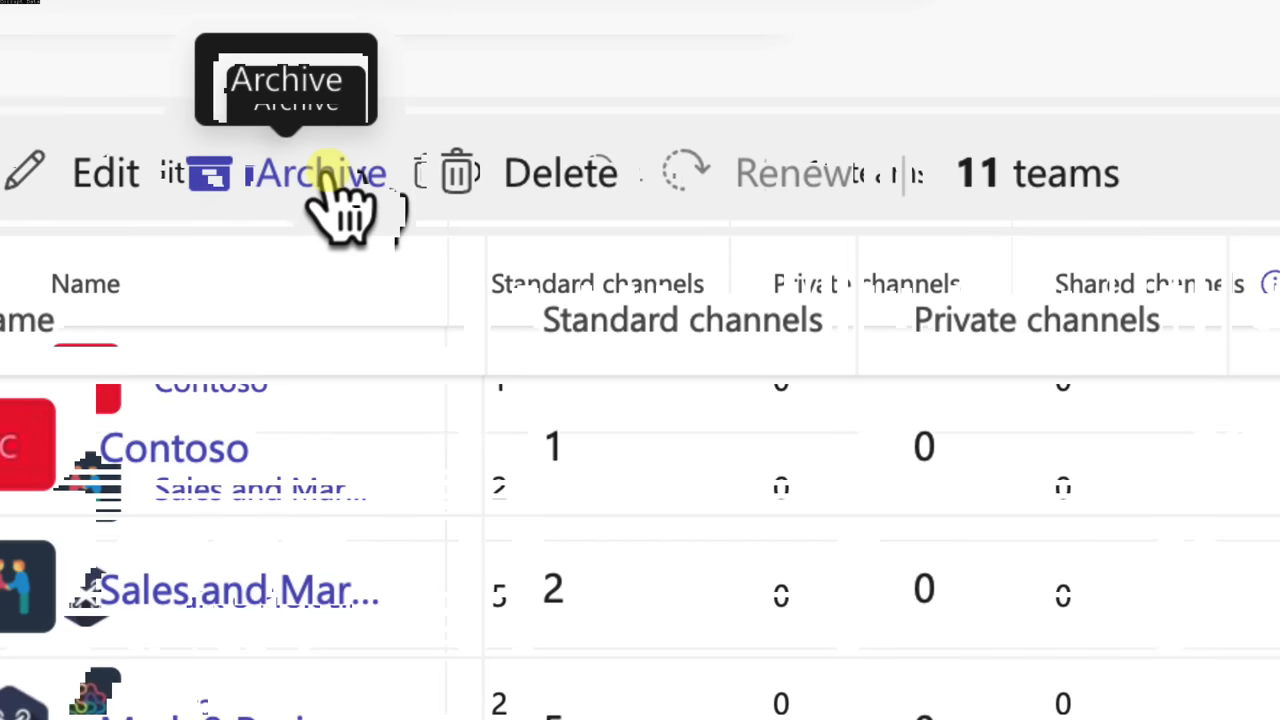
mouse_move(540, 176)
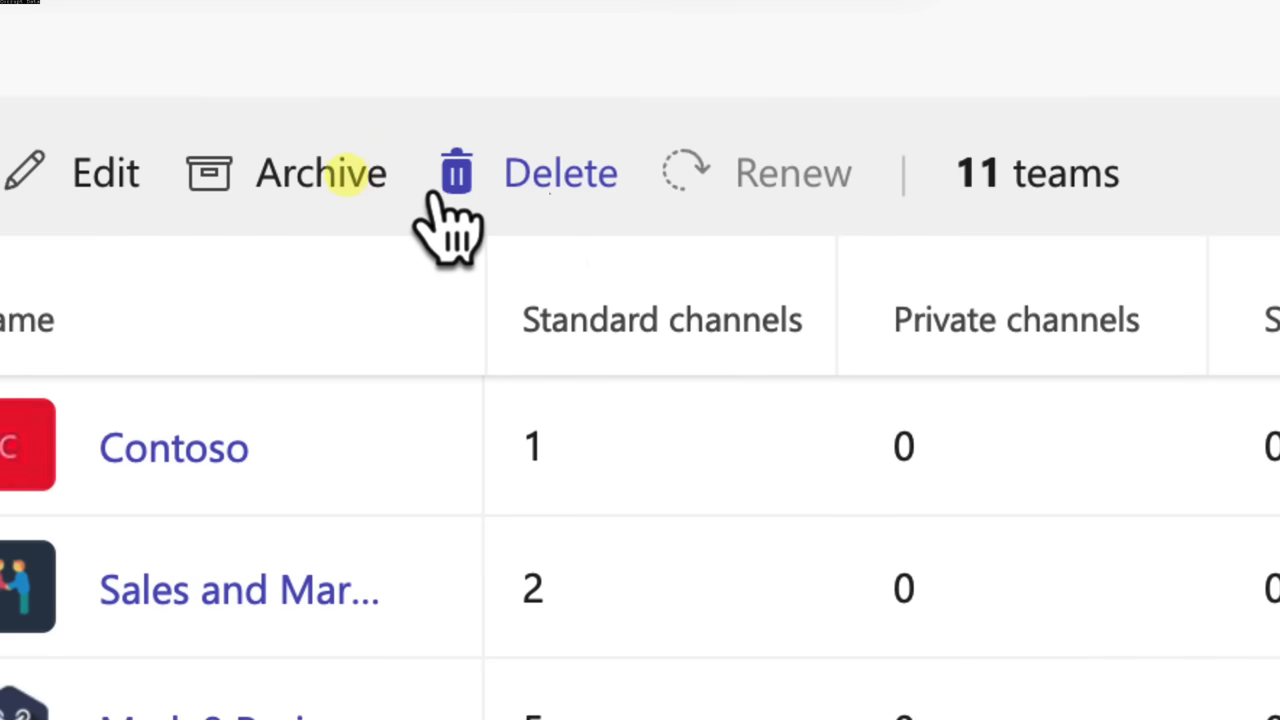
mouse_move(320, 180)
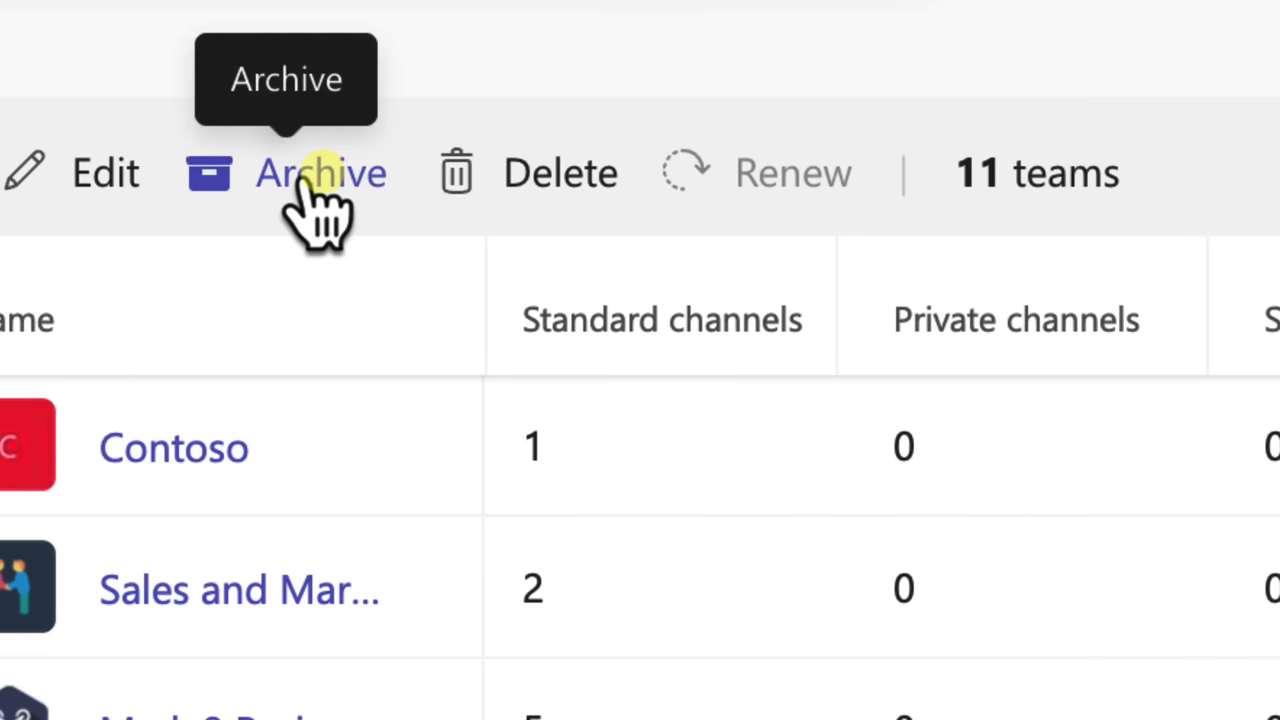
- Archive the Oslo HQ team with its SharePoint site made read-only for members
click(320, 172)
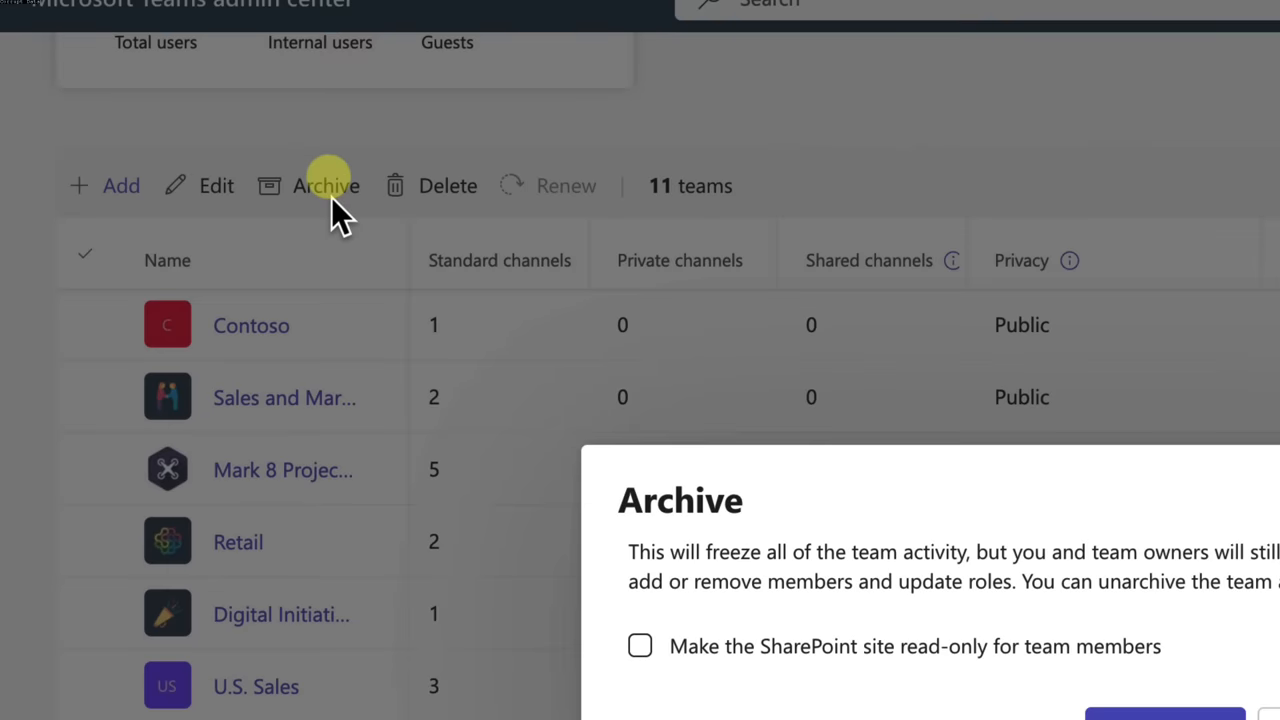
click(468, 380)
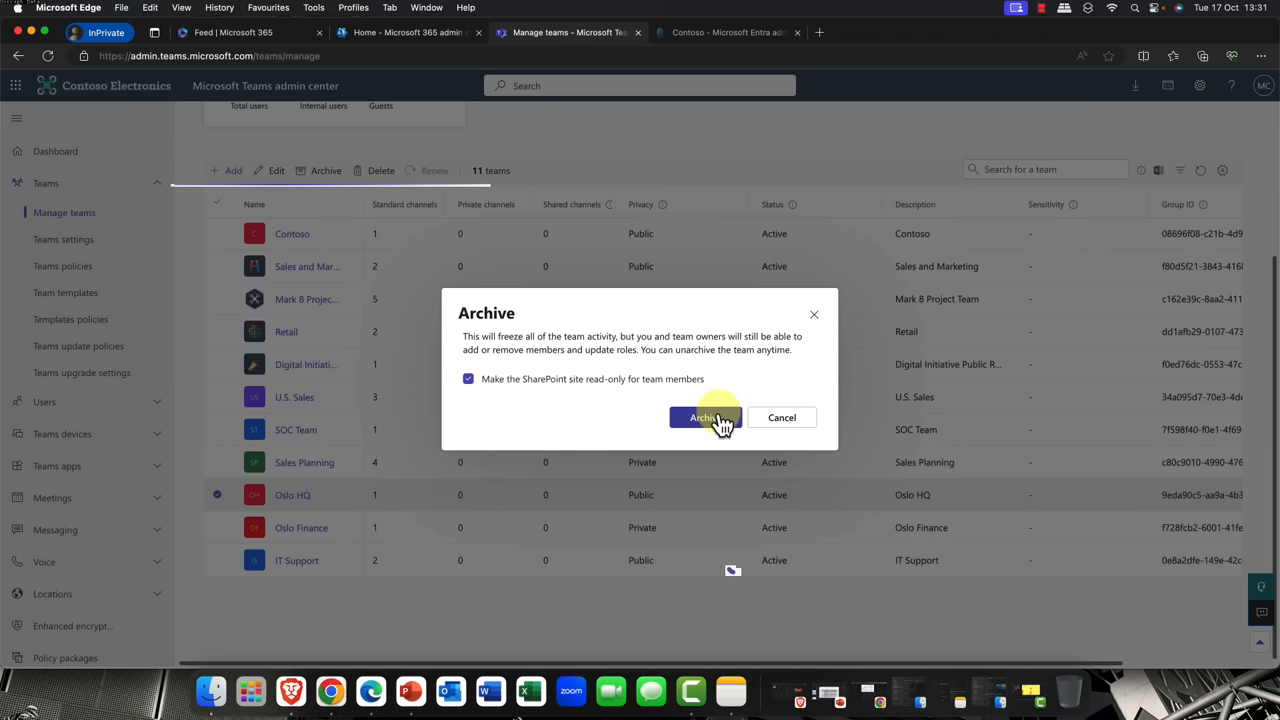
click(704, 418)
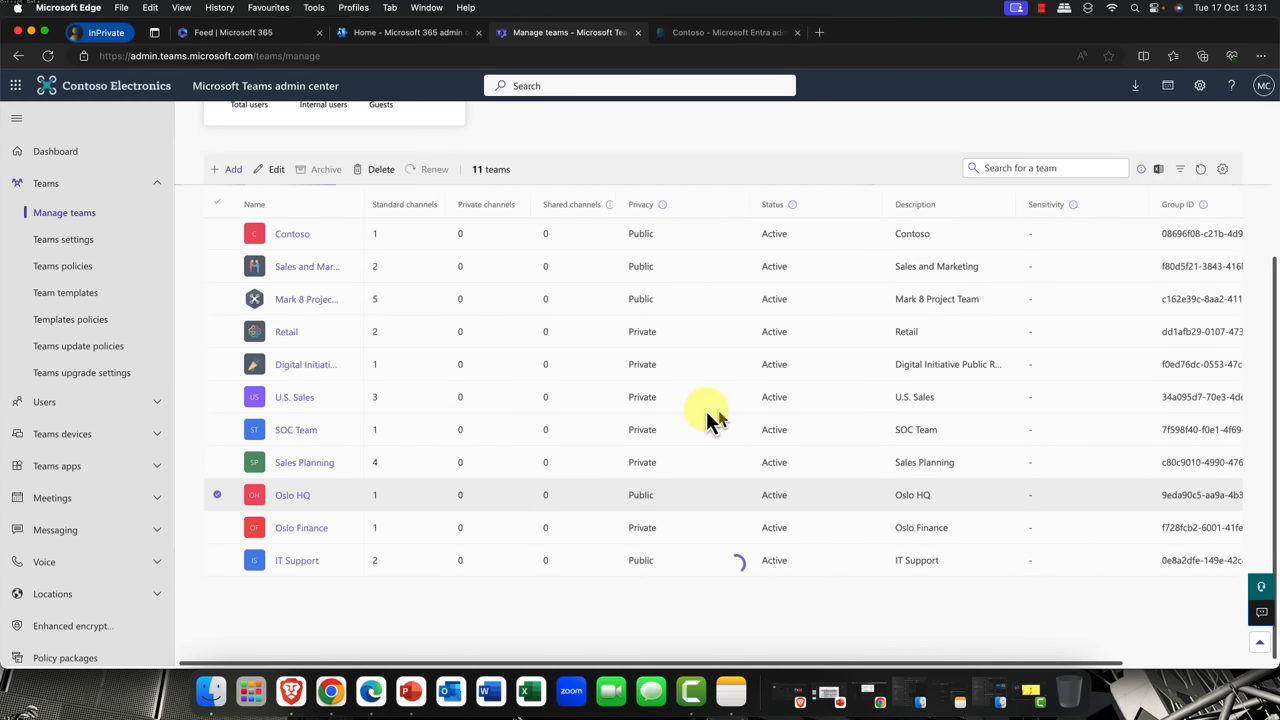
click(326, 168)
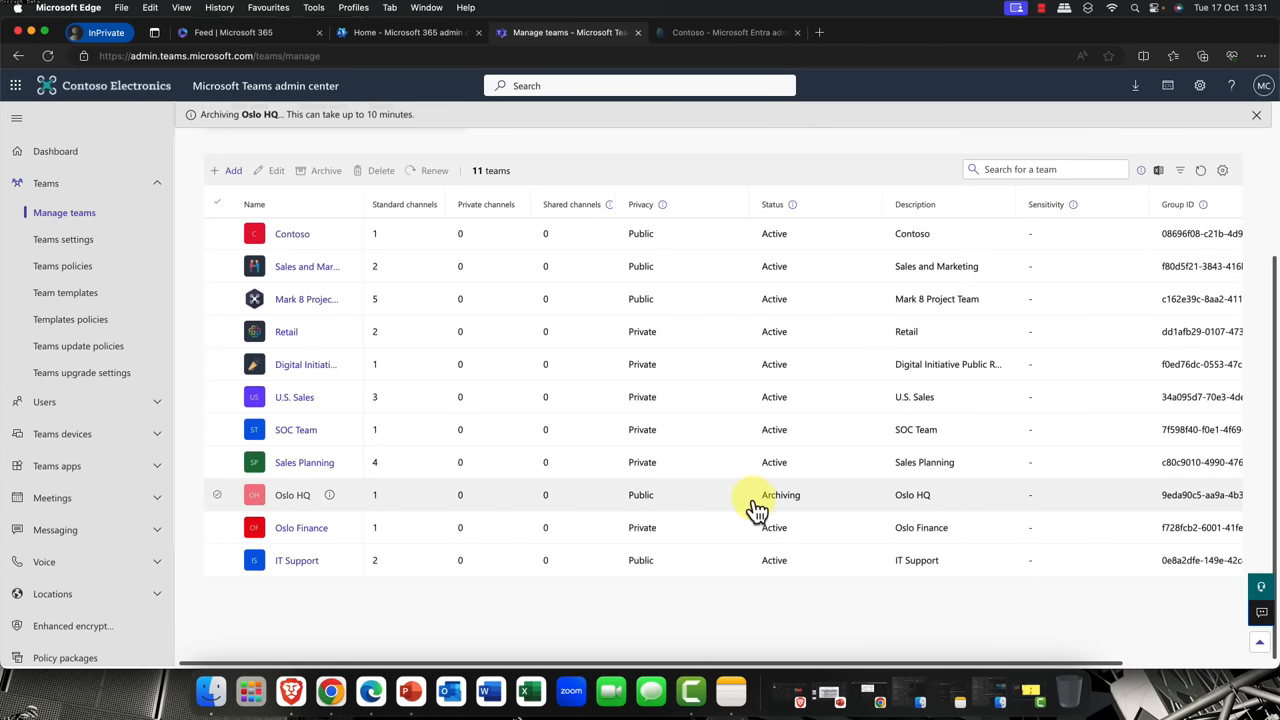
mouse_move(776, 516)
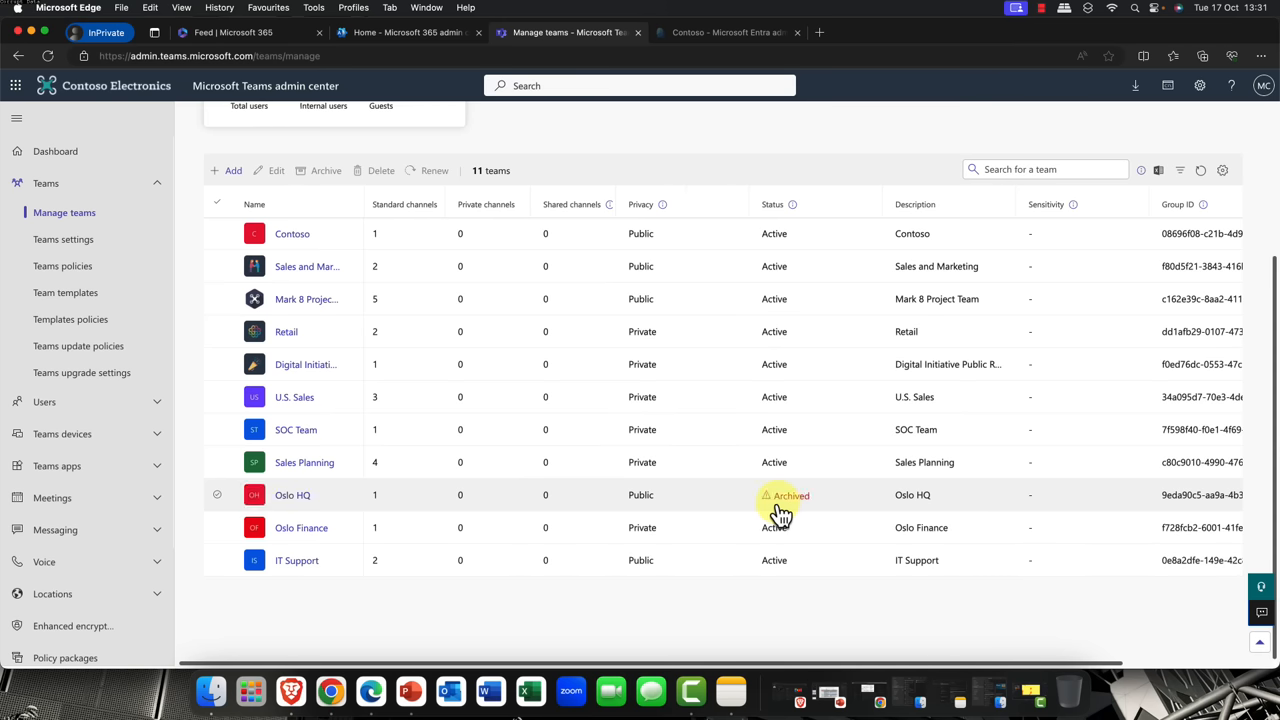
mouse_move(378, 512)
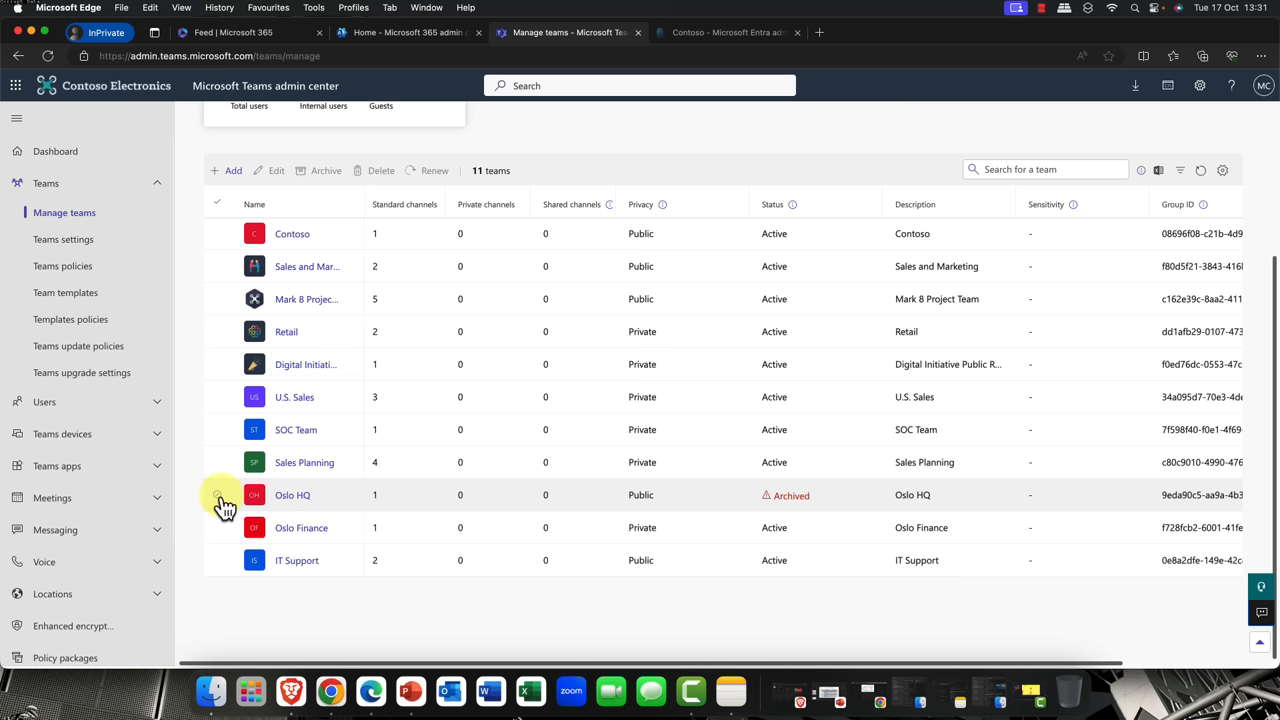
- Select the archived Oslo HQ team and unarchive it back to Active
click(216, 496)
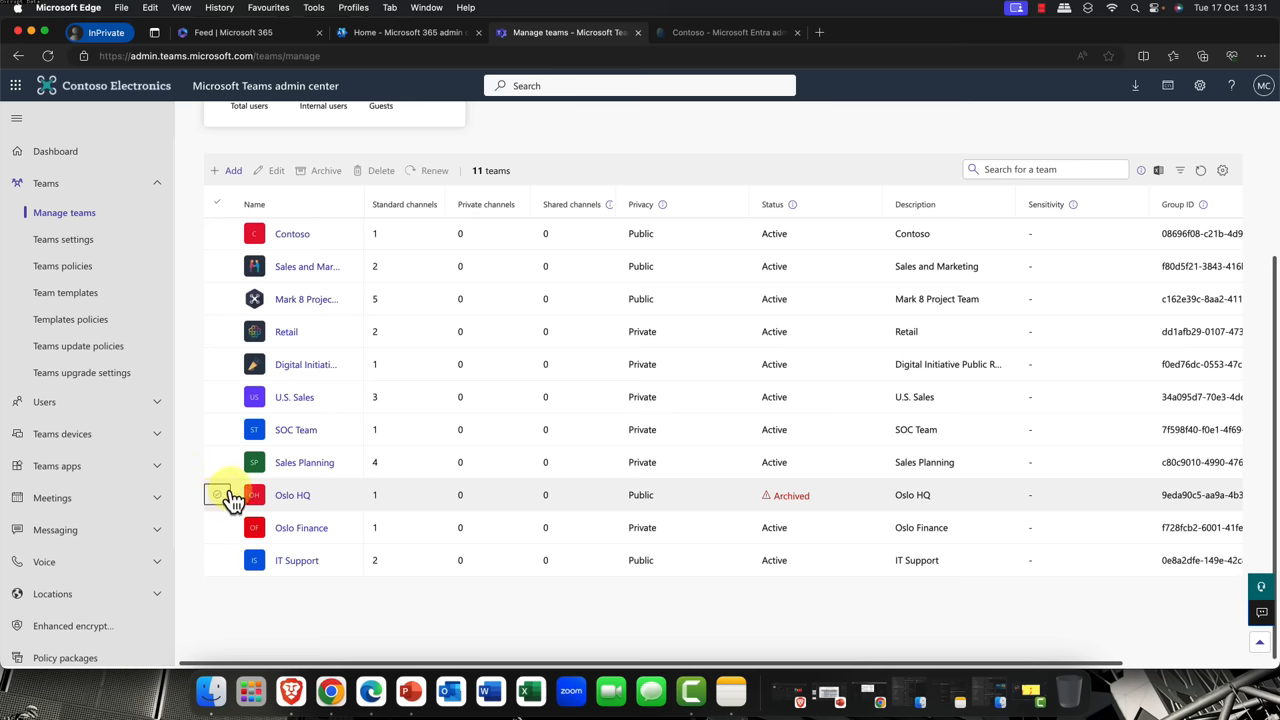
click(216, 494)
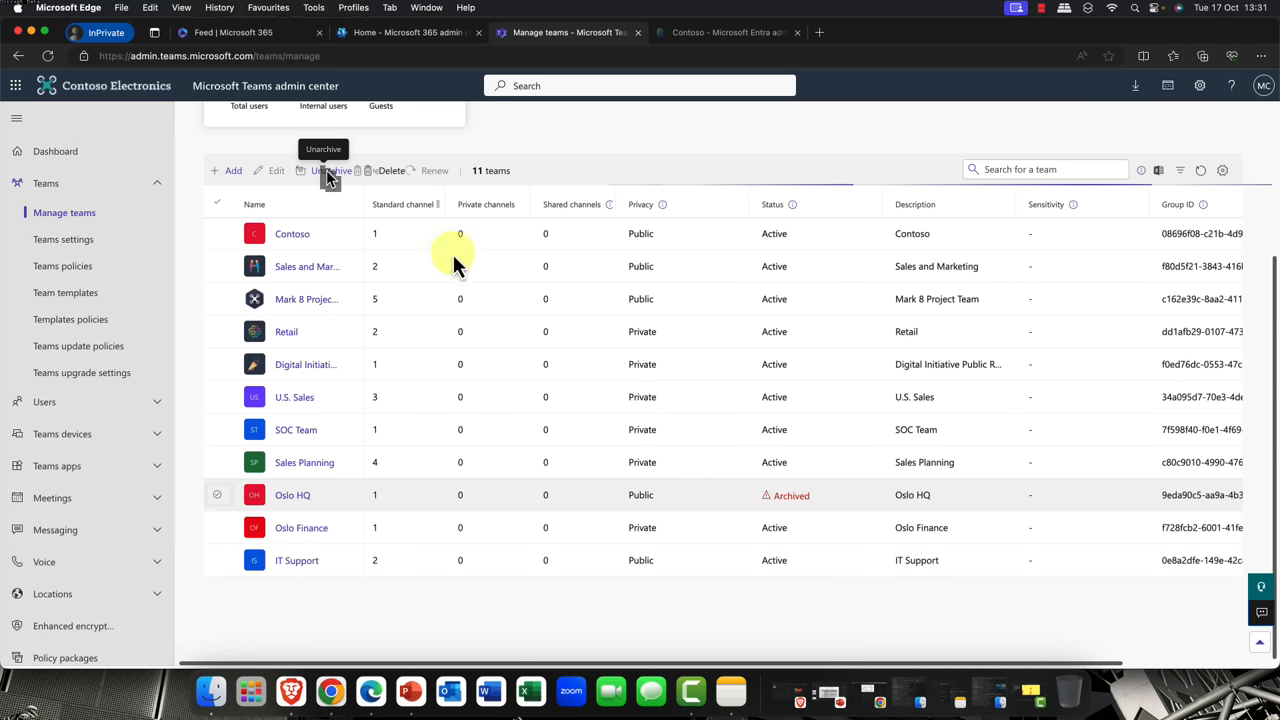
click(330, 170)
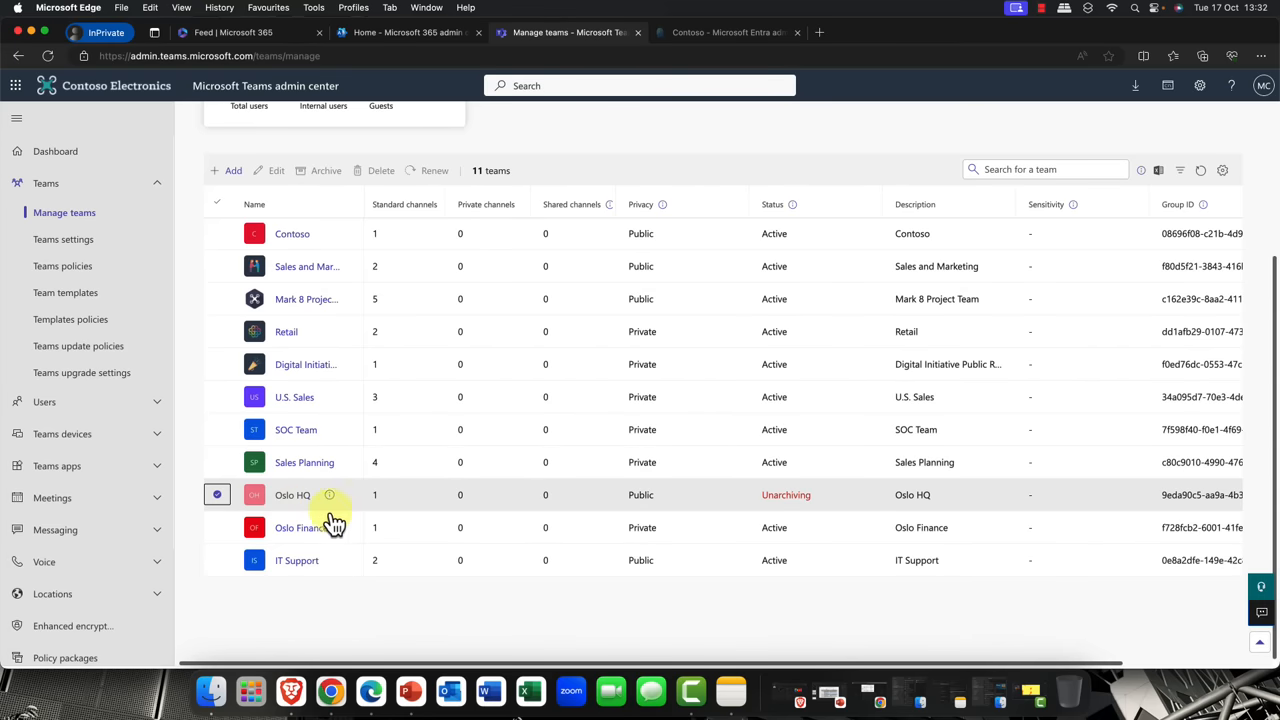
mouse_move(784, 494)
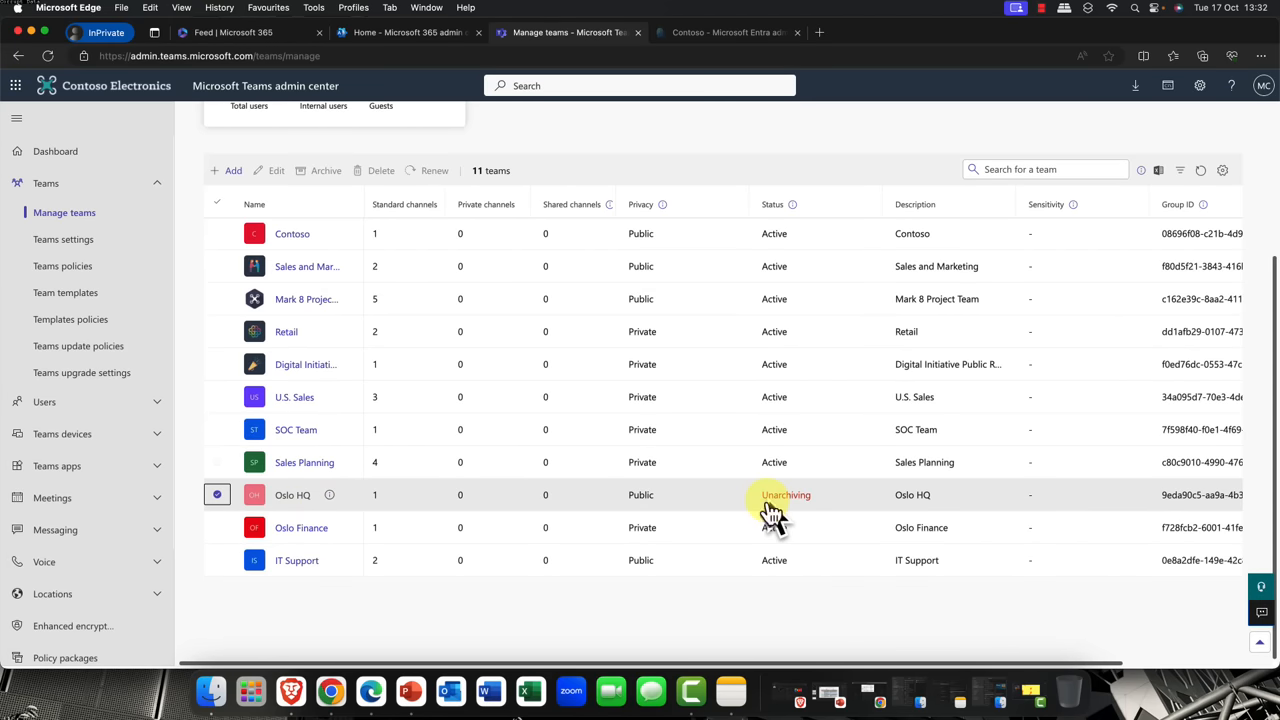
mouse_move(326, 170)
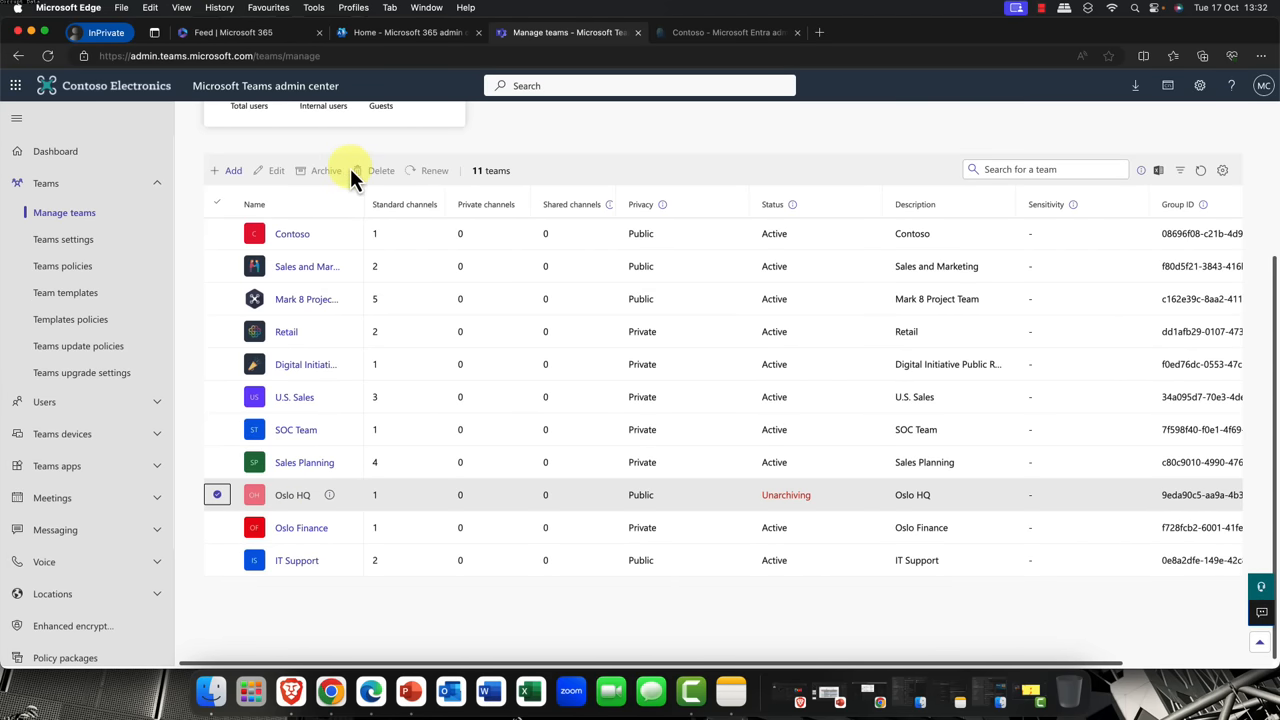
mouse_move(380, 180)
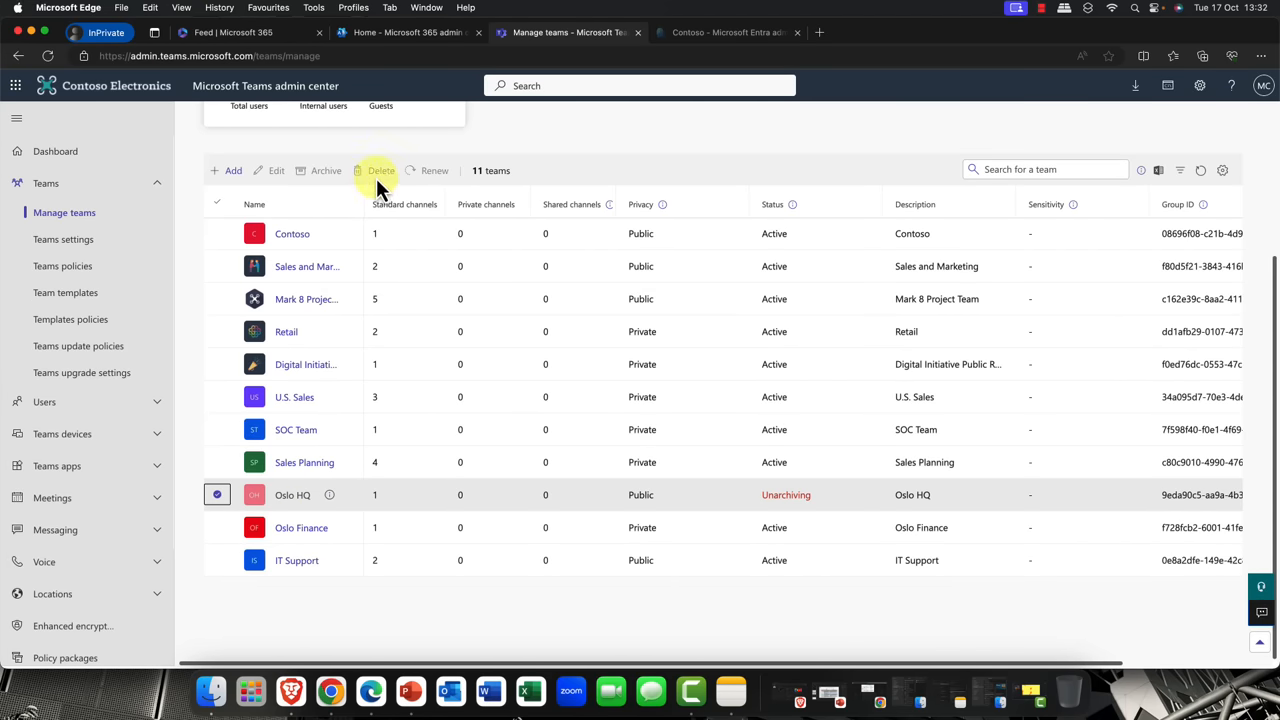
mouse_move(56, 466)
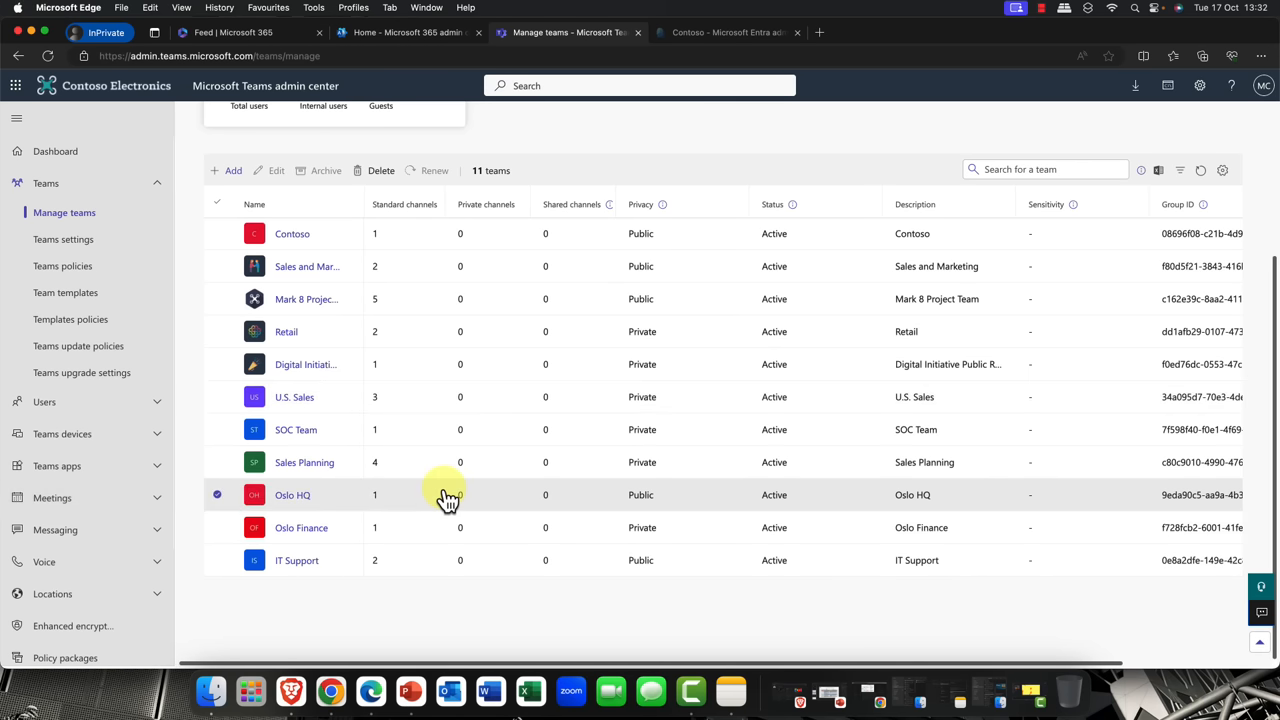
mouse_move(436, 504)
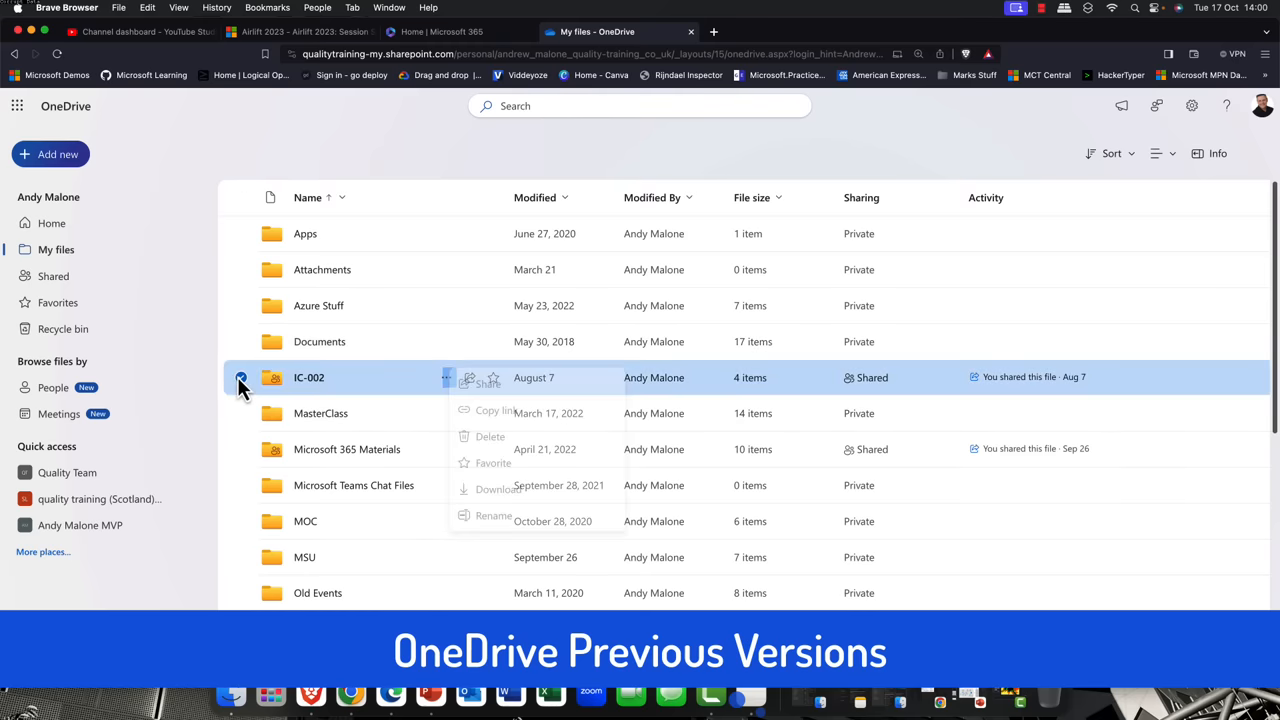
- View version history showing industry-sustainability.pdf at version 1.0 (104 MB) in IC-002, then return to My files
click(450, 376)
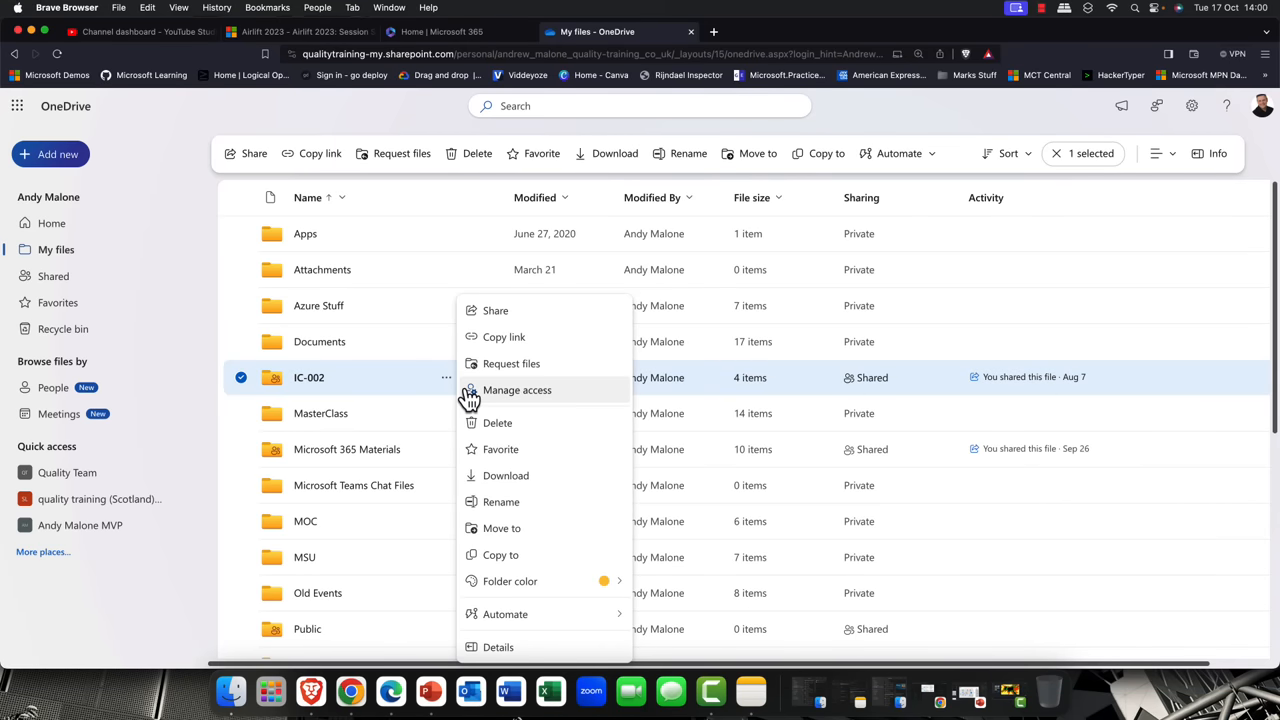
click(510, 580)
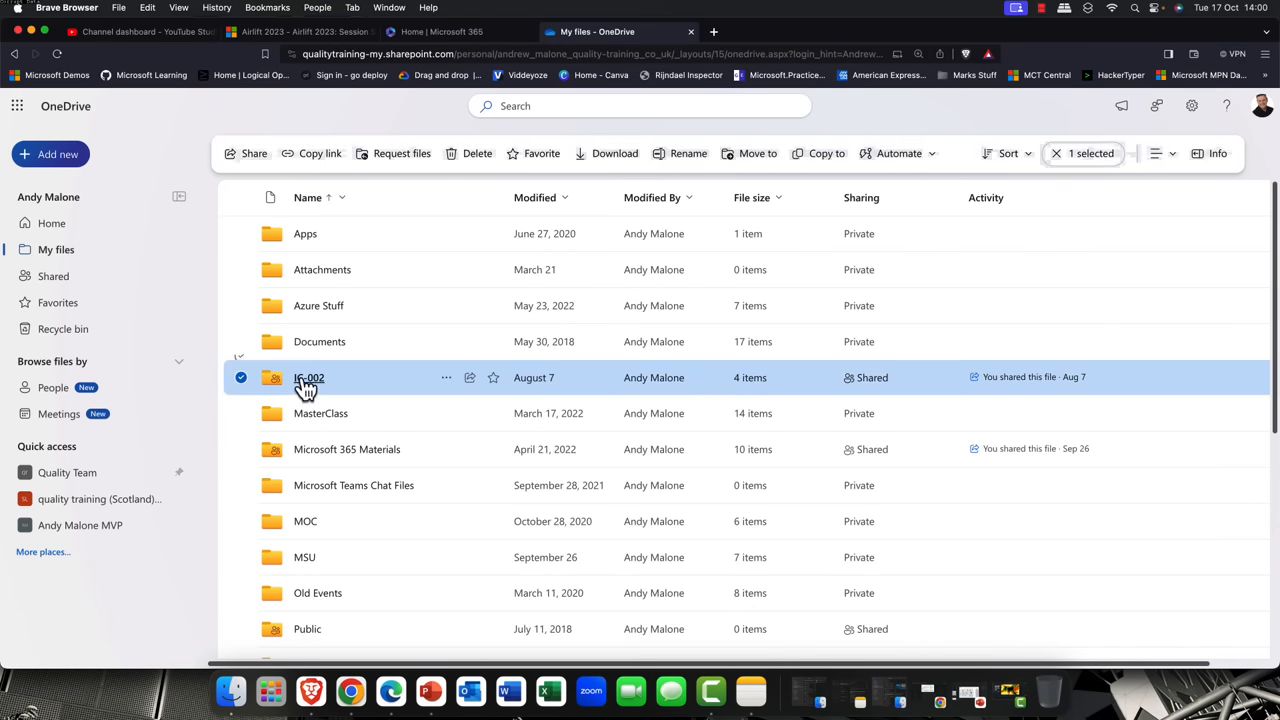
double_click(308, 376)
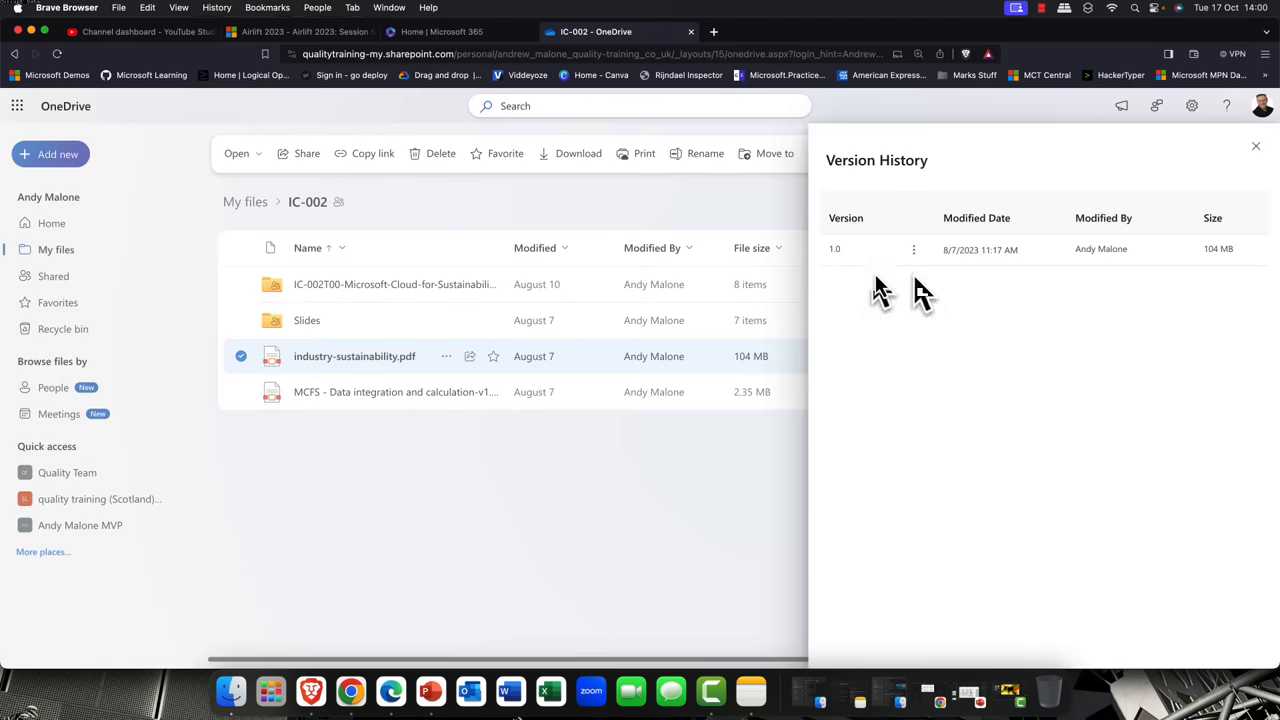
mouse_move(916, 296)
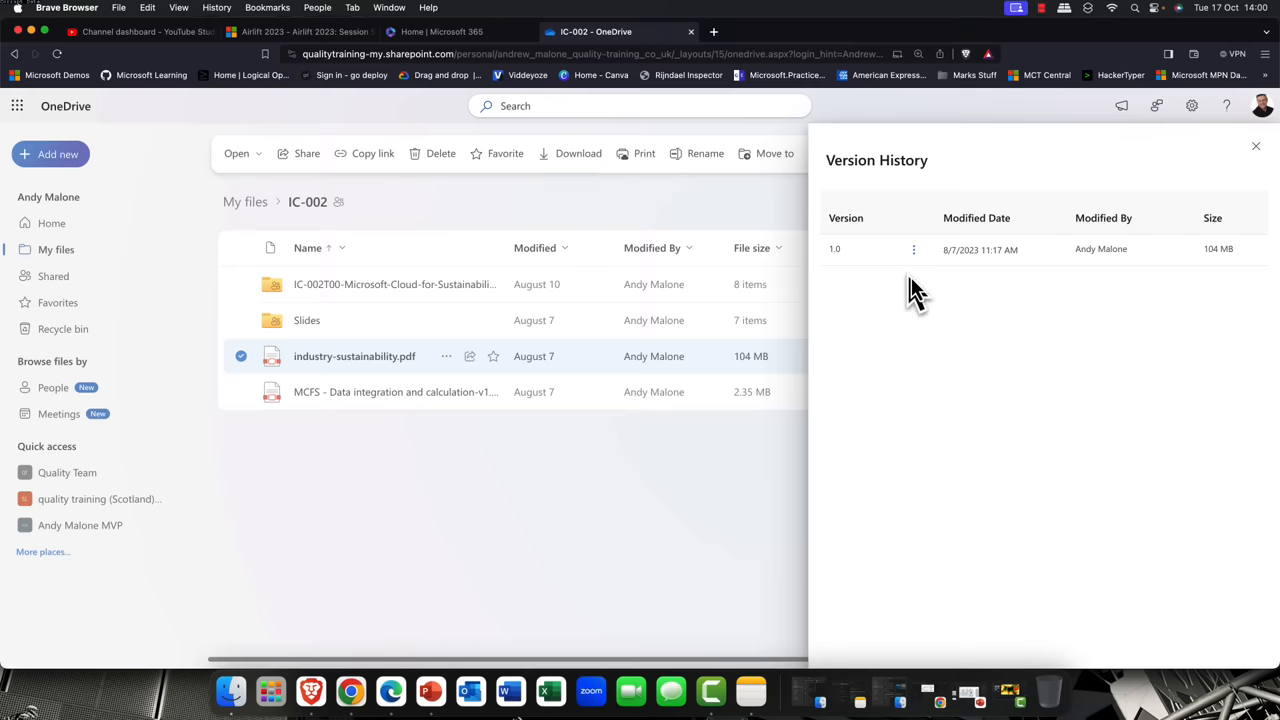
mouse_move(980, 260)
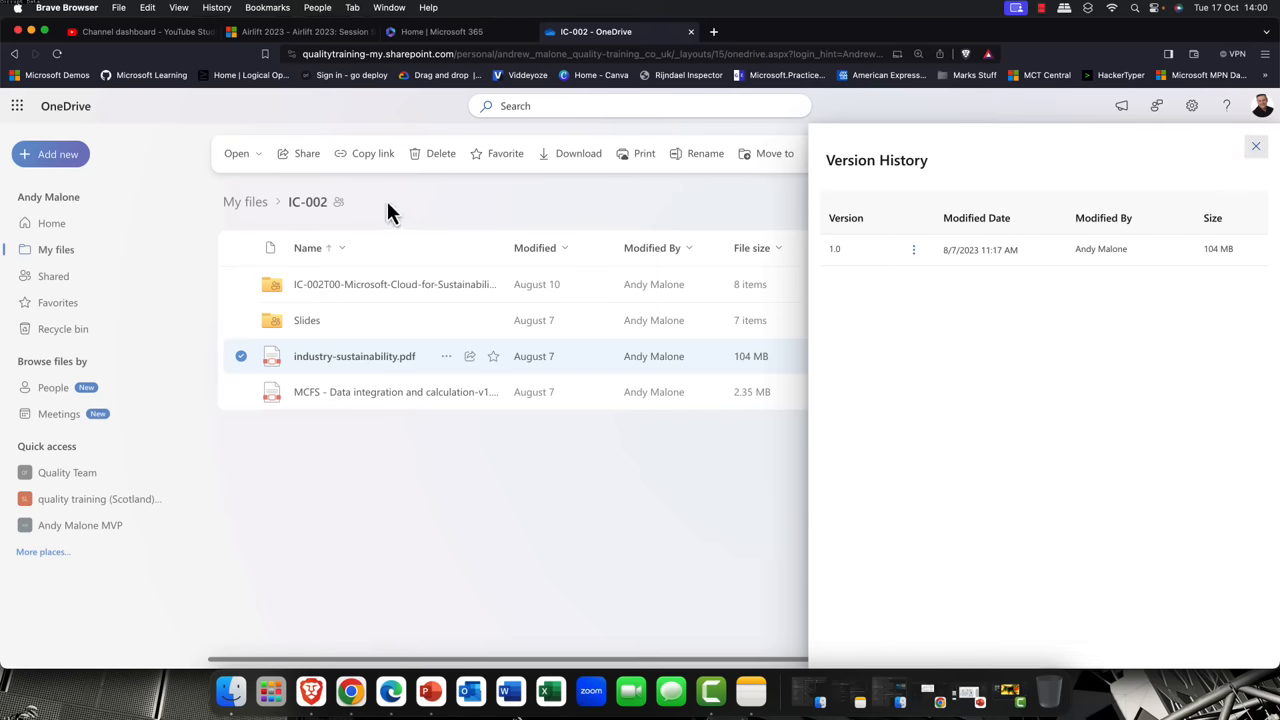
click(56, 248)
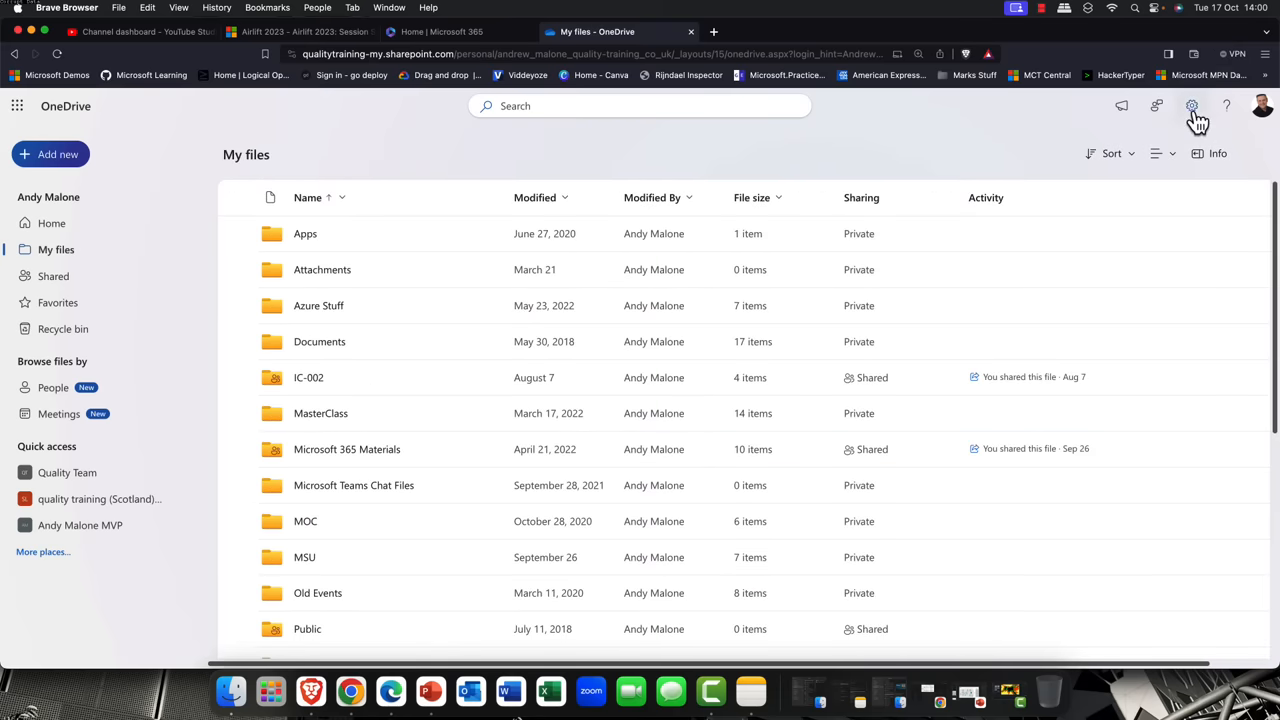
- Start Restore your OneDrive with a custom date and time and select a change to undo
click(1192, 106)
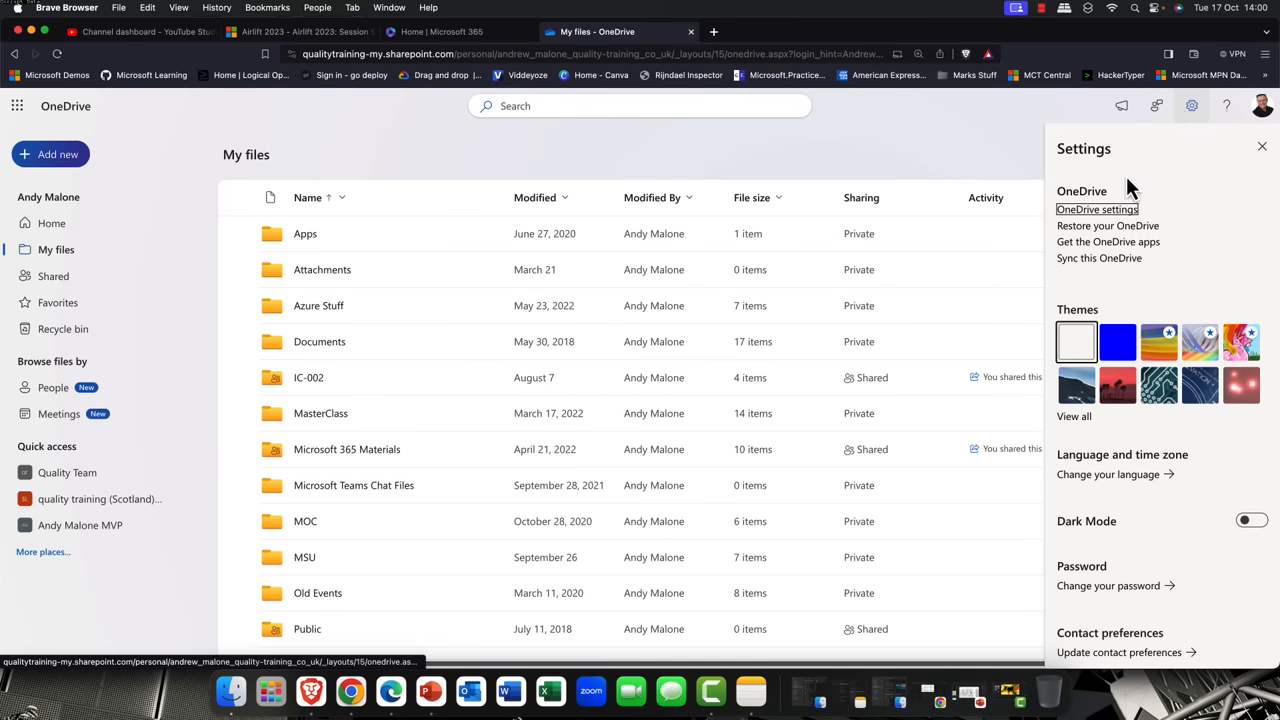
mouse_move(1096, 242)
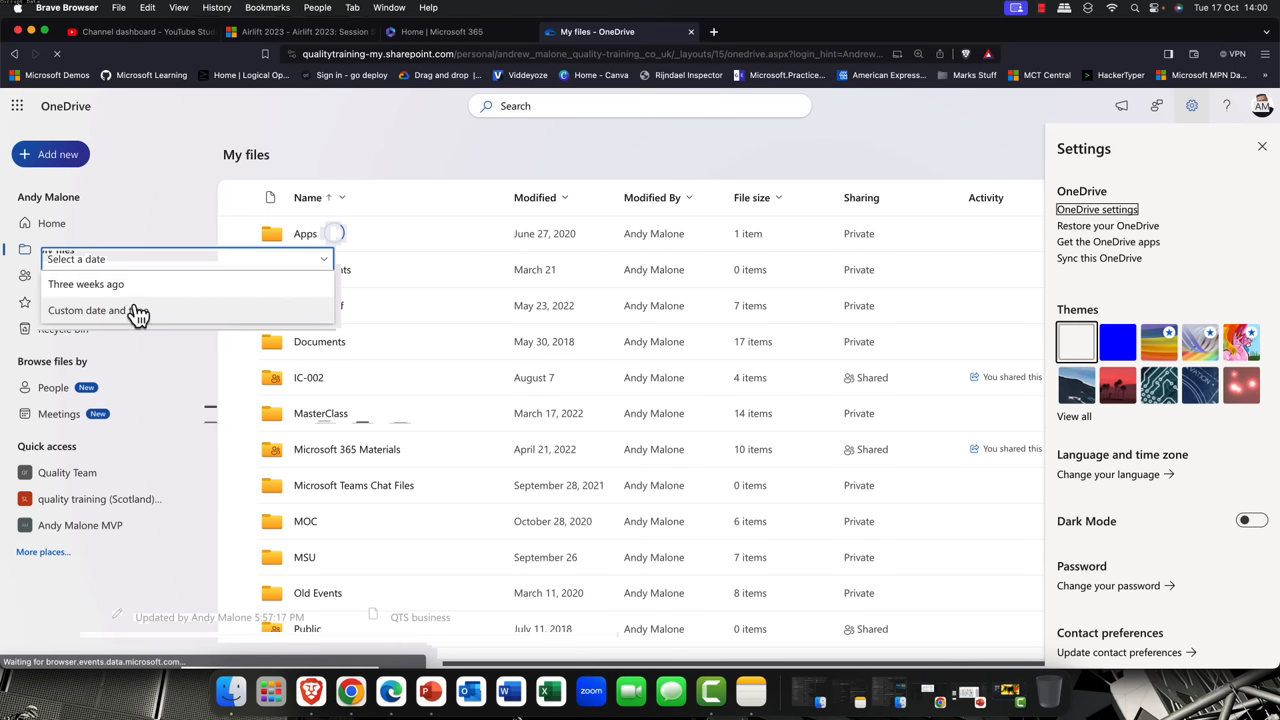
click(88, 310)
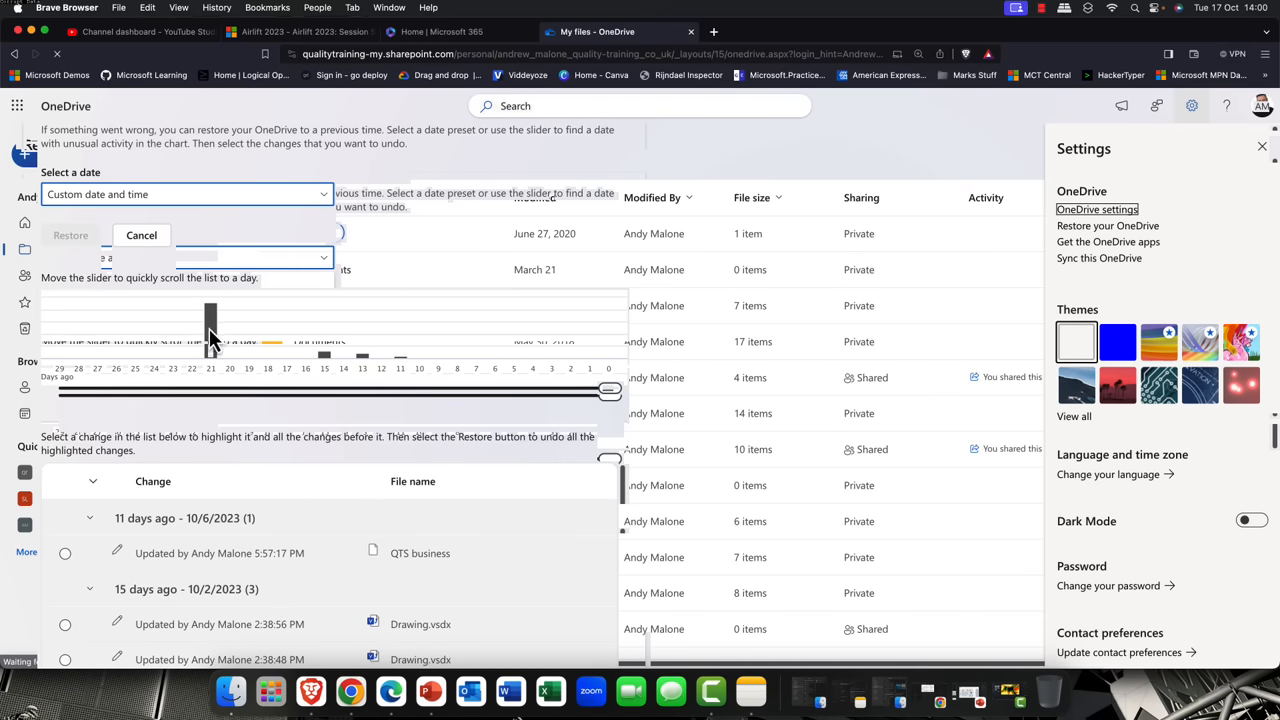
mouse_move(530, 400)
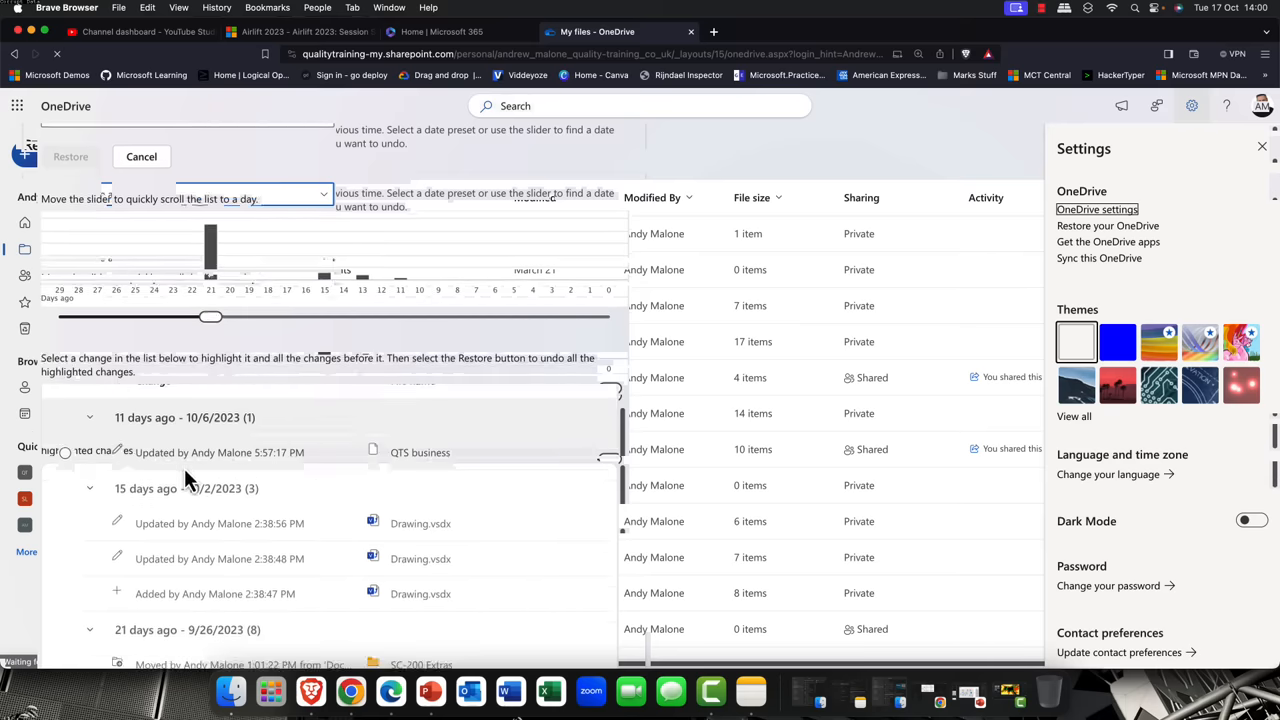
click(220, 504)
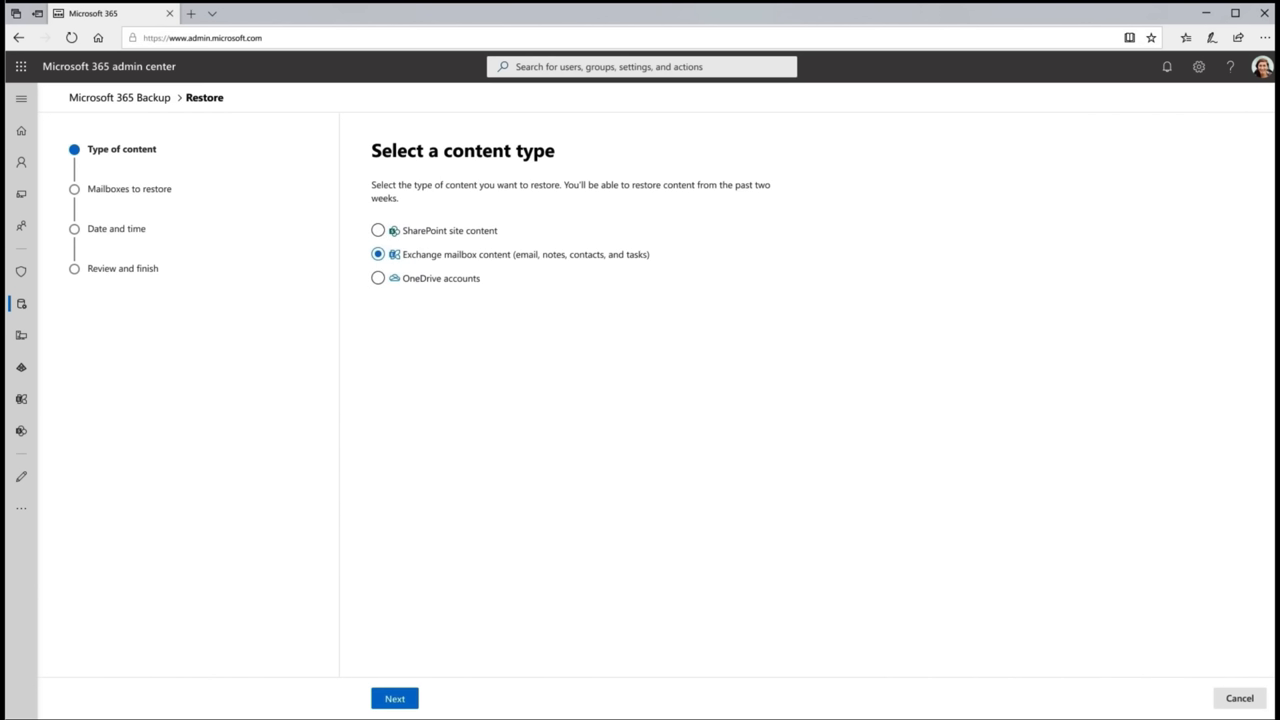
- Add mailboxes to the Exchange restore and choose the 04/03/2022 07:00 AM UTC+05:30 restore point
click(394, 698)
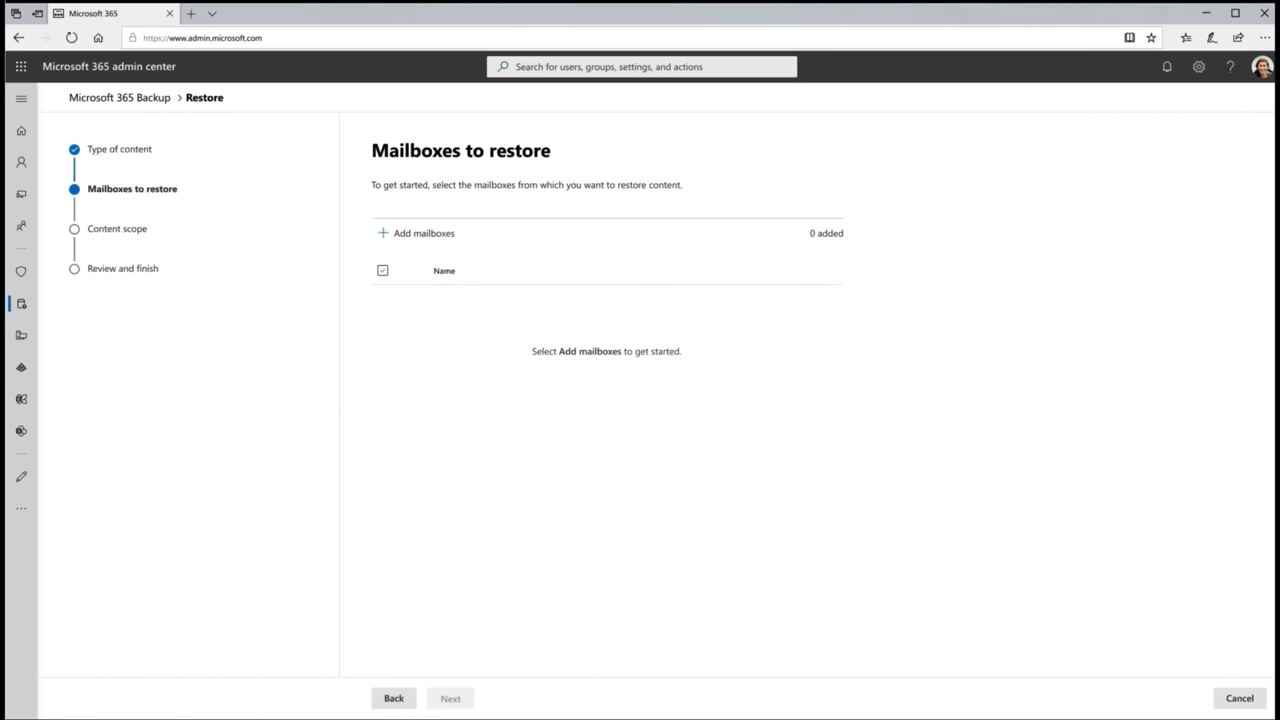
click(424, 232)
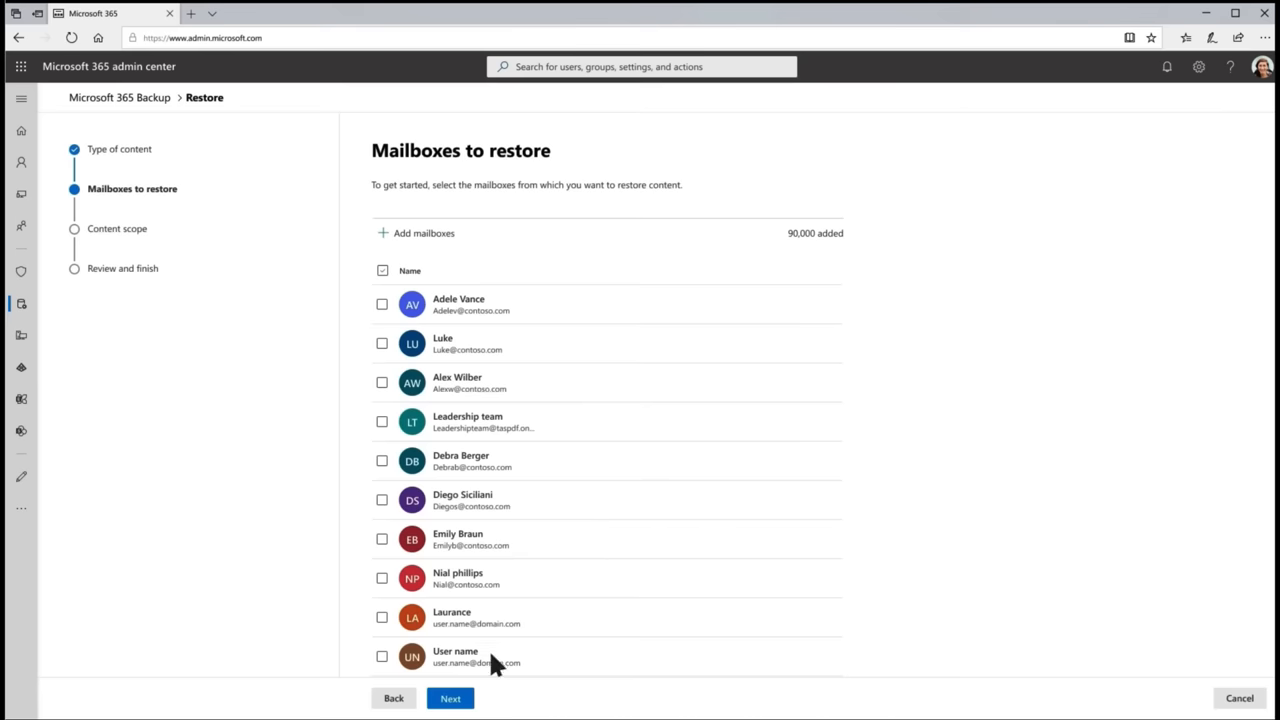
click(450, 698)
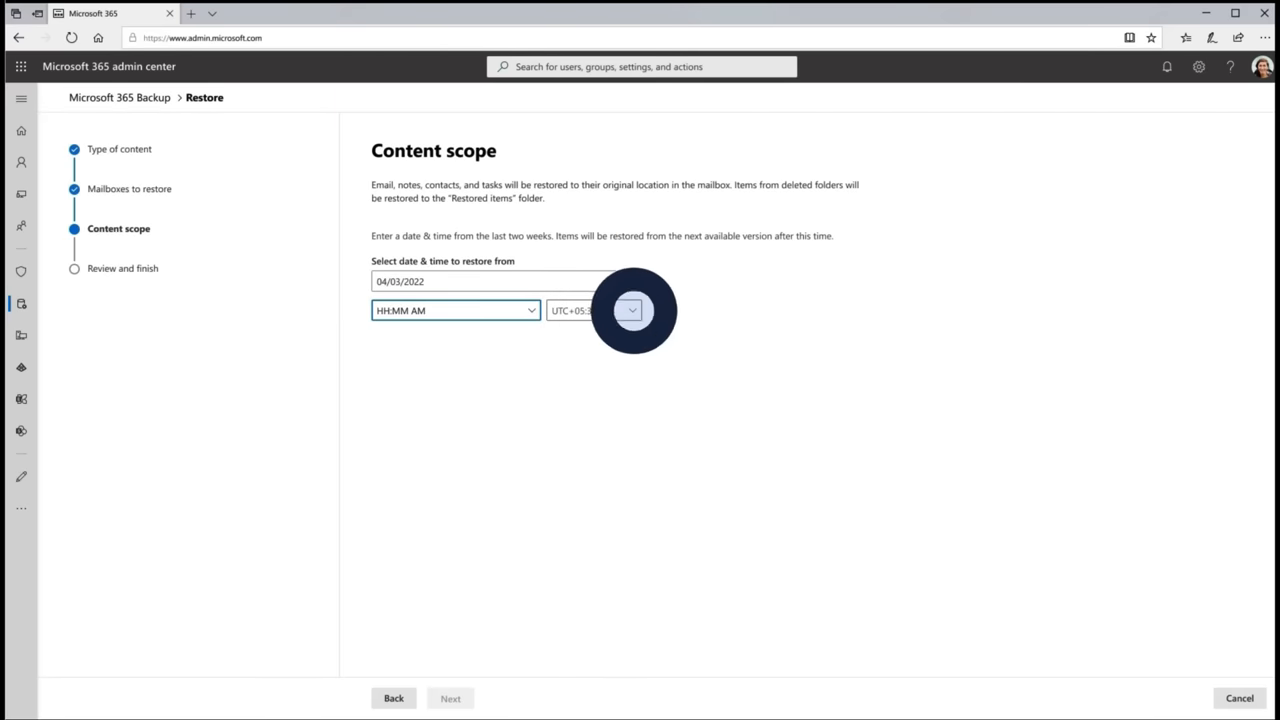
click(456, 310)
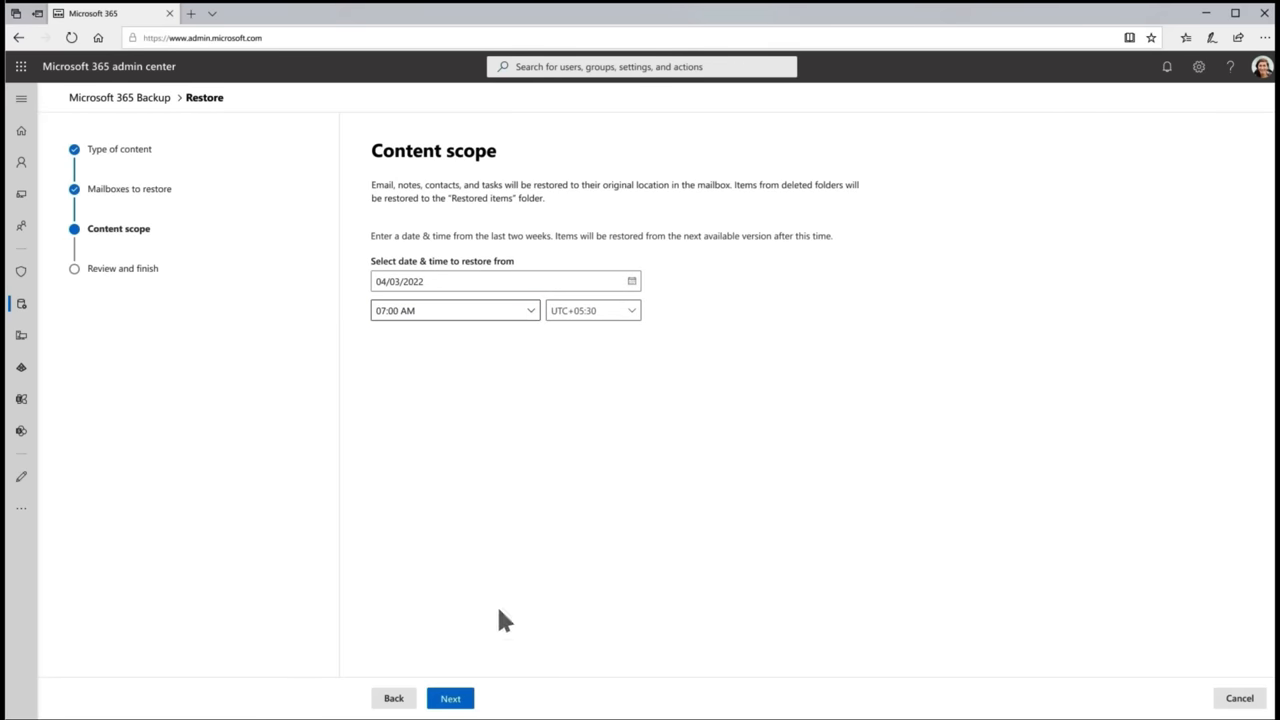
click(450, 698)
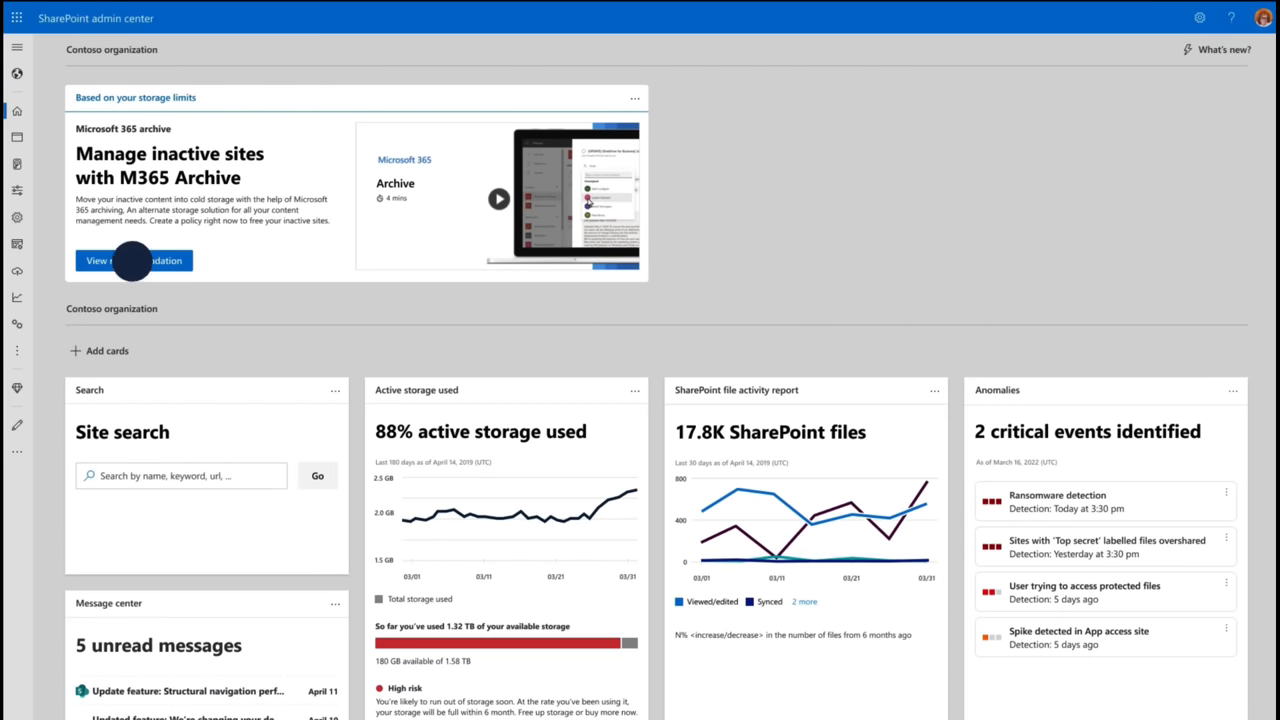
- Start an Archive Sites policy from the inactive sites recommendation
click(132, 260)
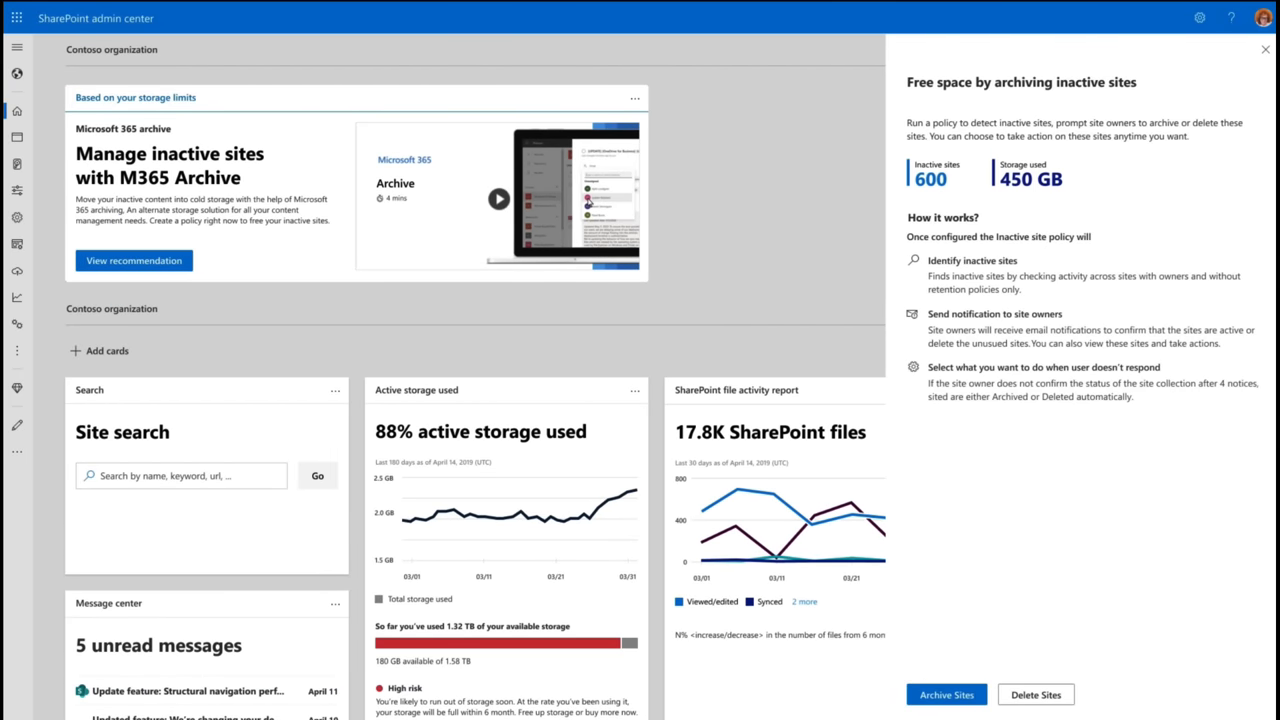
click(944, 694)
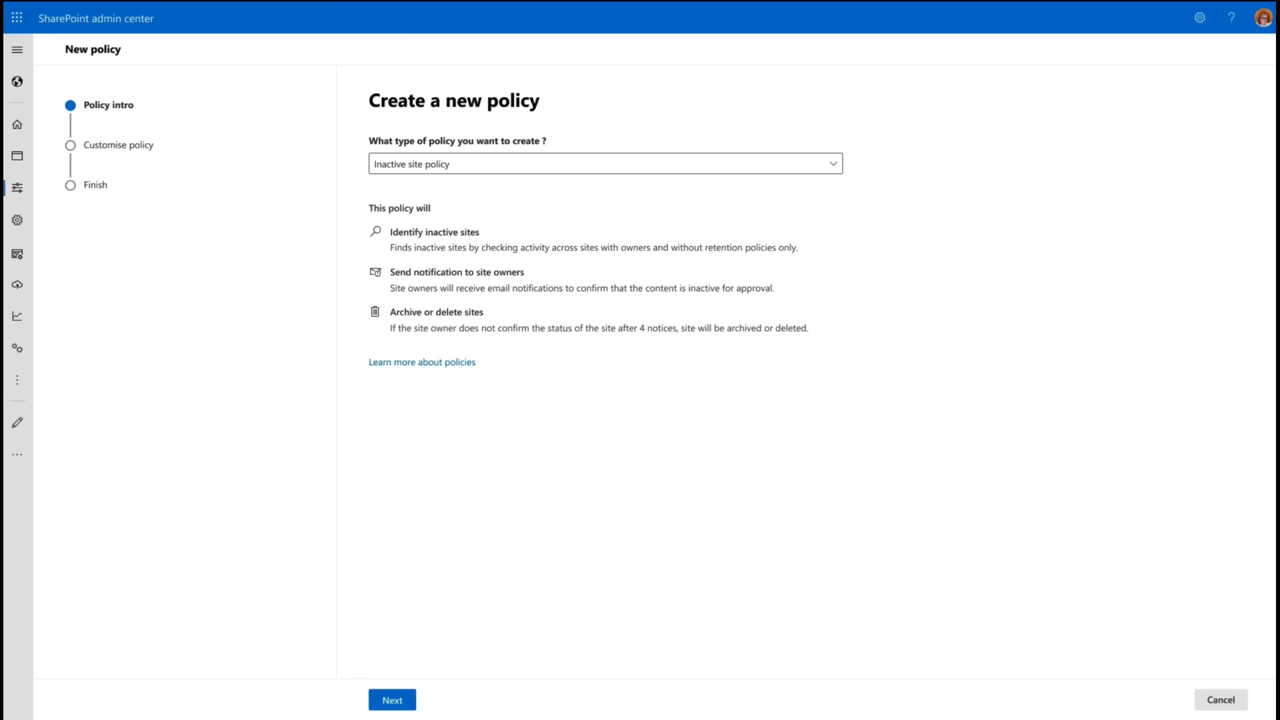
click(392, 700)
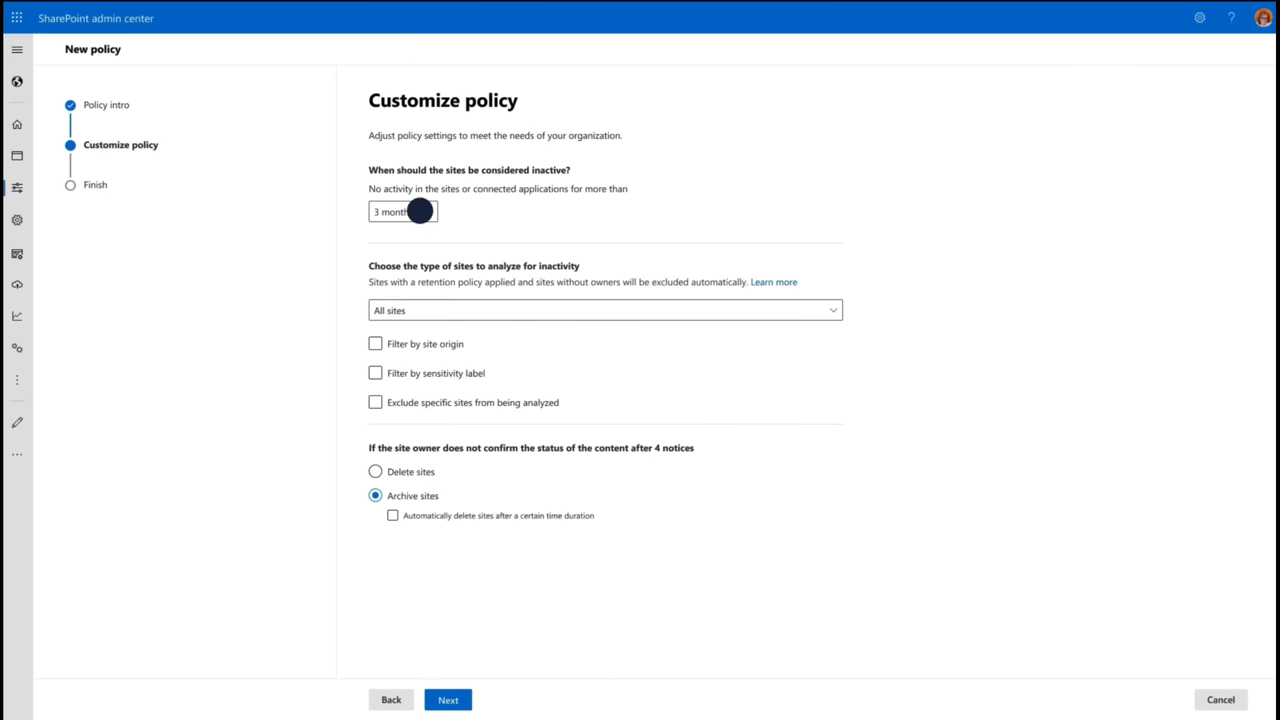
- Set the inactivity period to 2 years and finish the Cleanup inactive sites policy
click(402, 212)
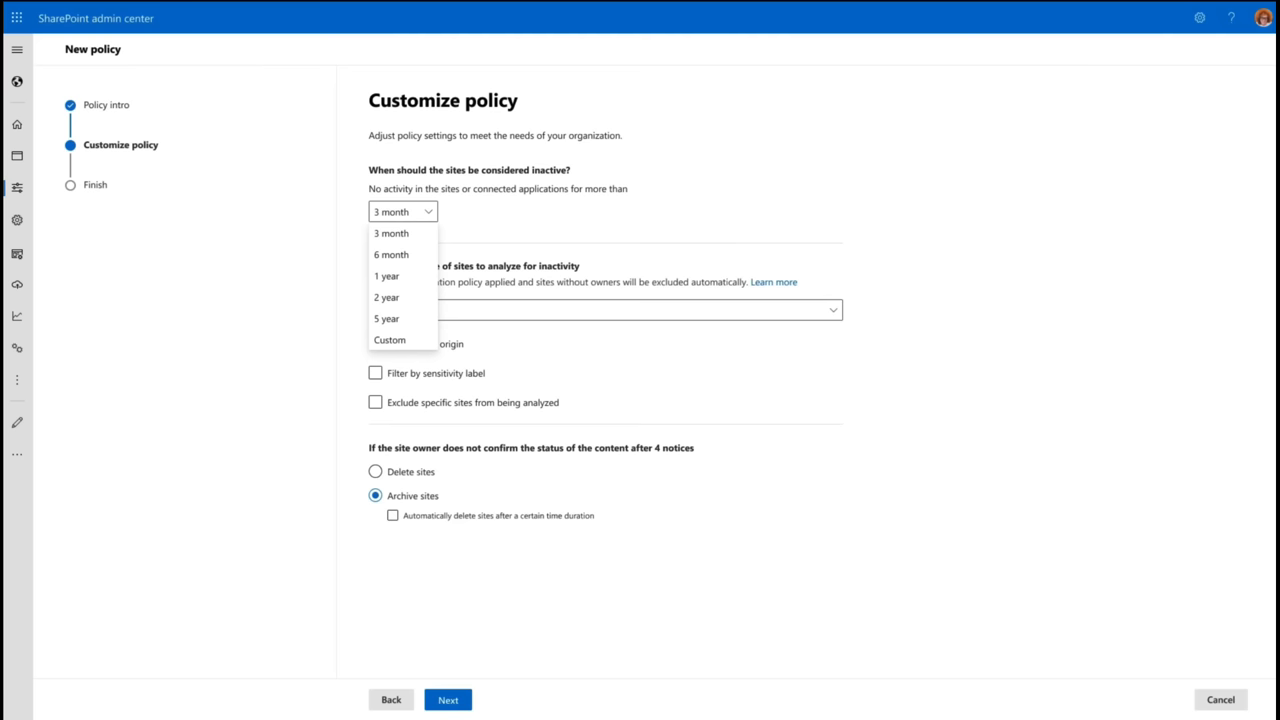
click(386, 296)
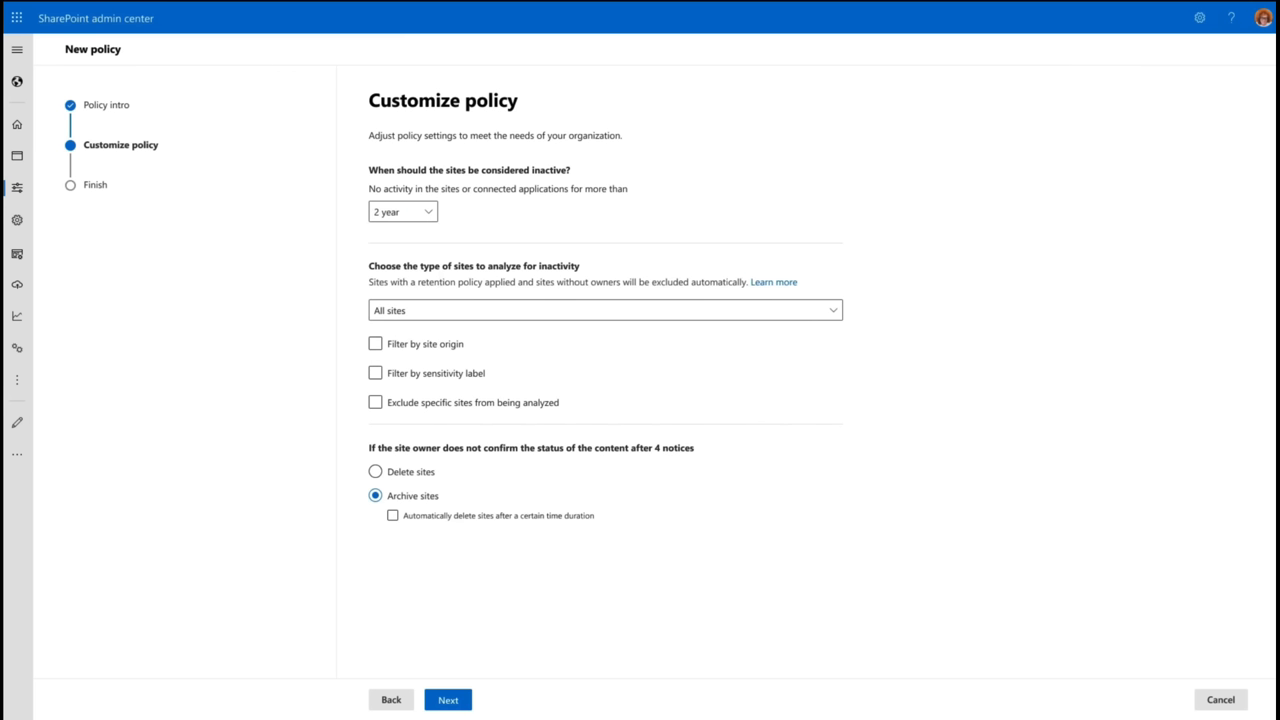
click(392, 516)
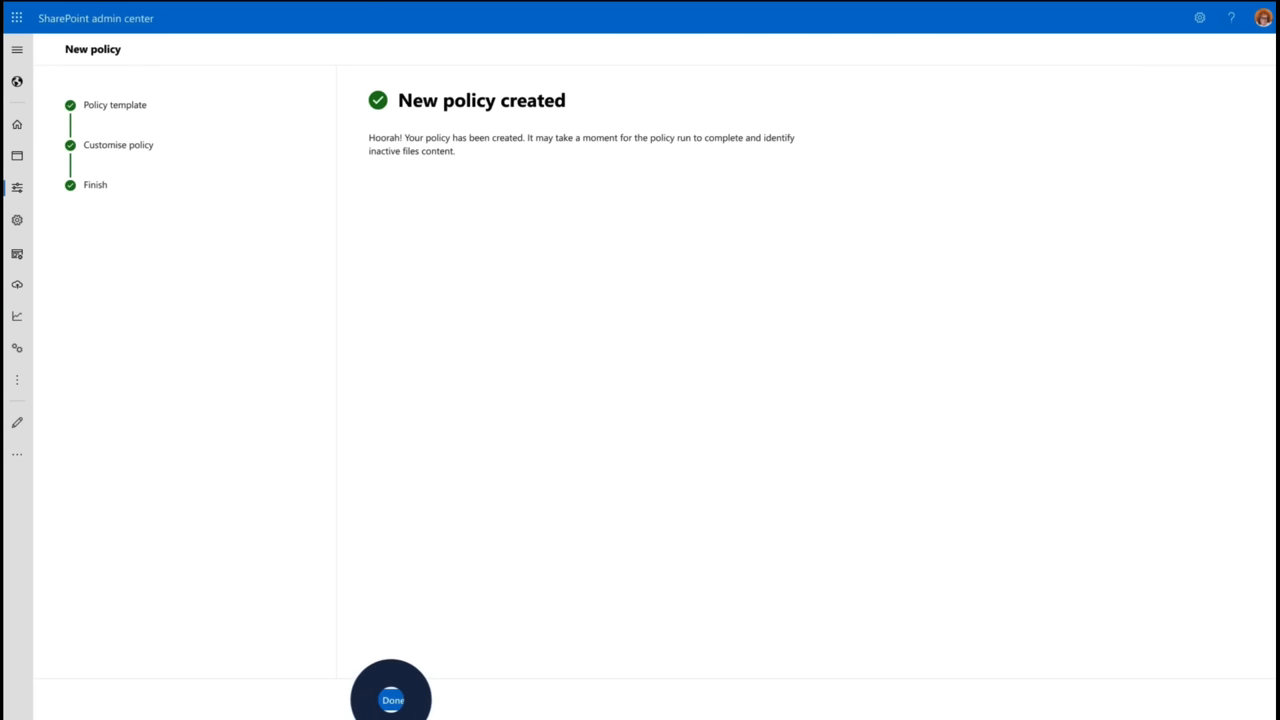
click(392, 700)
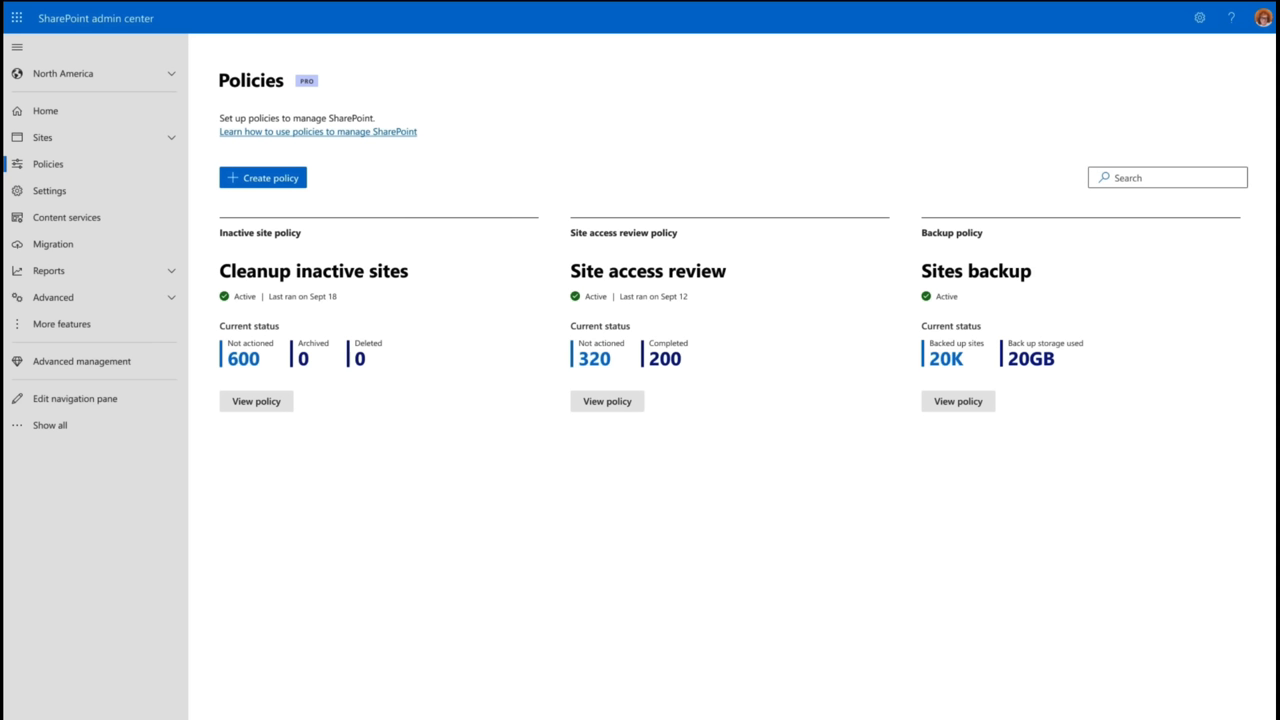
- Archive the Records management site from the Least active sites view of Active sites
click(256, 400)
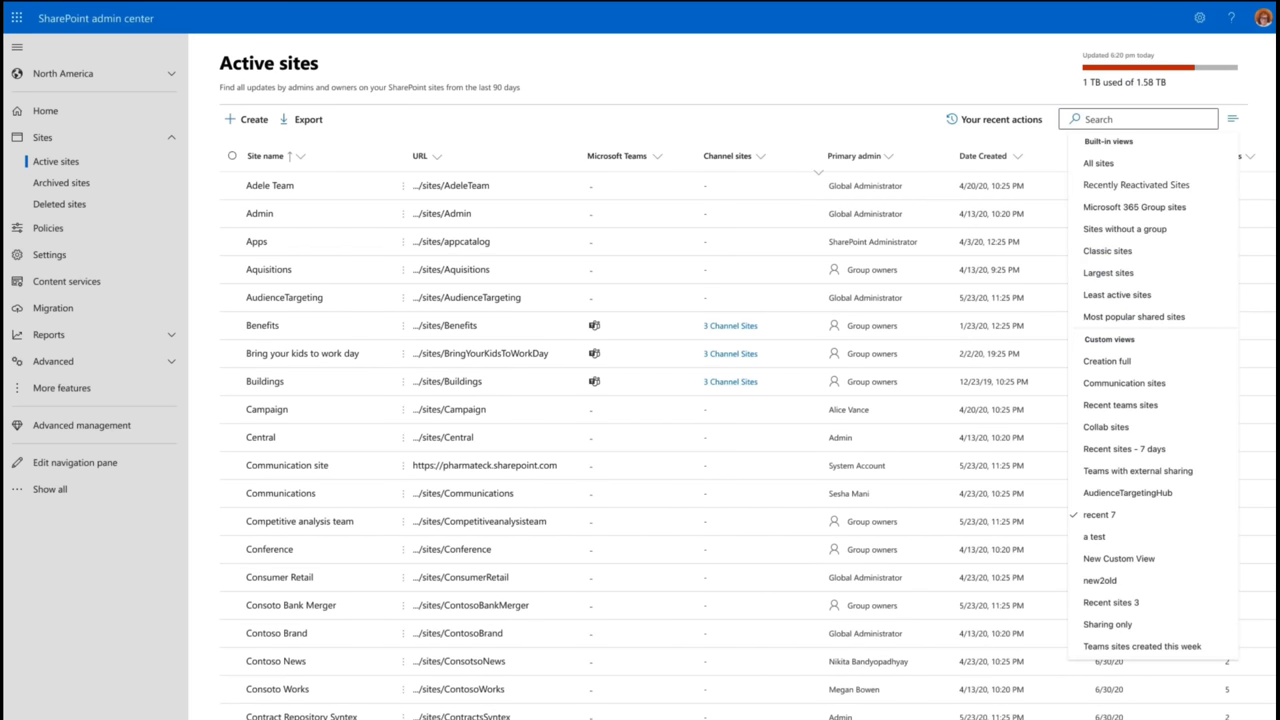
click(1116, 294)
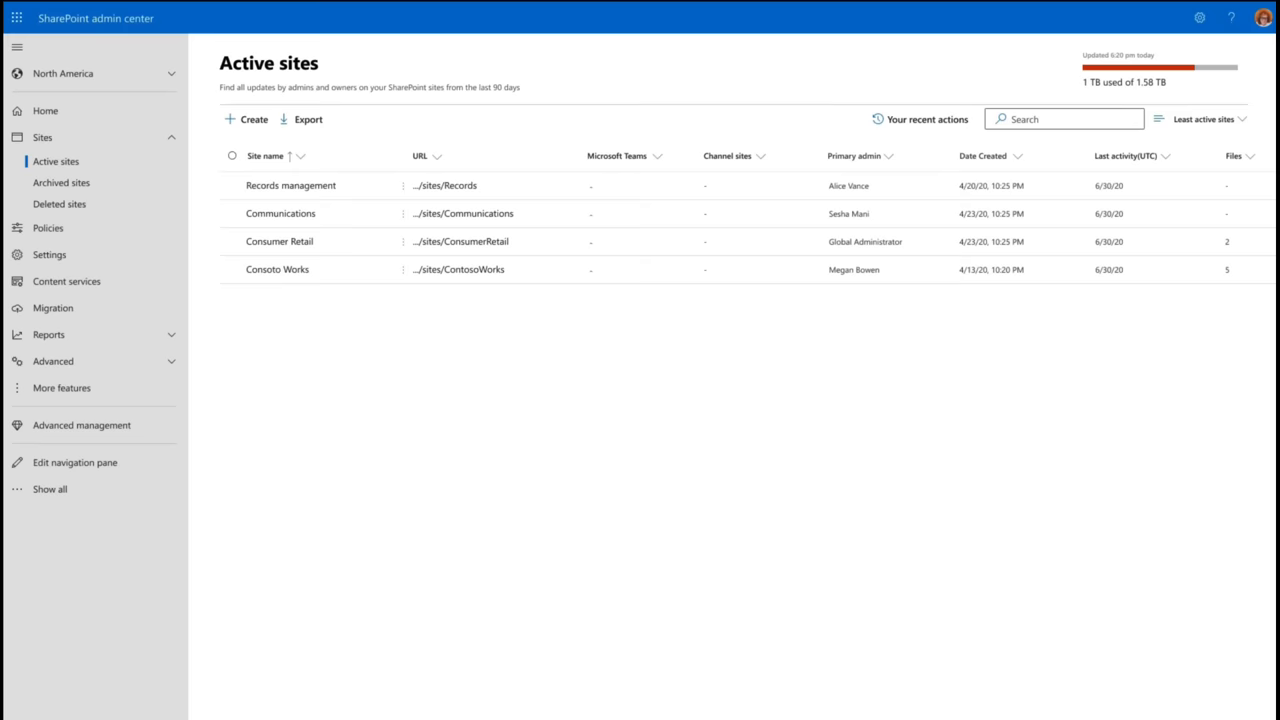
click(232, 184)
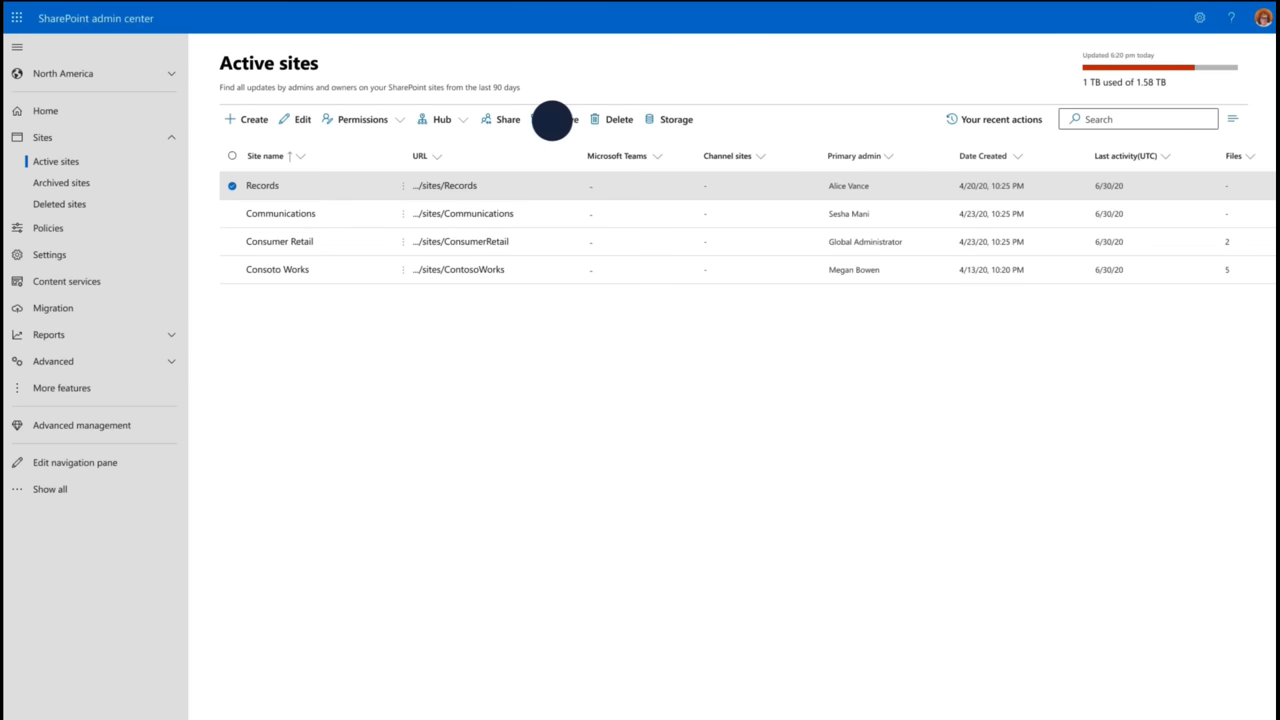
click(556, 120)
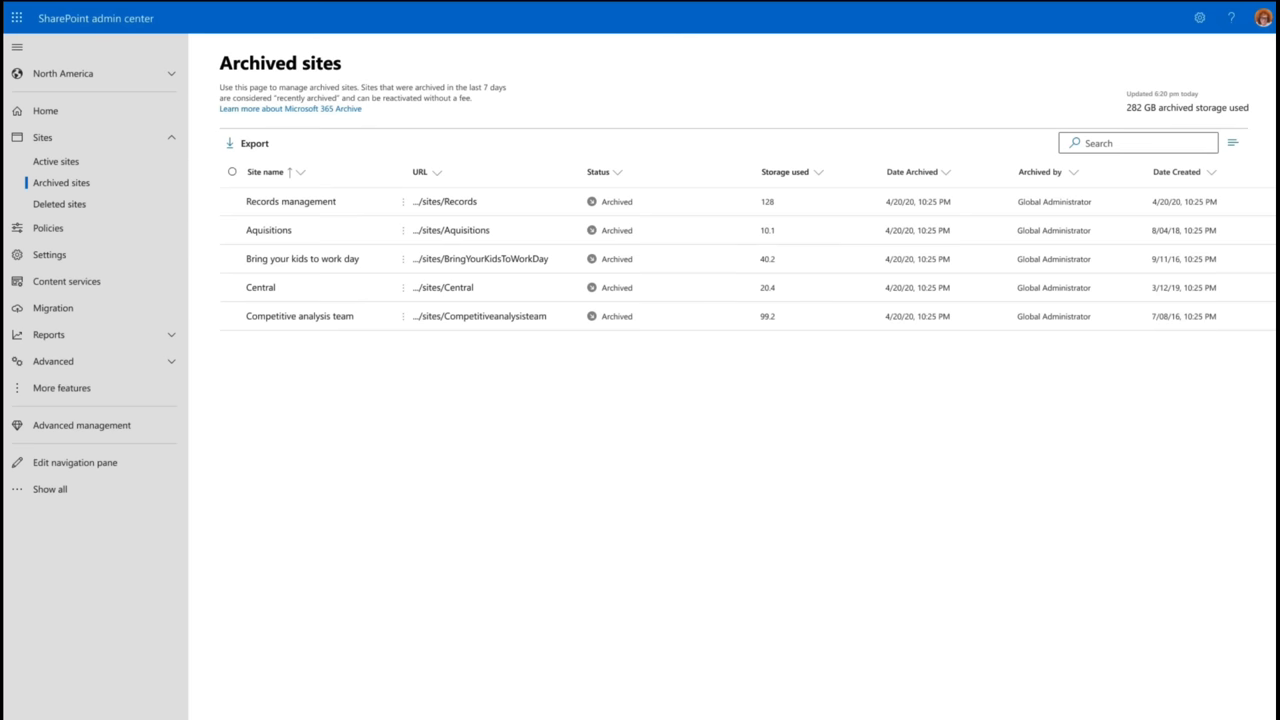
- Review the archived Records management site's details, then return to the home dashboard showing 30% active storage used
click(290, 200)
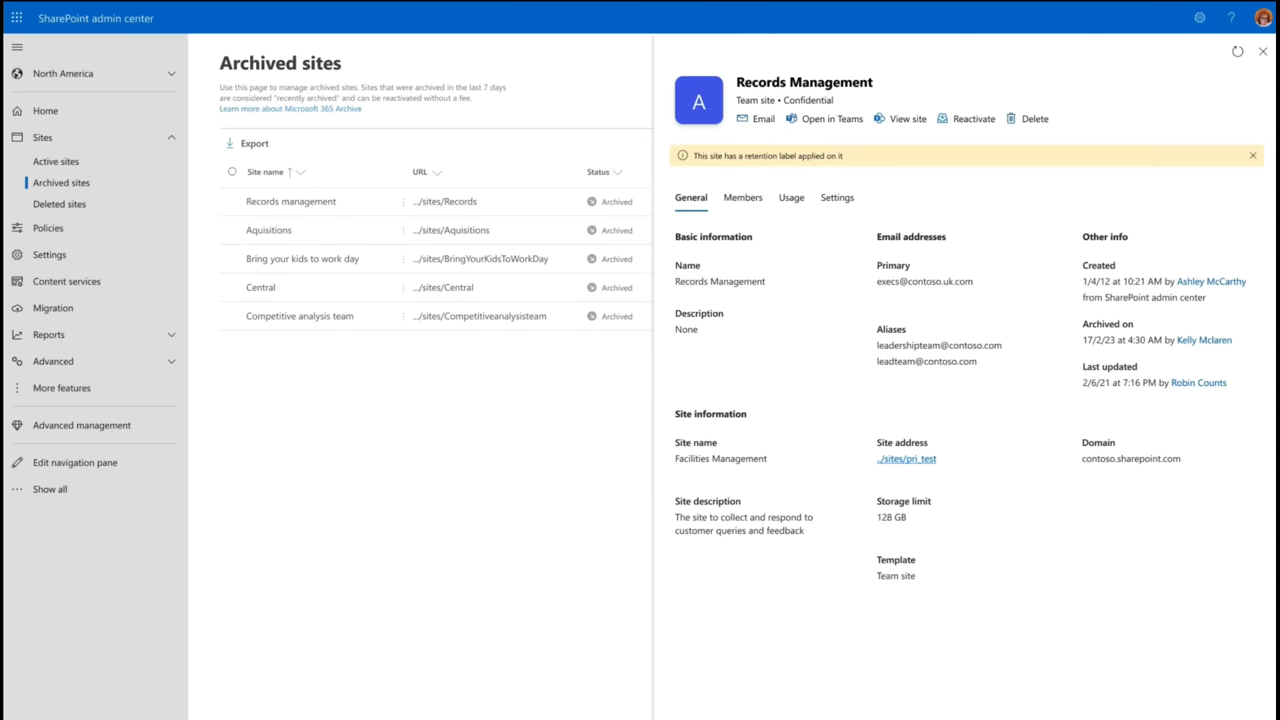
click(964, 118)
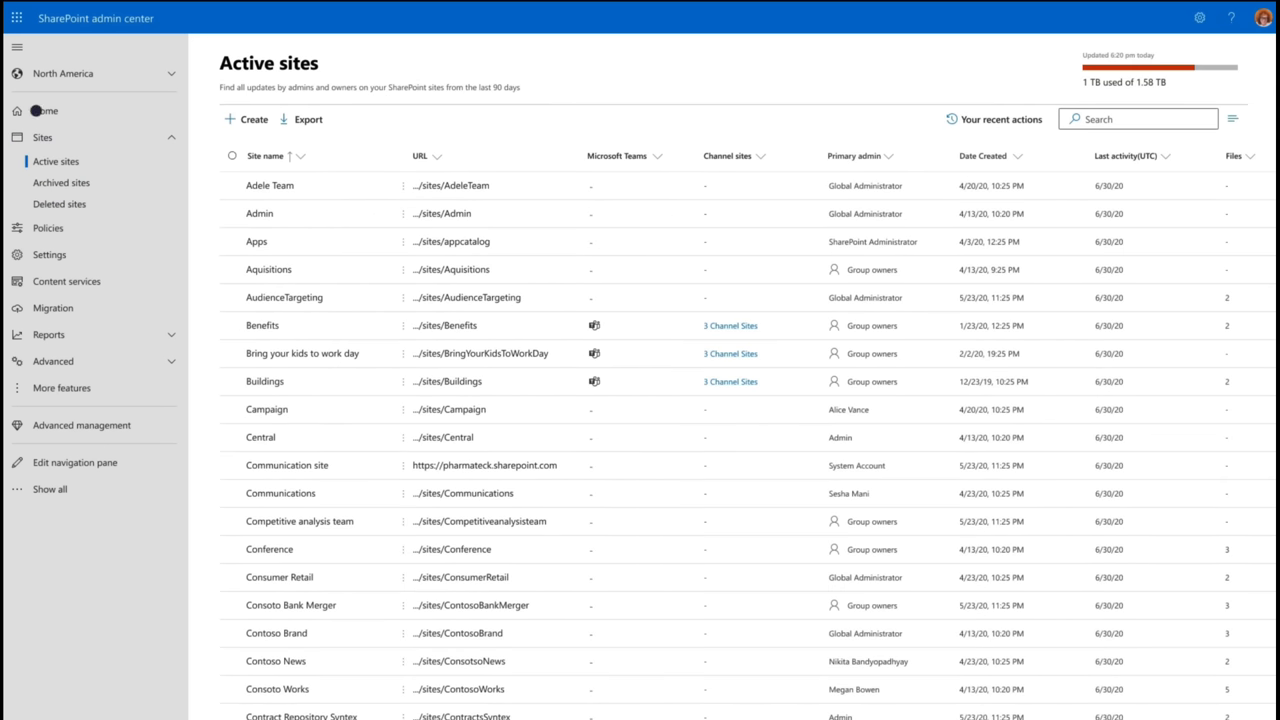
click(16, 112)
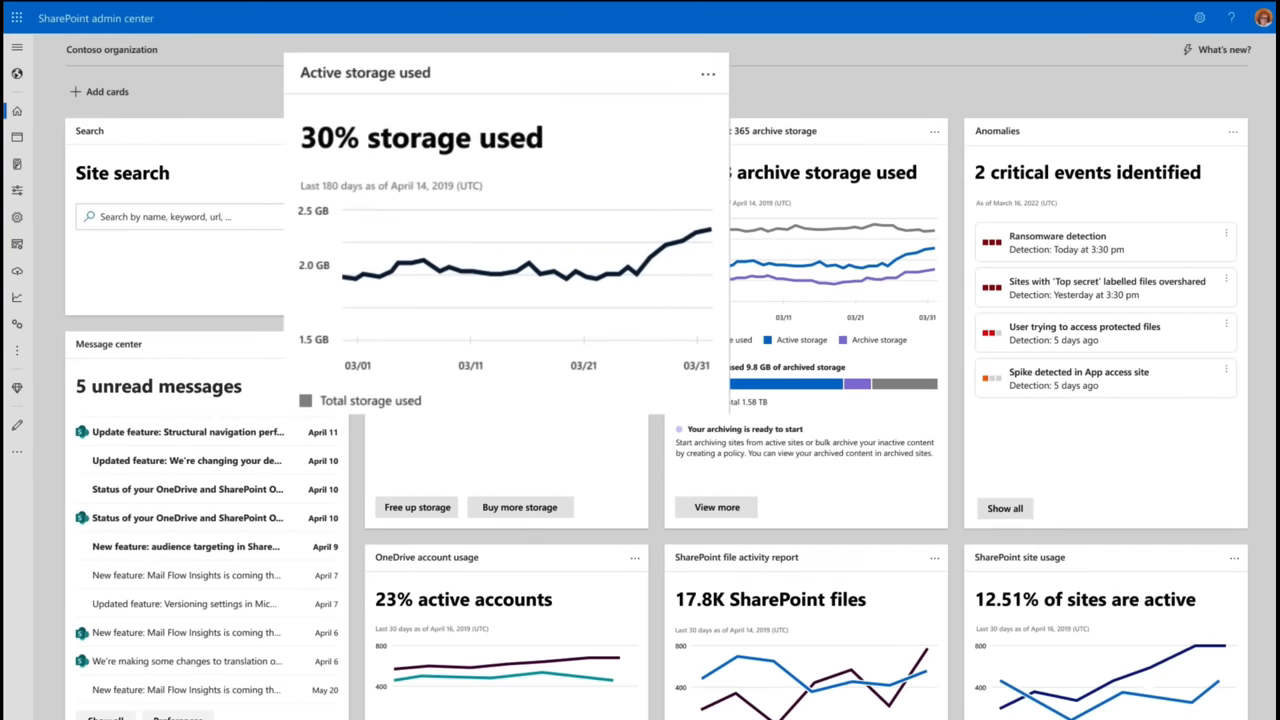